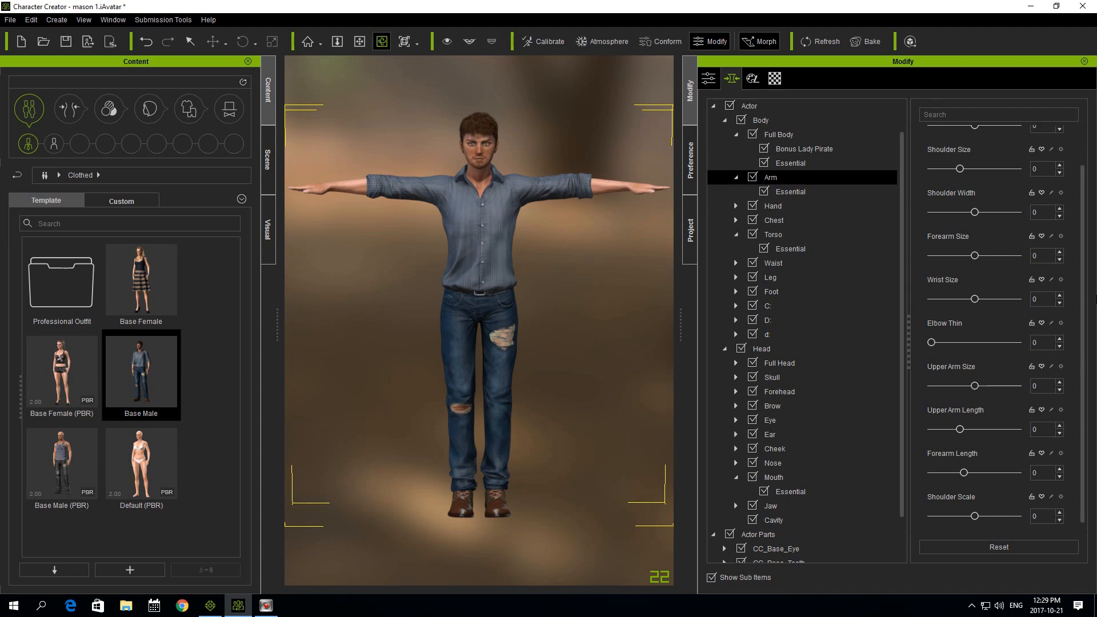
Reset the arm morph sliders to their defaults before exporting.
scroll("up", 3)
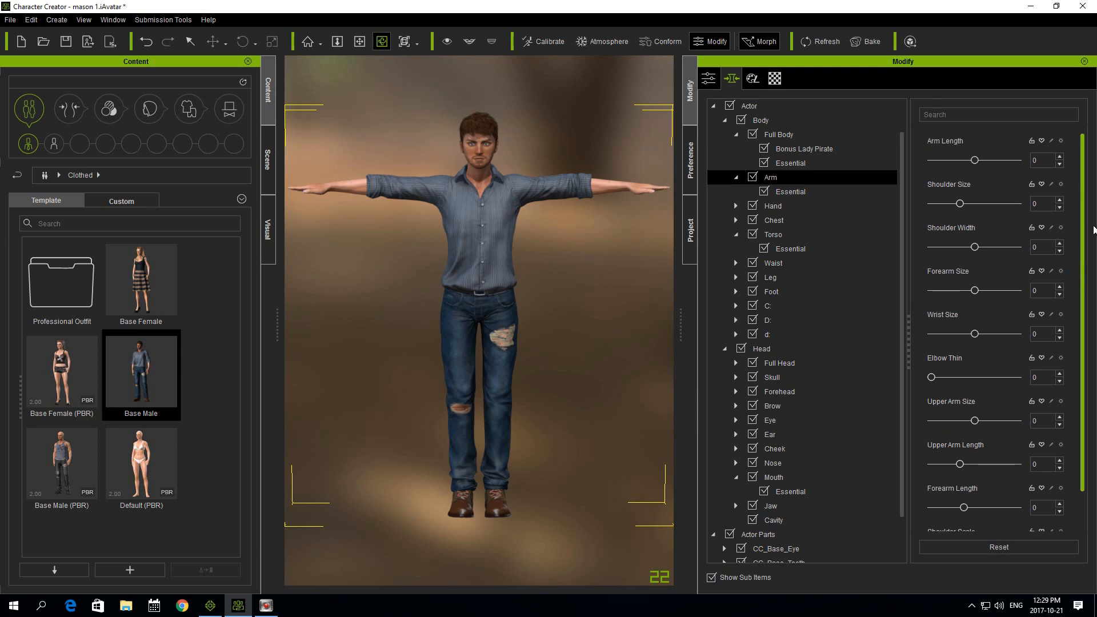
scroll("down", 3)
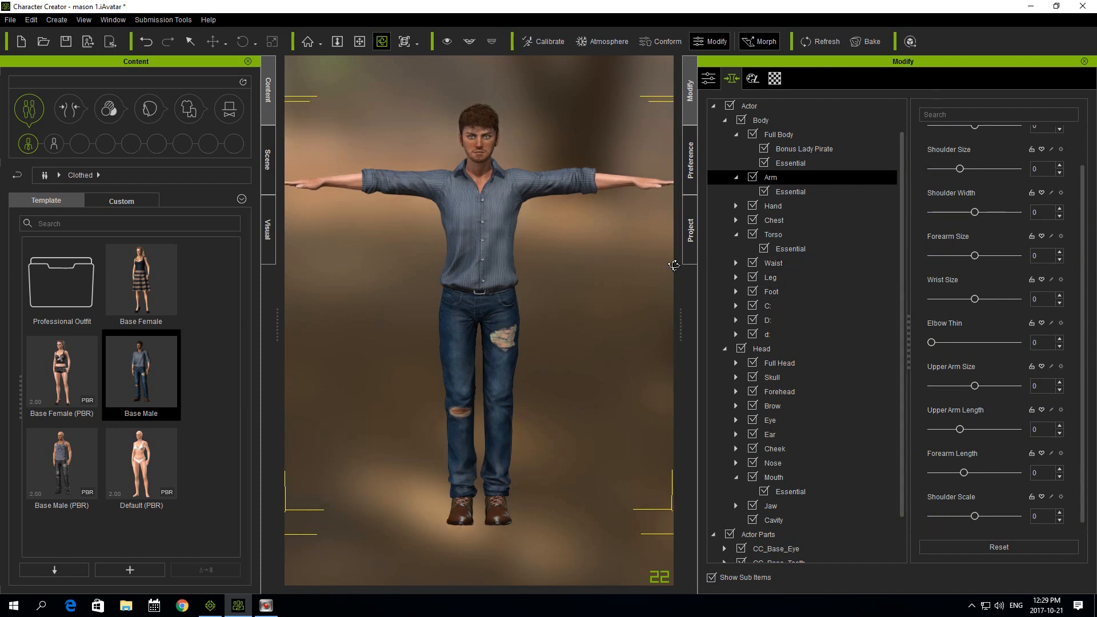
mouse_move(681, 319)
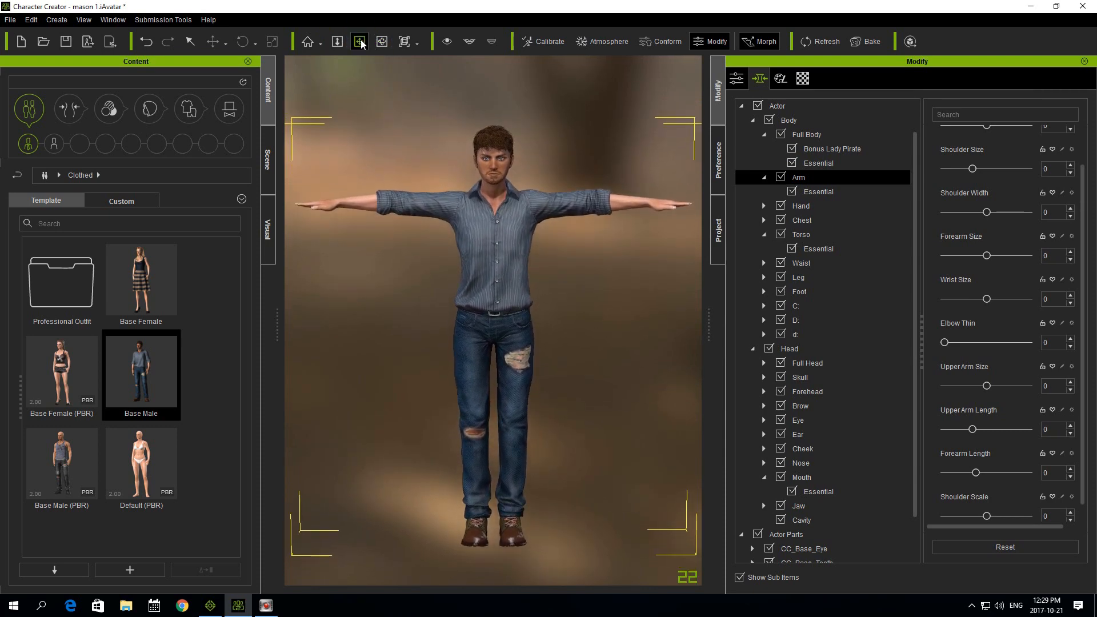
left_click(359, 41)
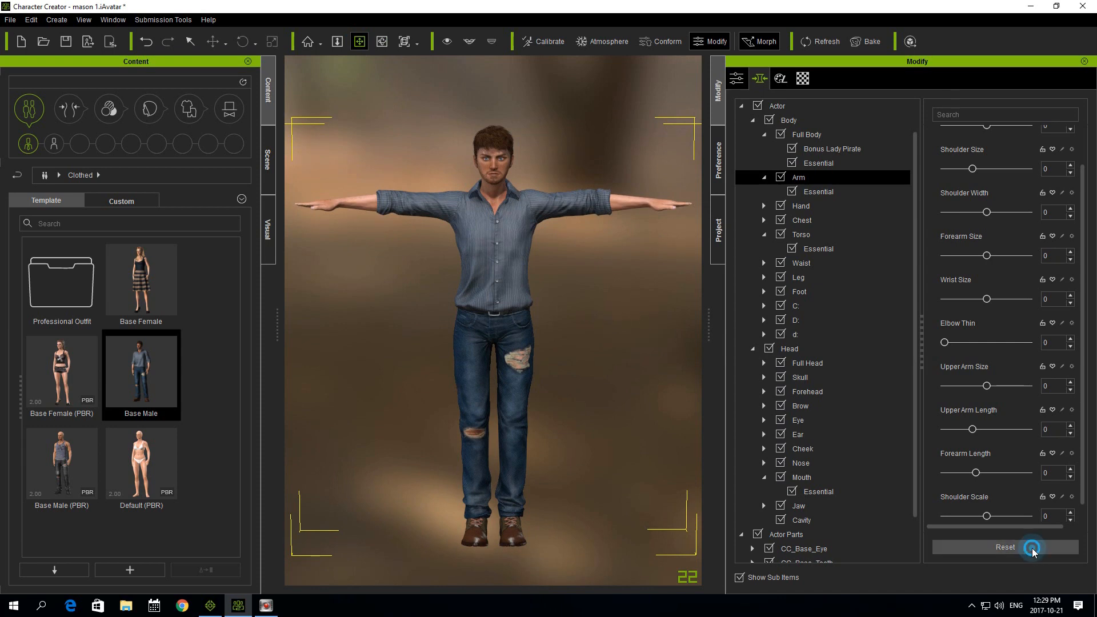
left_click(1005, 547)
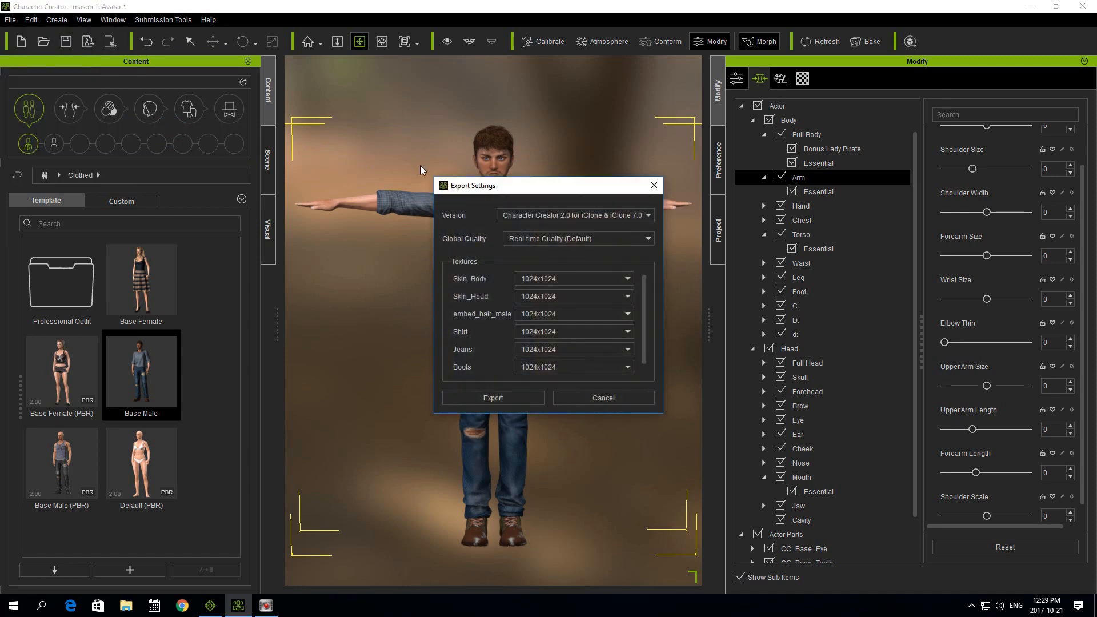
mouse_move(392, 276)
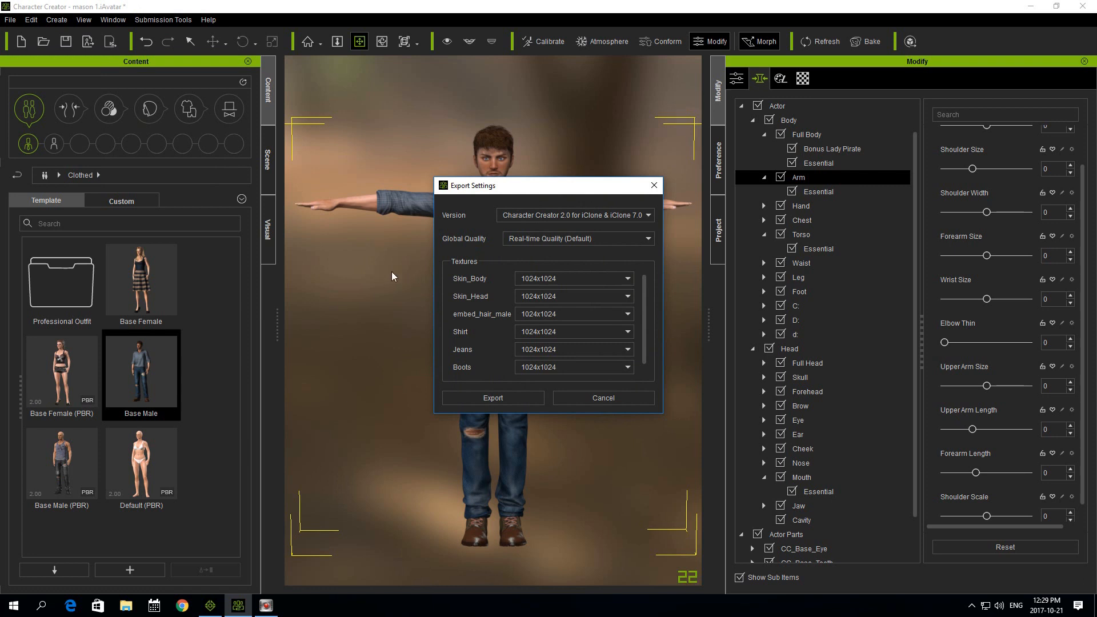
mouse_move(585, 295)
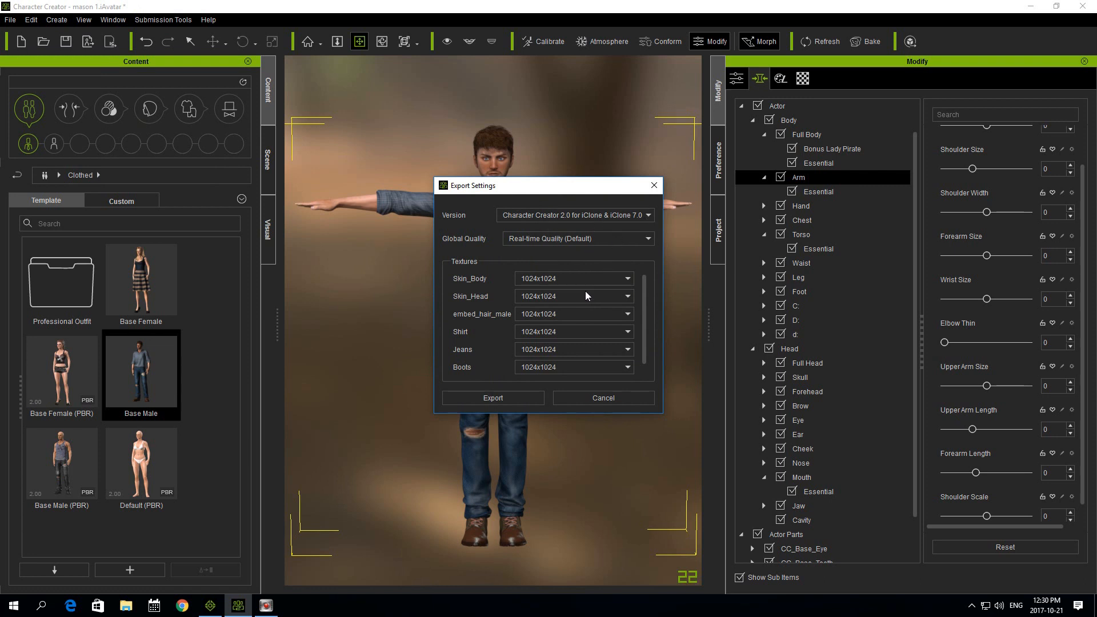
Export for iClone at Highest quality with 2048 textures, overwriting the existing mason 1 file.
left_click(577, 239)
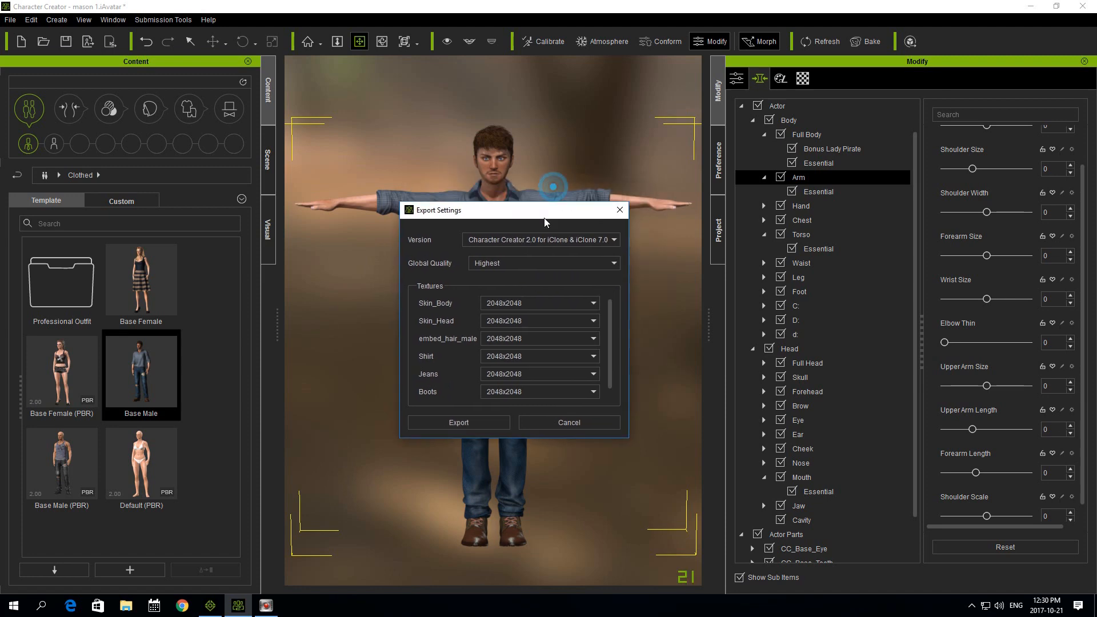
left_click(568, 422)
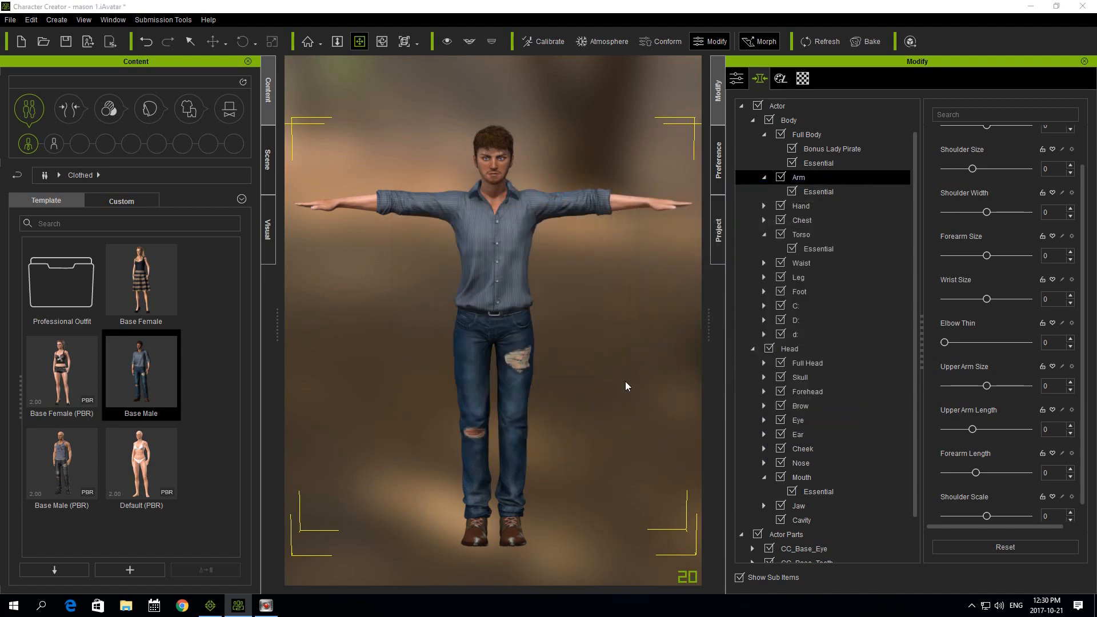
left_click(450, 302)
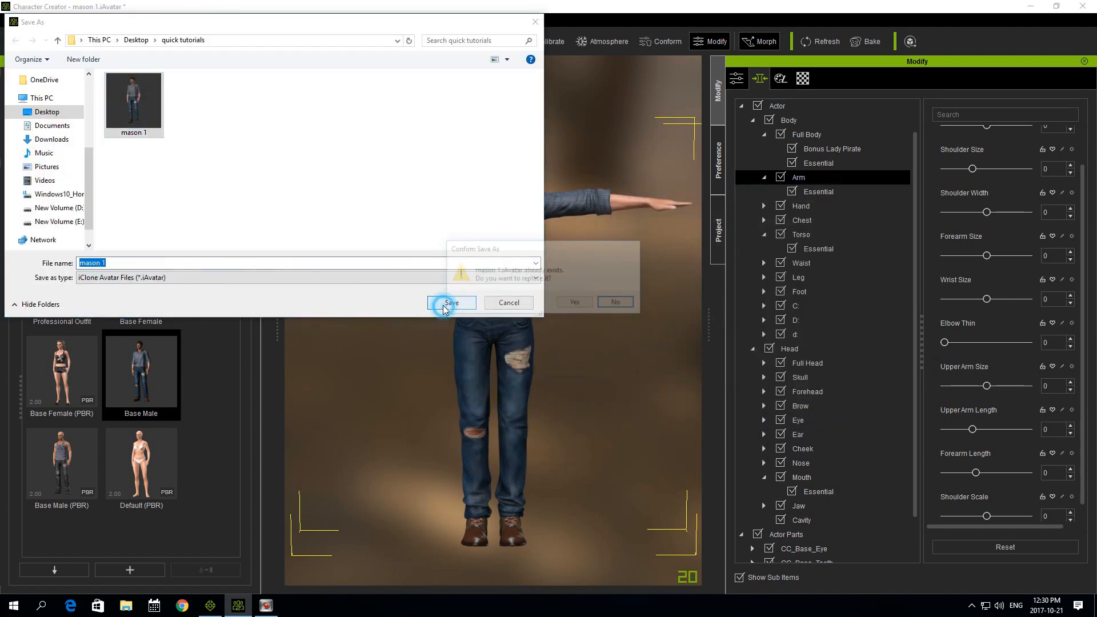
left_click(572, 302)
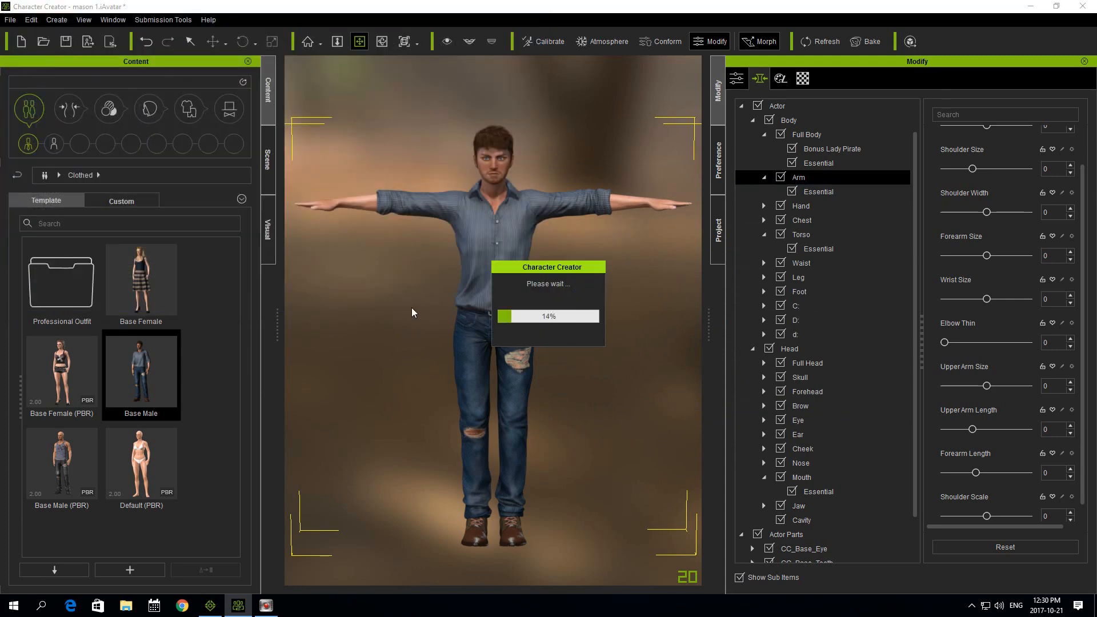
mouse_move(385, 330)
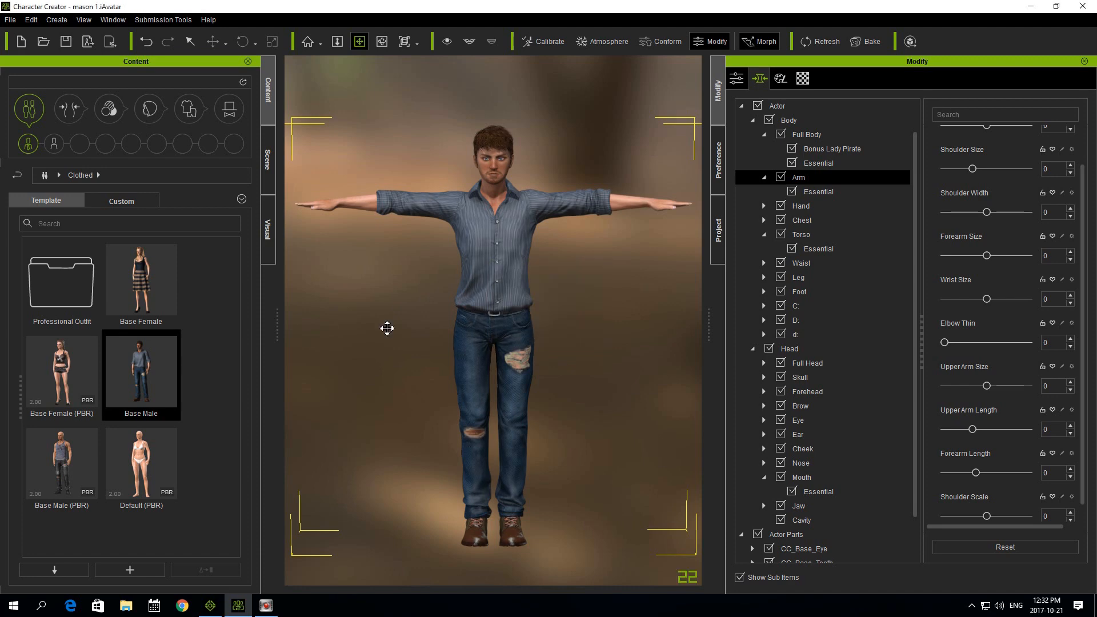
mouse_move(614, 294)
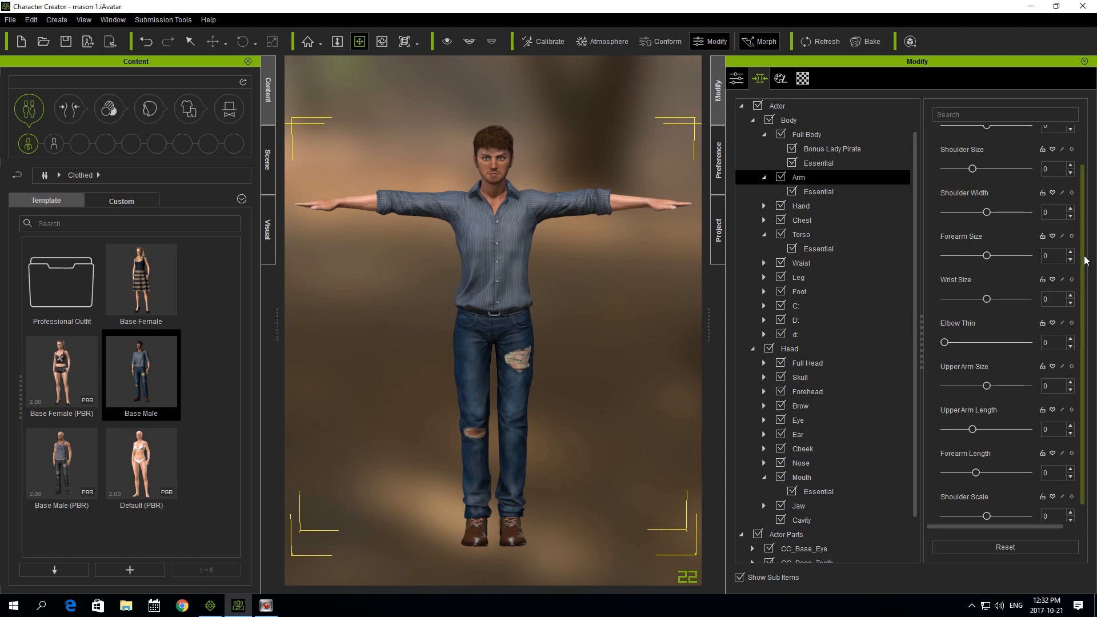
Set the full-body morphs Bodybuilder 59, Body Tone 100 and Muscular 100, checking the custom chubby sliders.
scroll("up", 3)
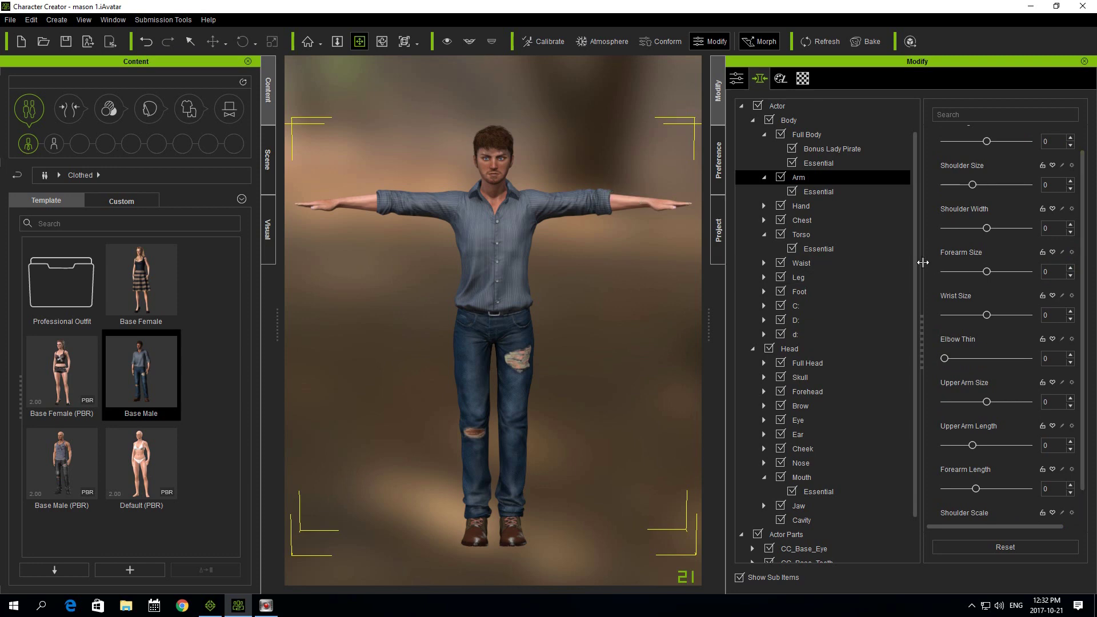
left_click(806, 135)
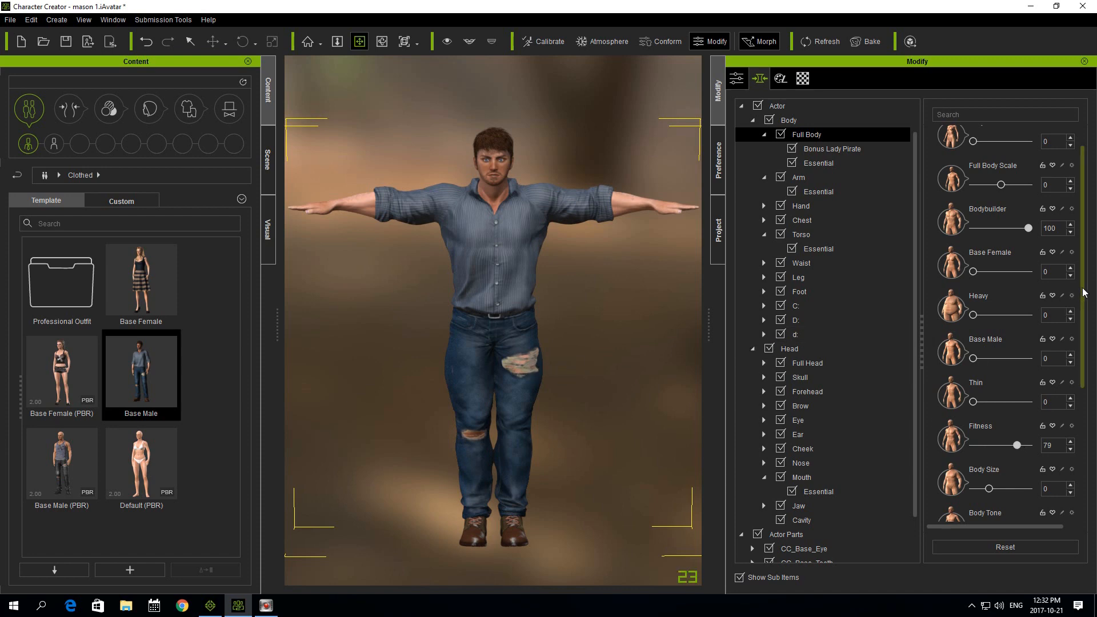
scroll("up", 3)
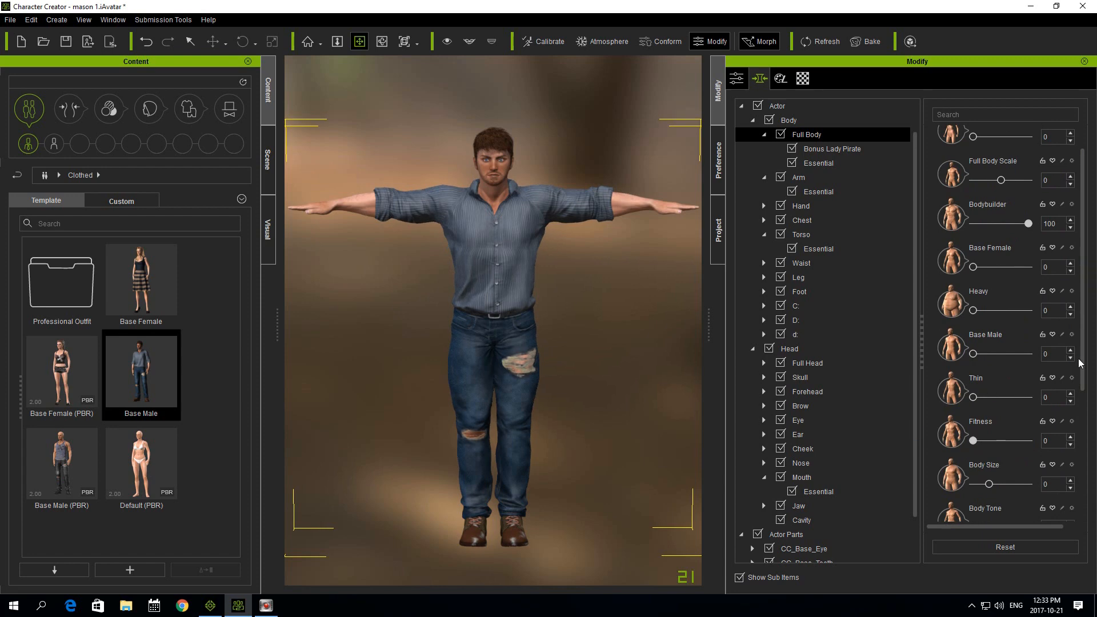
scroll("down", 3)
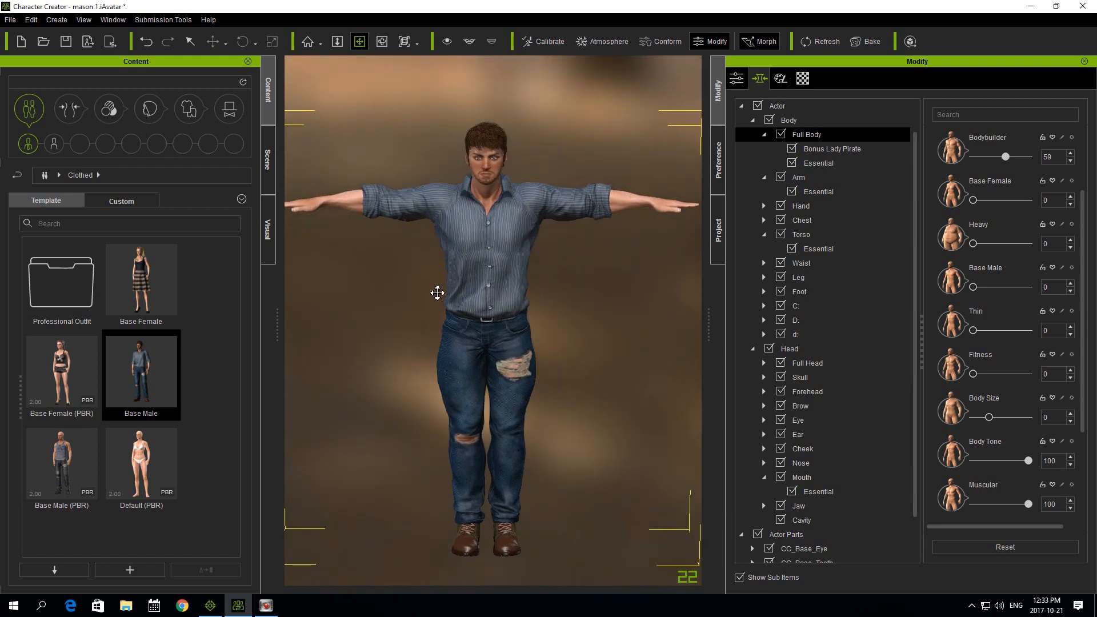
mouse_move(418, 240)
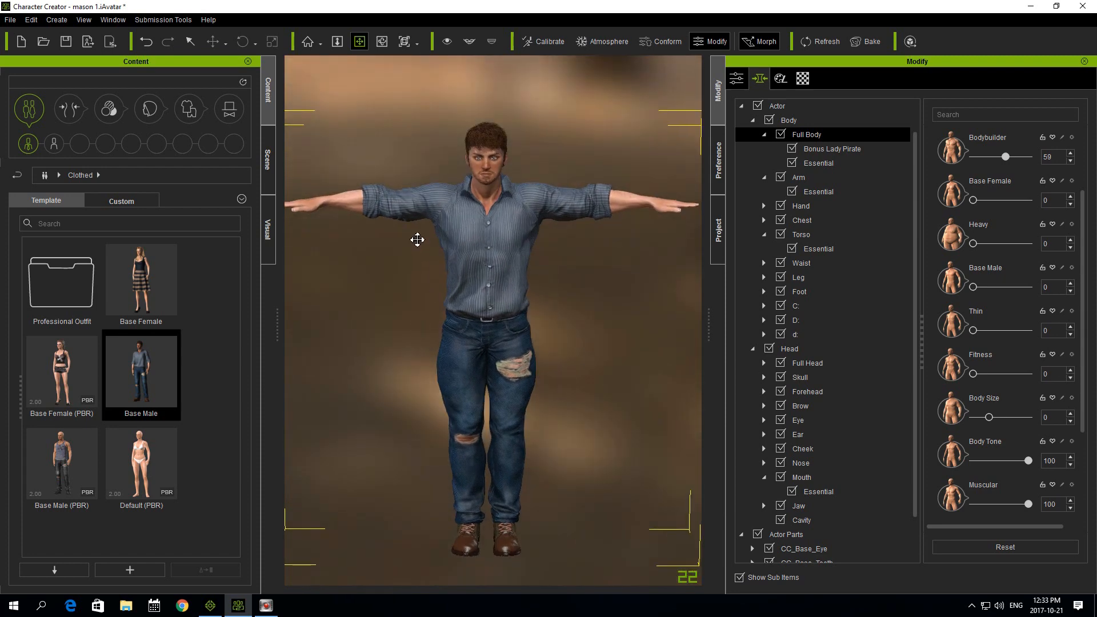
mouse_move(438, 225)
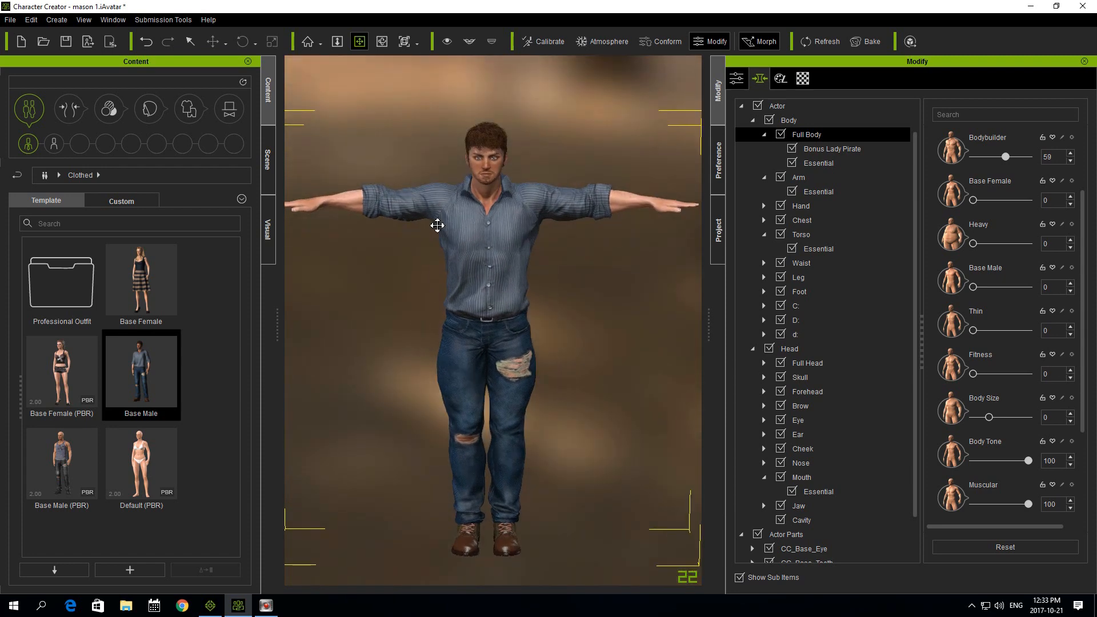
left_click(796, 306)
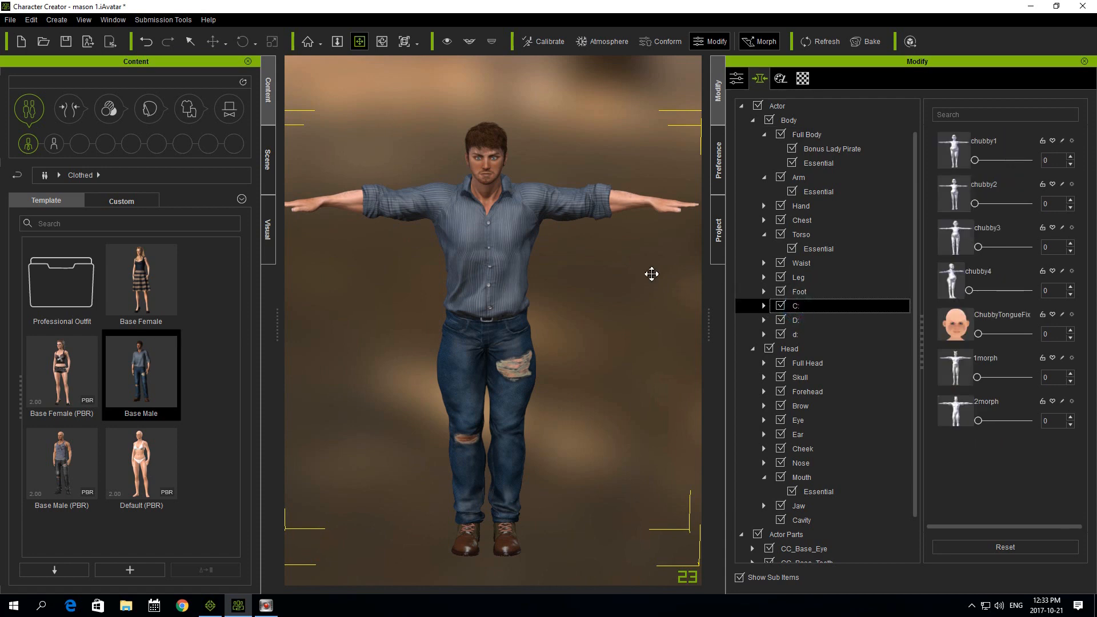
mouse_move(804, 320)
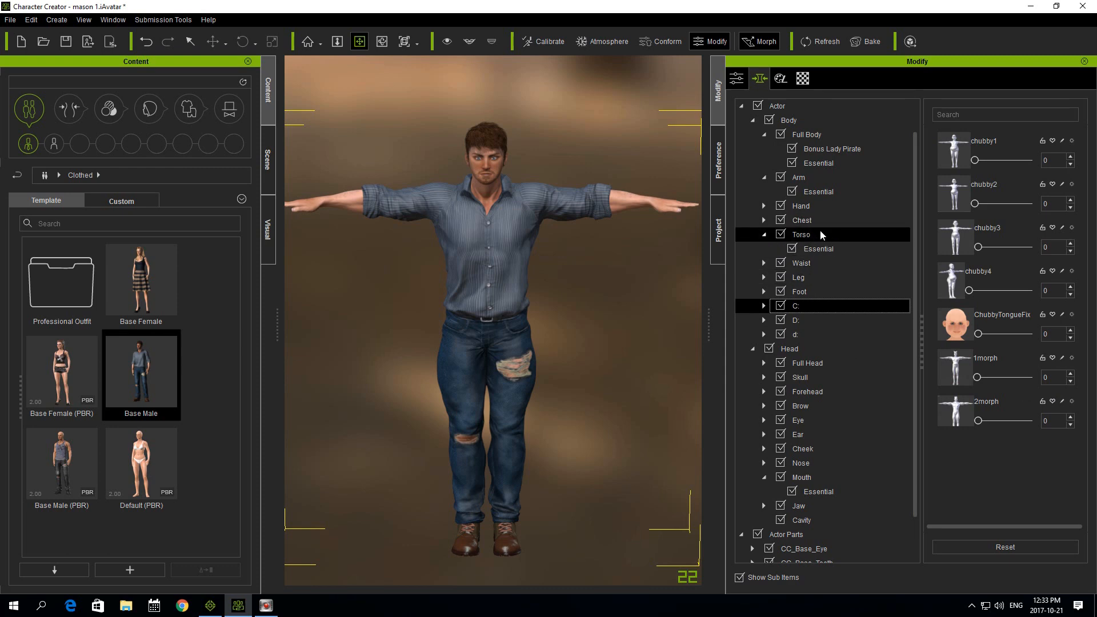
left_click(806, 135)
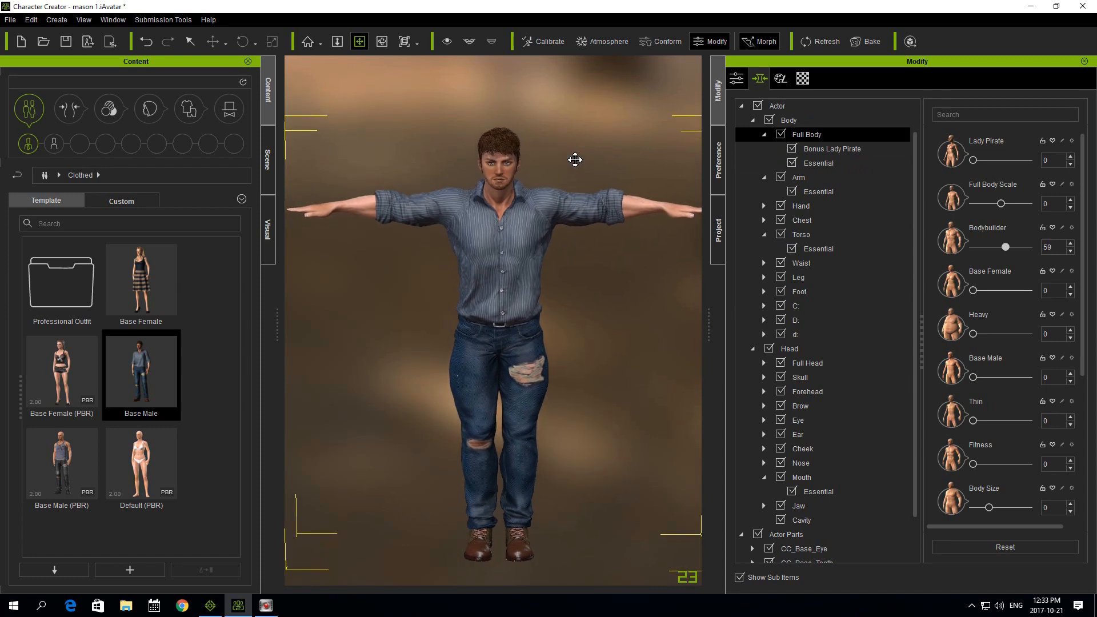
Export the bulked-up avatar as a new file named mason muscular in quick tutorials.
left_click(11, 20)
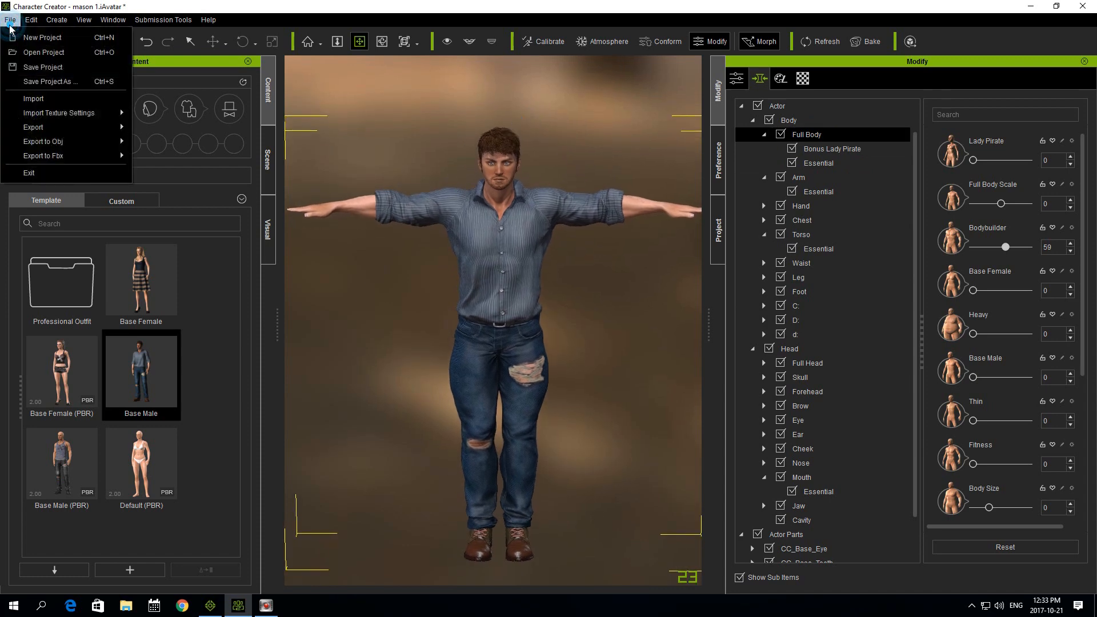
mouse_move(43, 36)
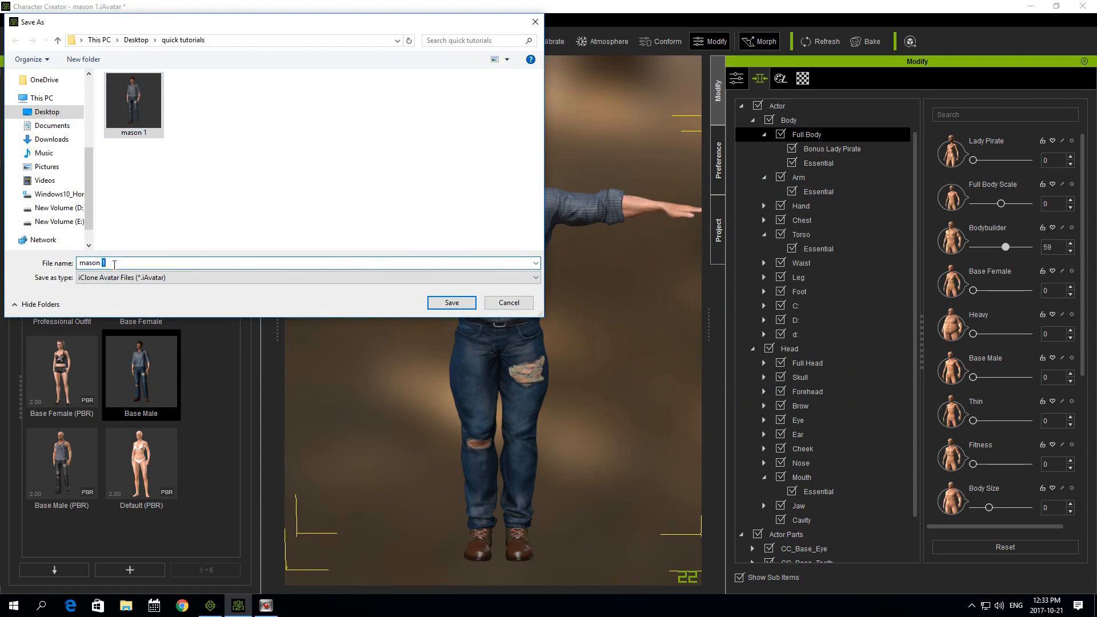
type("musc")
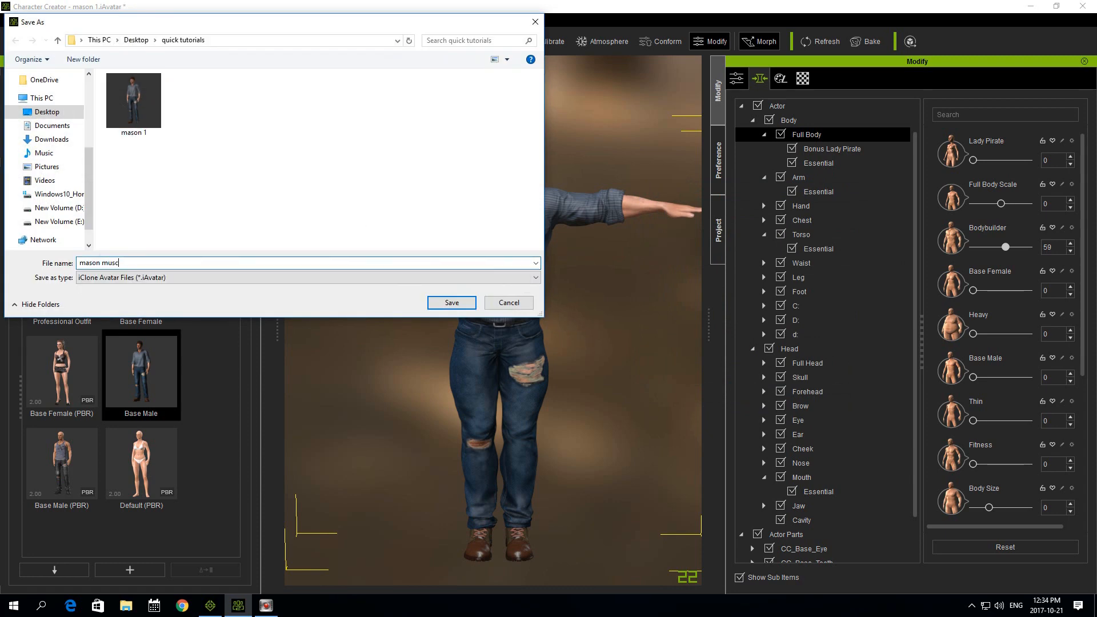
type("ular")
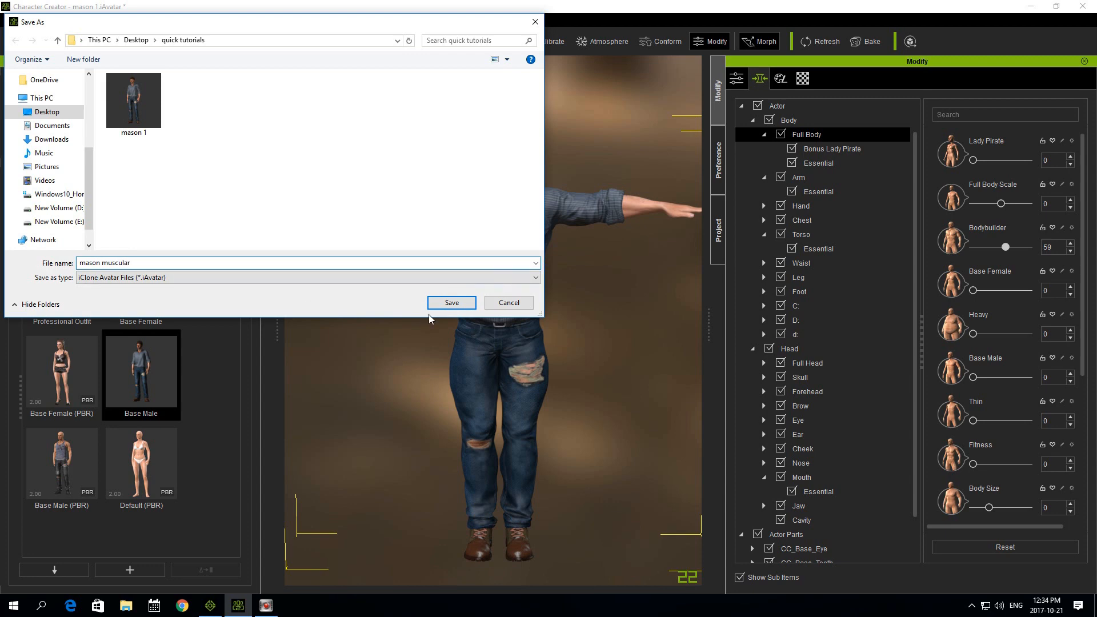
left_click(450, 302)
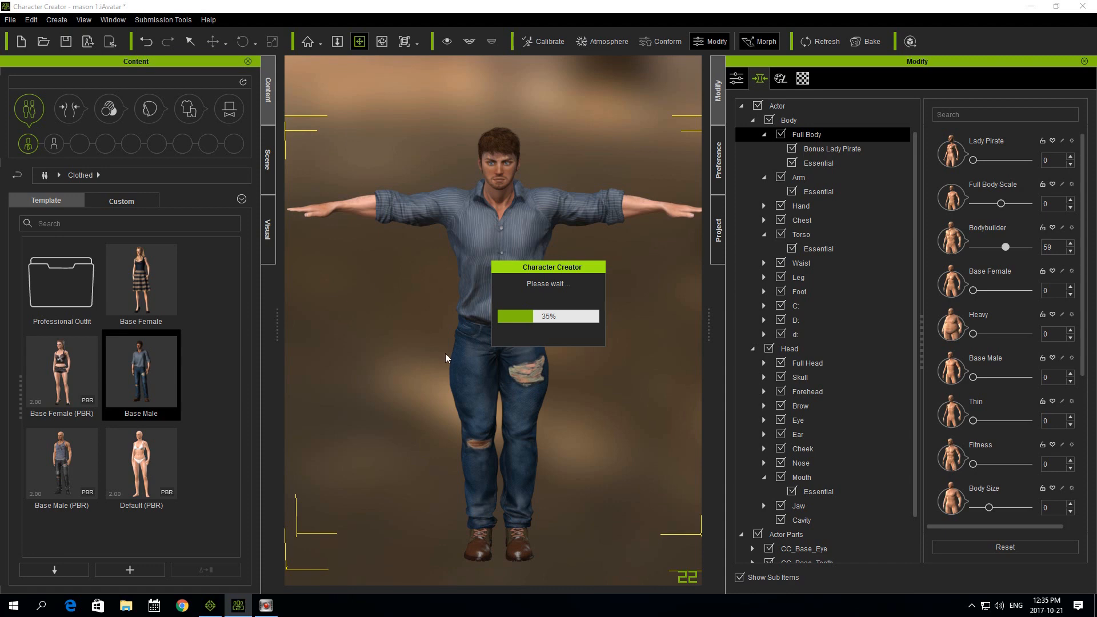
mouse_move(470, 366)
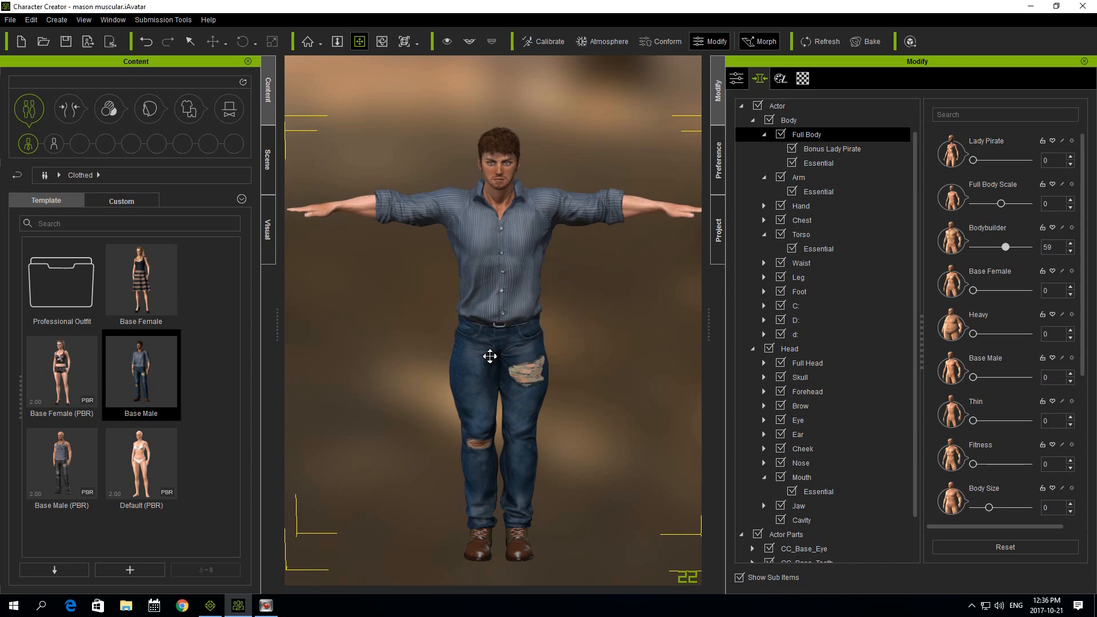
Reset all body morphs and push the cheek depth, bulge and sink sliders for puffy rounded cheeks.
left_click(1003, 547)
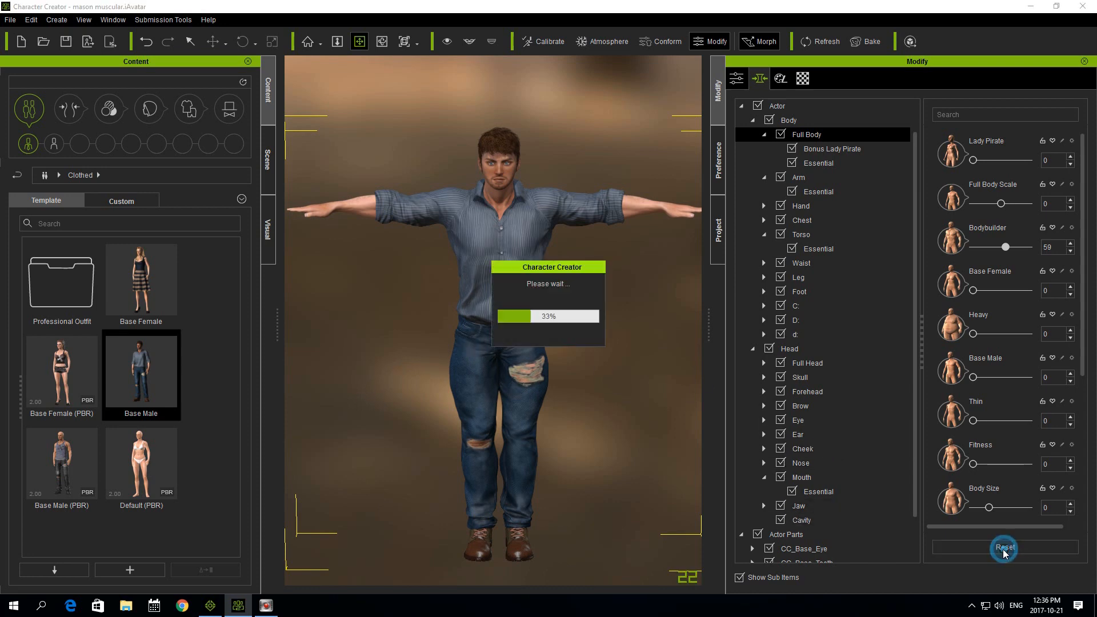
left_click(1003, 548)
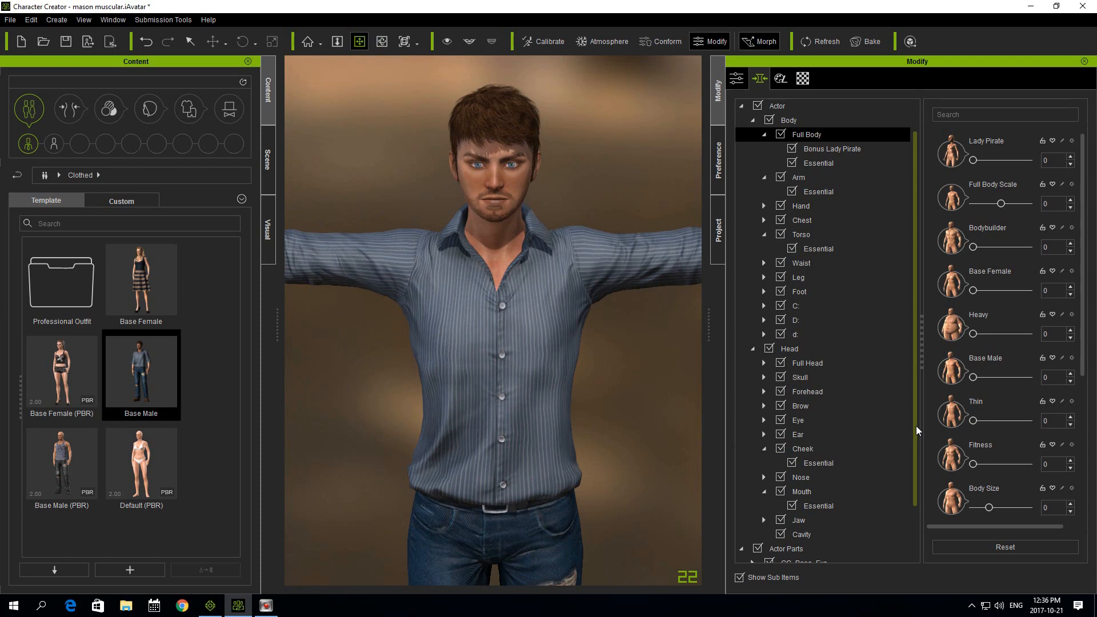
left_click(801, 448)
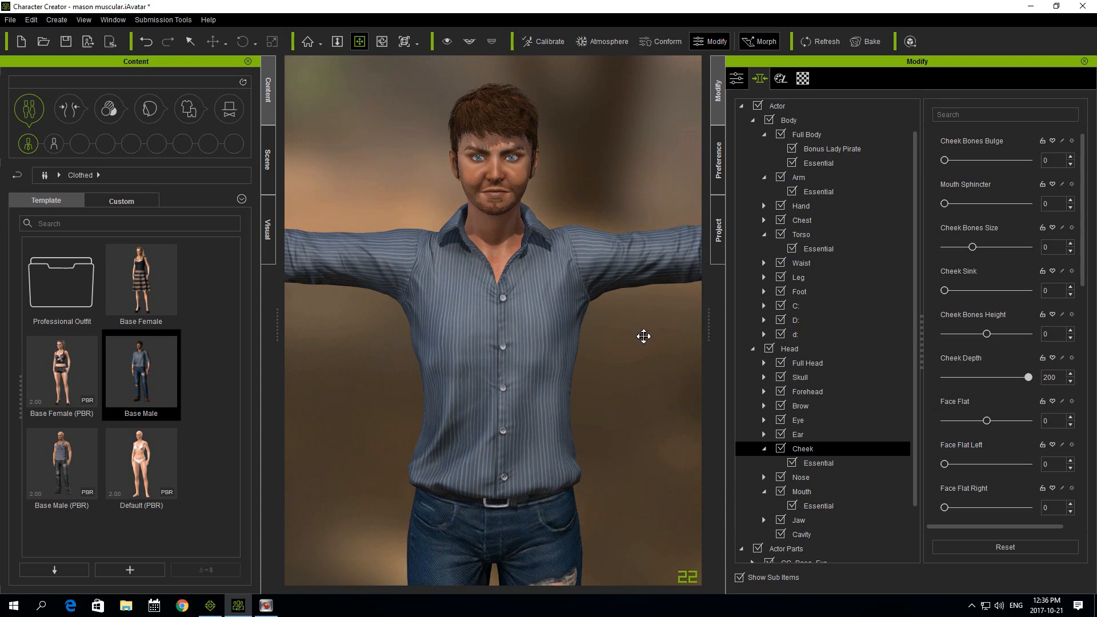
mouse_move(1058, 327)
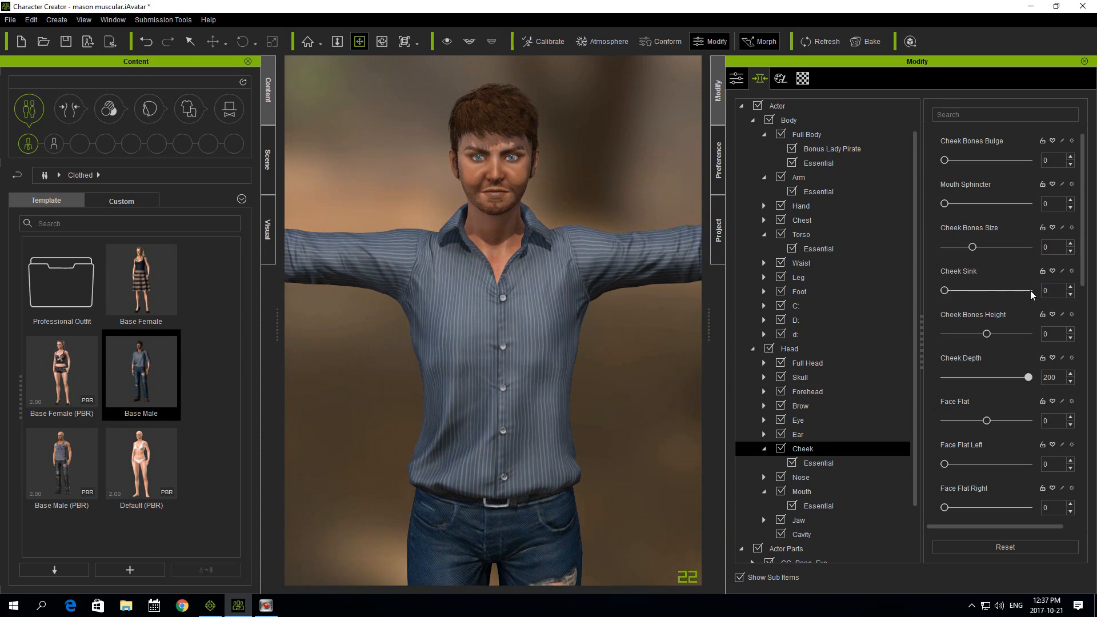
mouse_move(1090, 251)
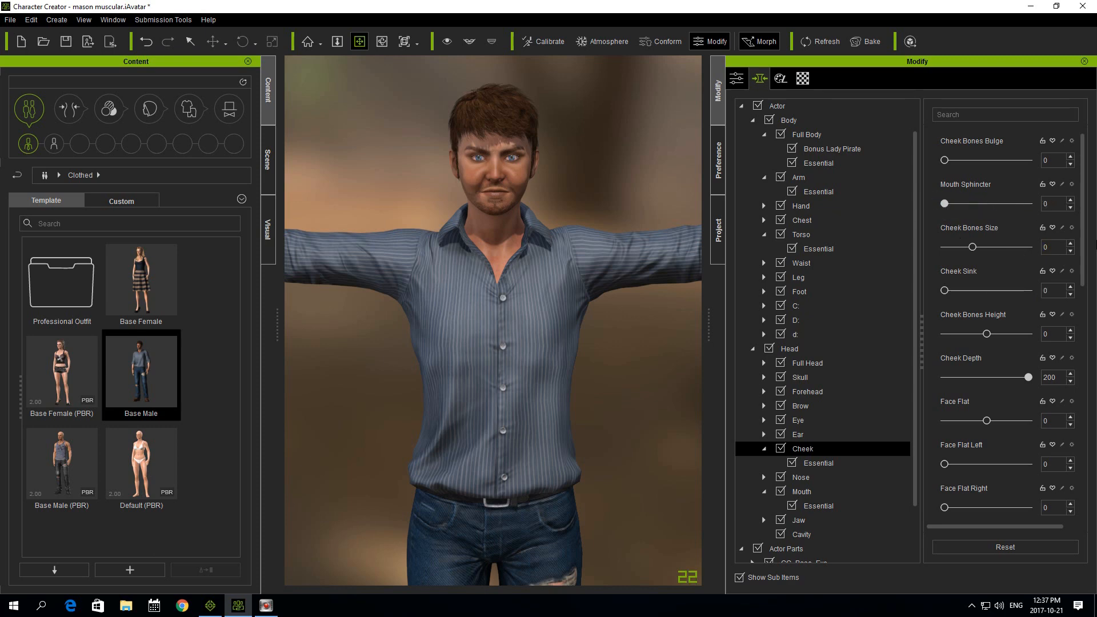
mouse_move(933, 165)
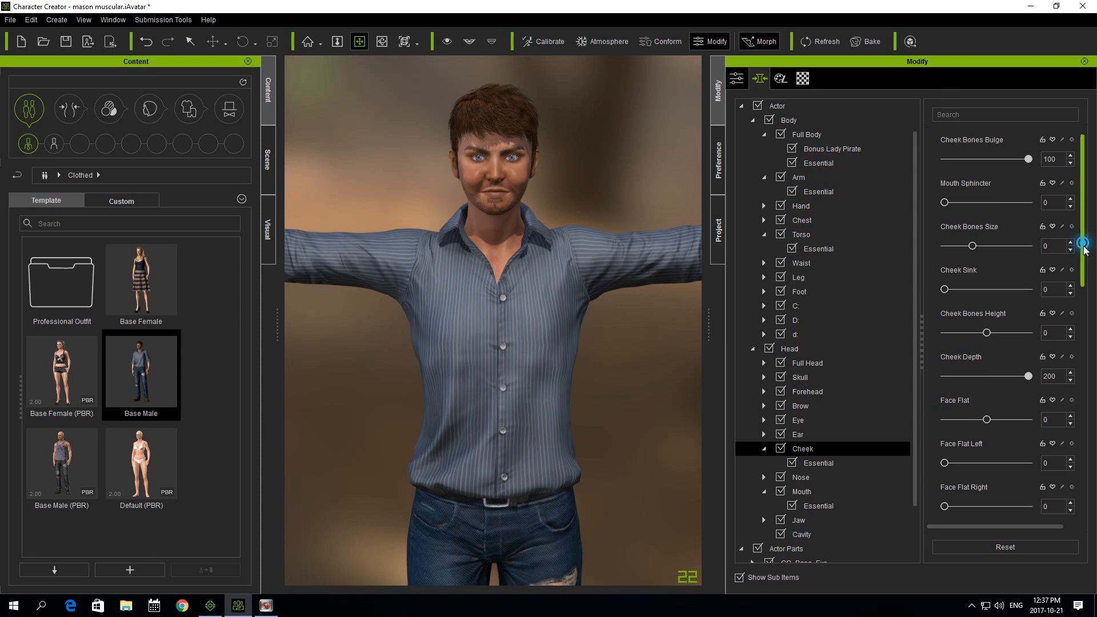
scroll("down", 3)
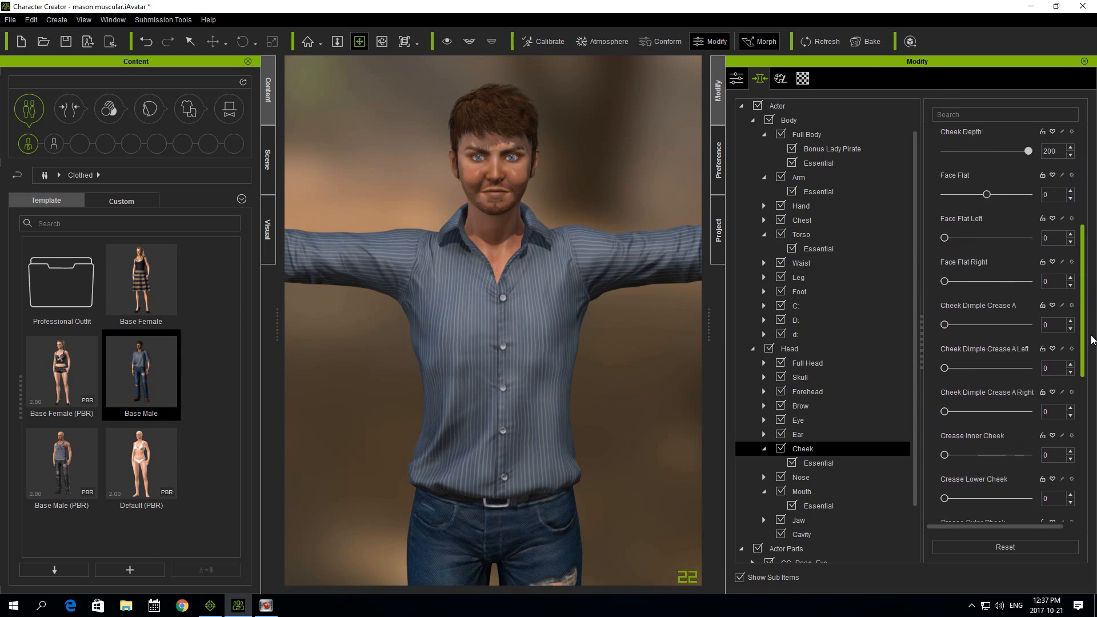
scroll("down", 3)
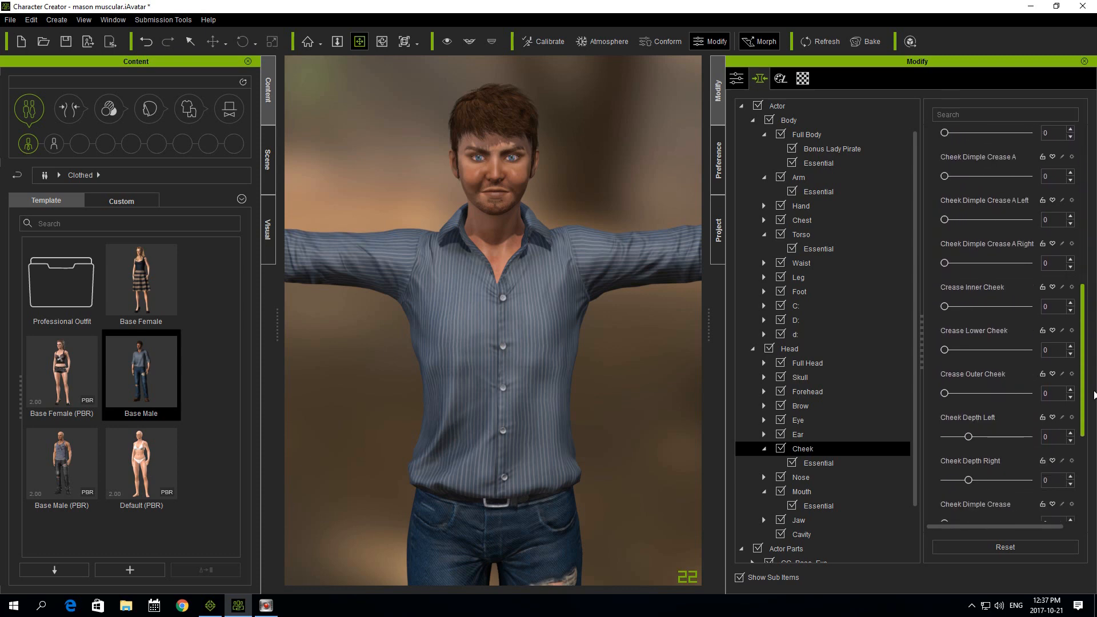
scroll("down", 3)
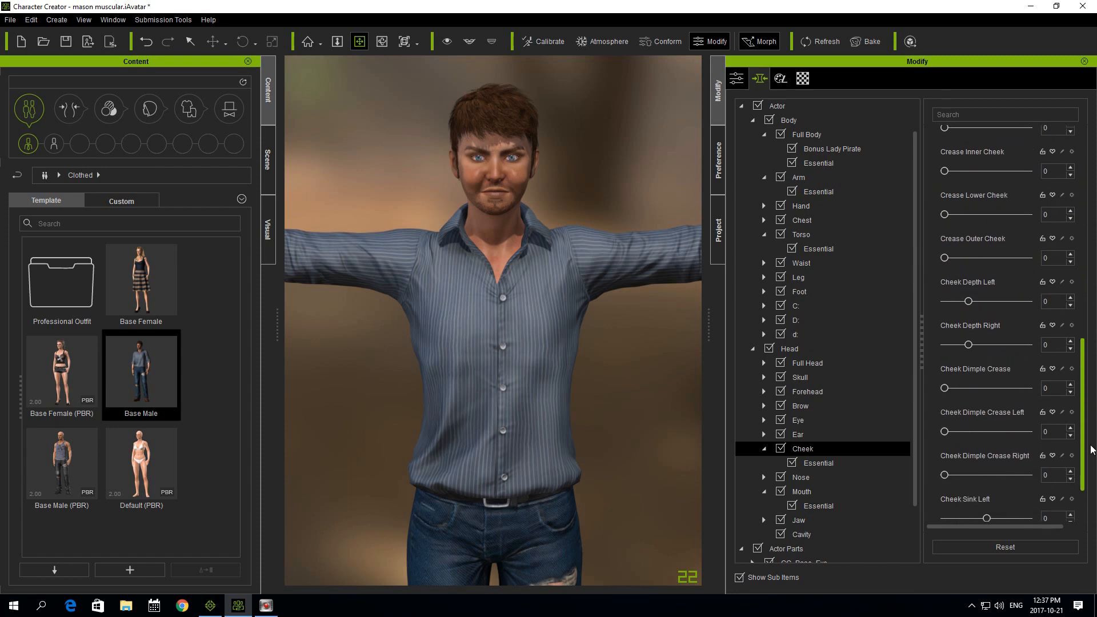
scroll("down", 3)
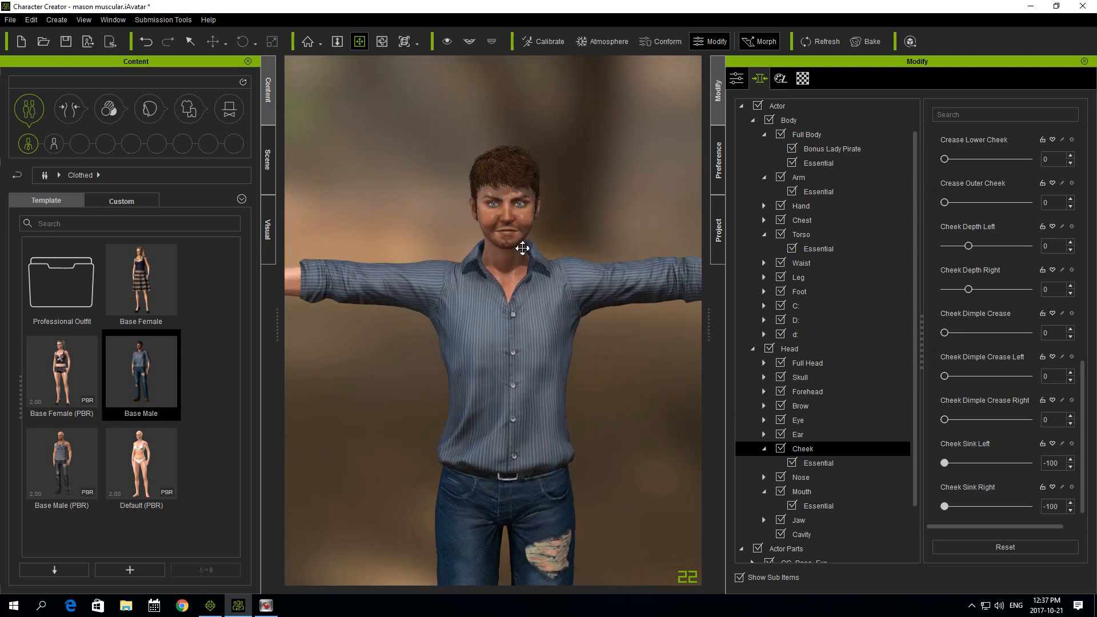
Export for iClone at Highest quality, saving the avatar as masonpuffycheeks.iAvatar.
left_click(10, 19)
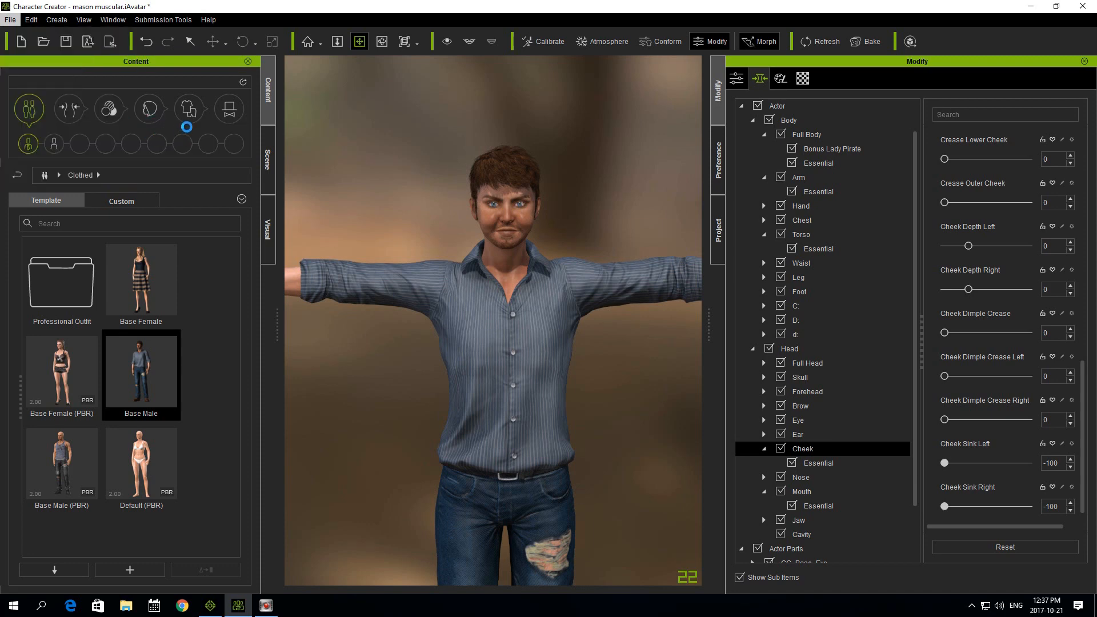
left_click(825, 242)
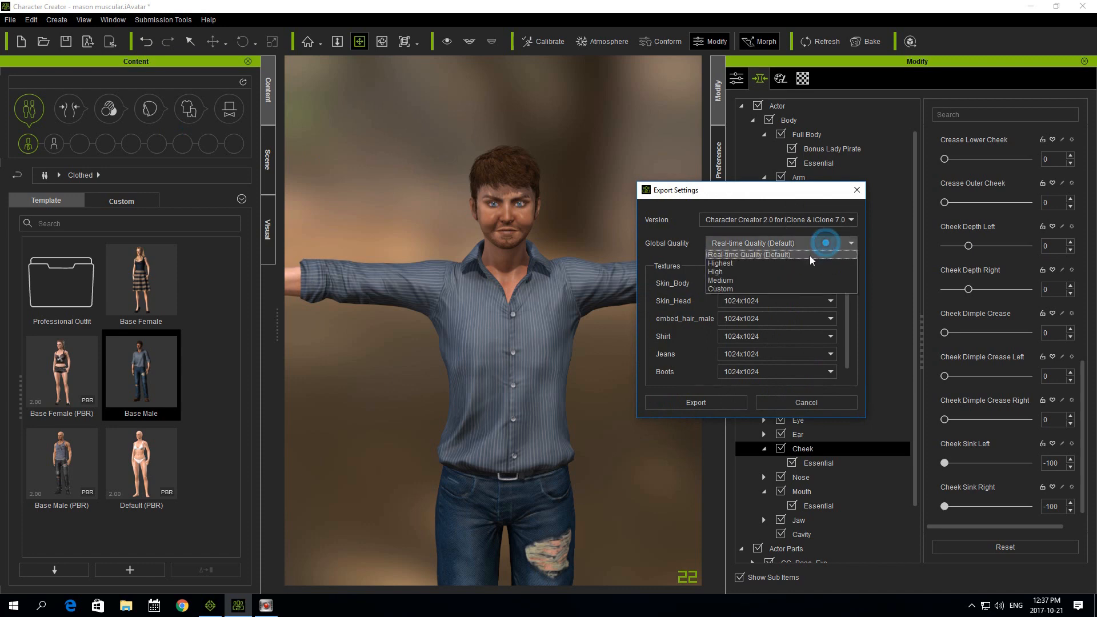
left_click(719, 263)
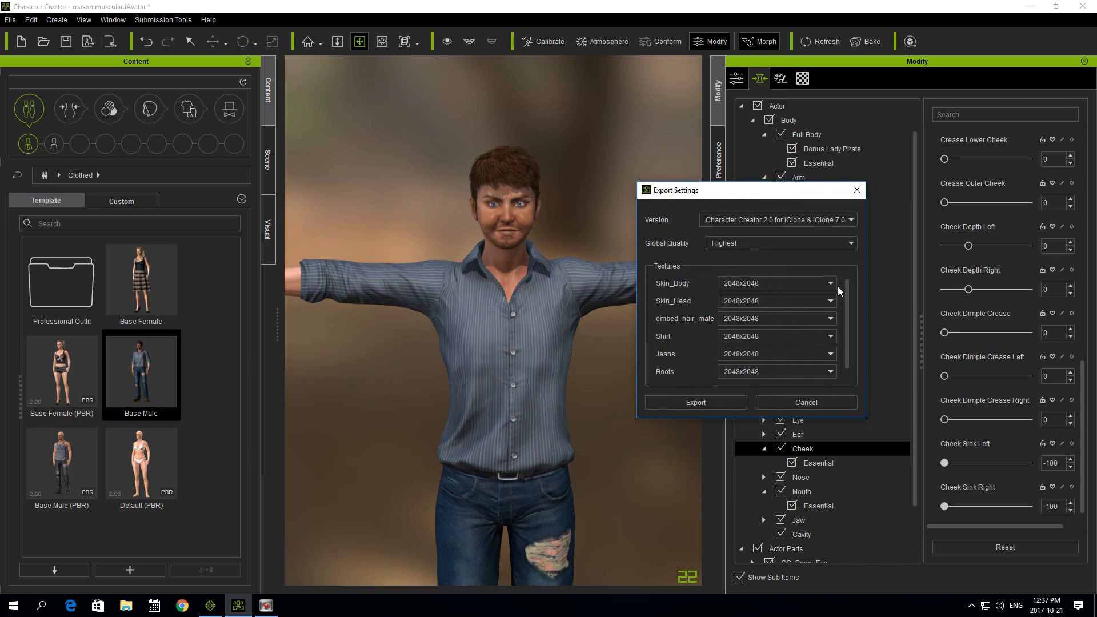
mouse_move(739, 299)
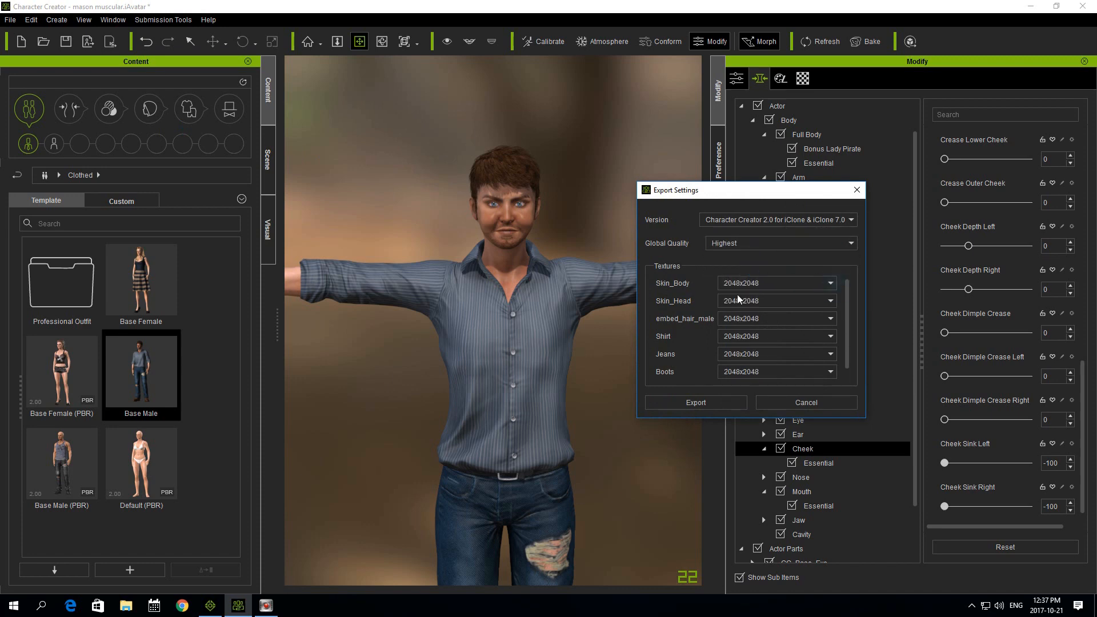
left_click(695, 402)
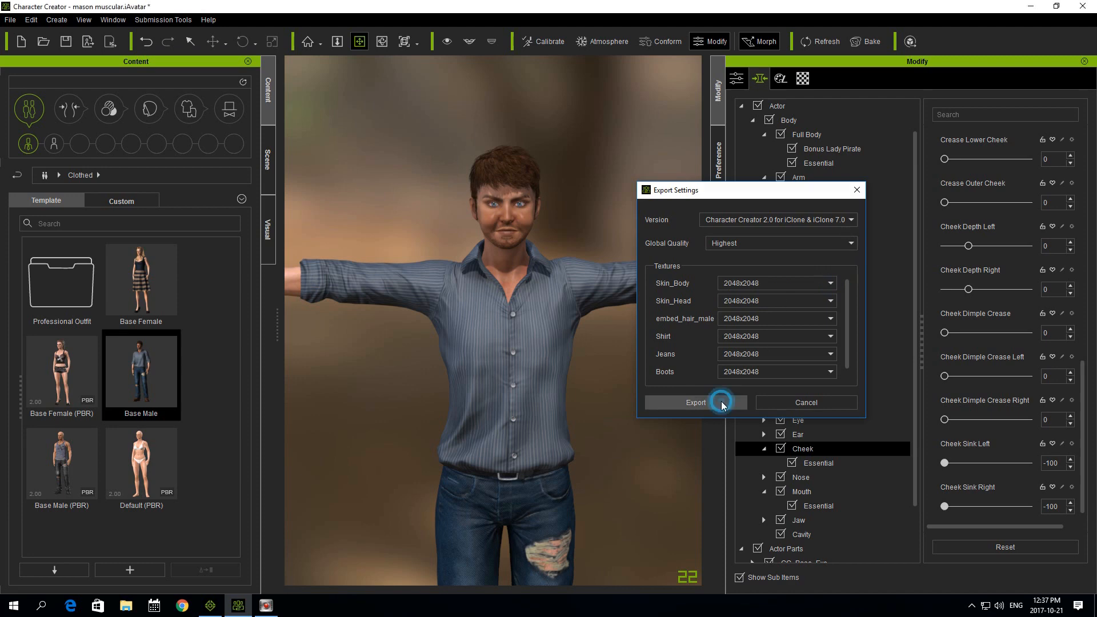
left_click(693, 403)
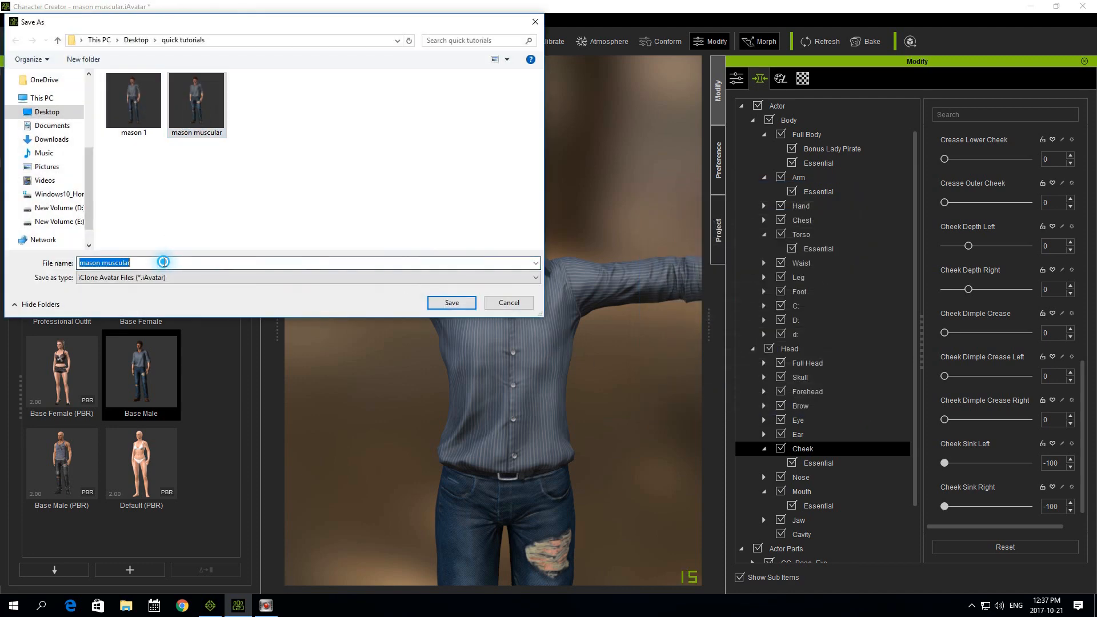
double_click(106, 263)
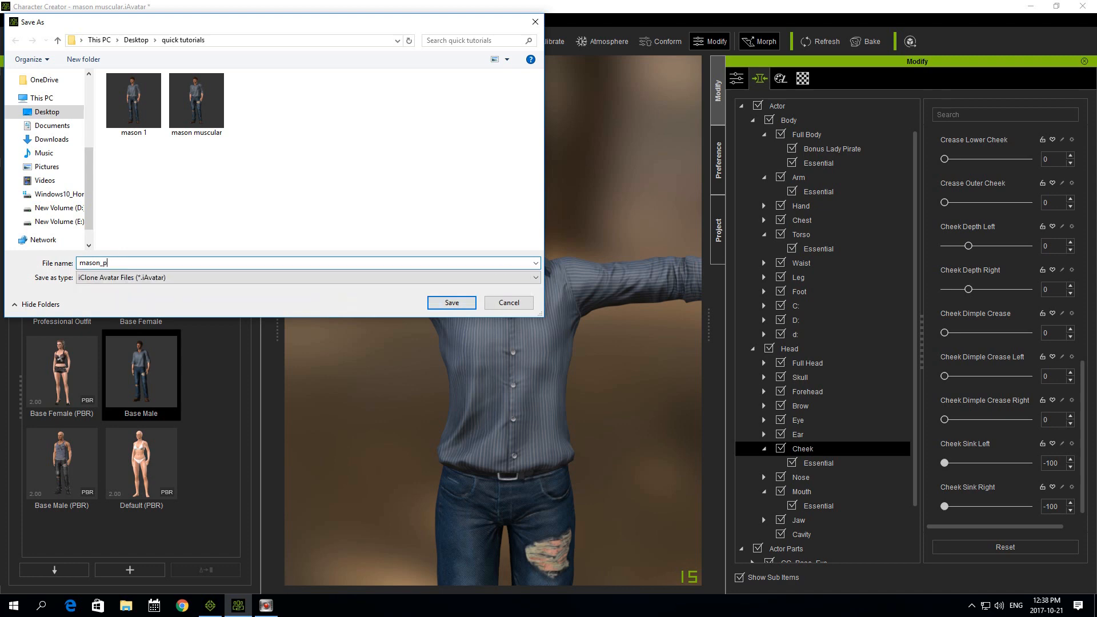
type("u")
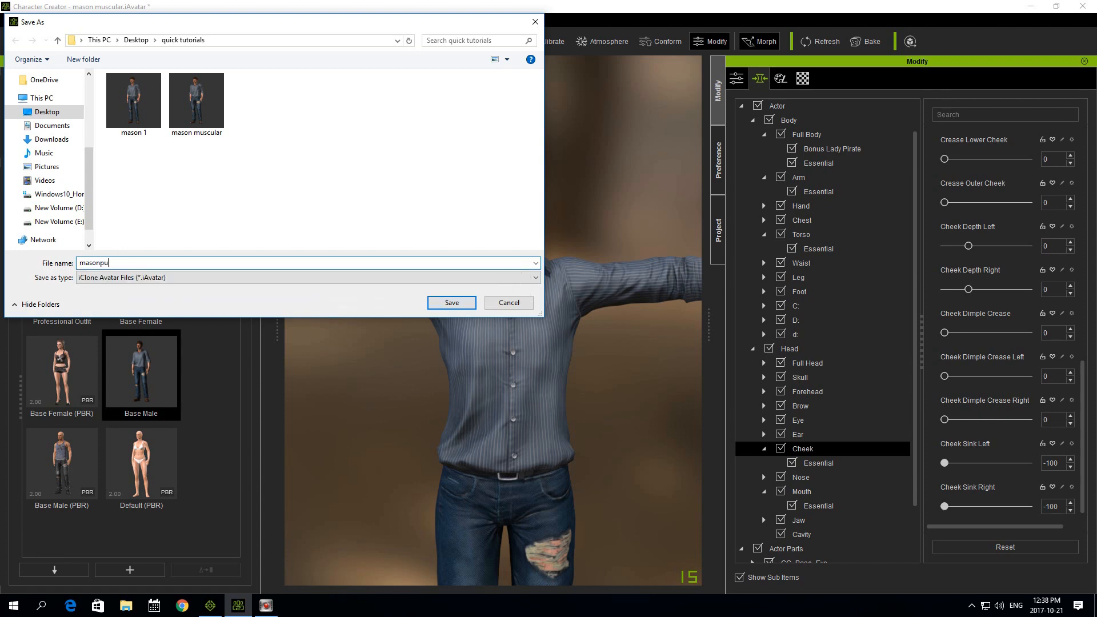
type("ffycheeks")
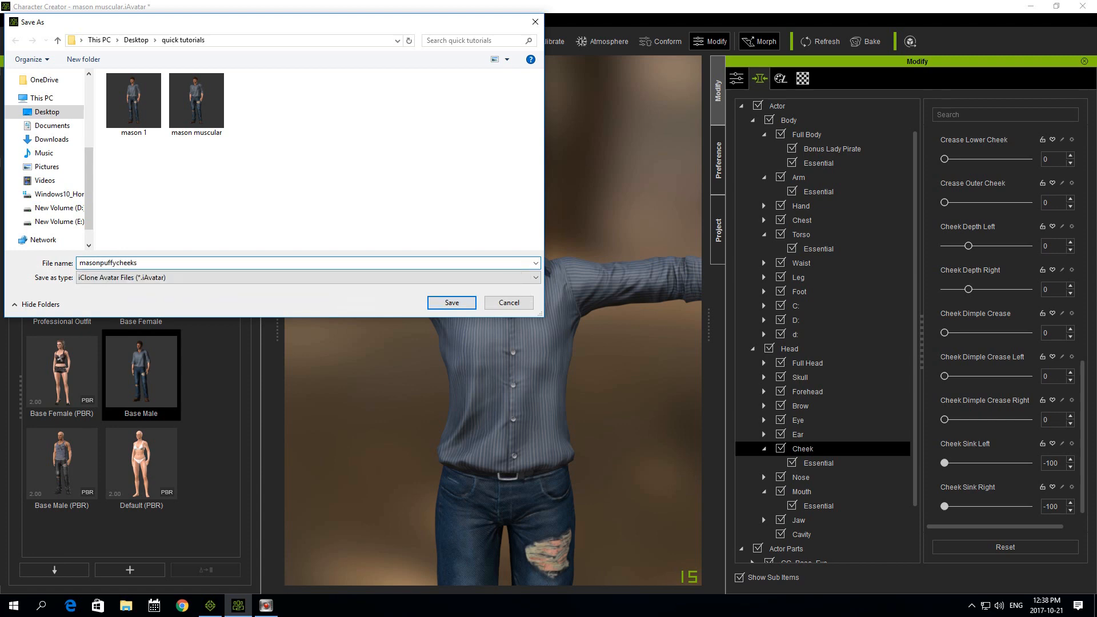
left_click(450, 302)
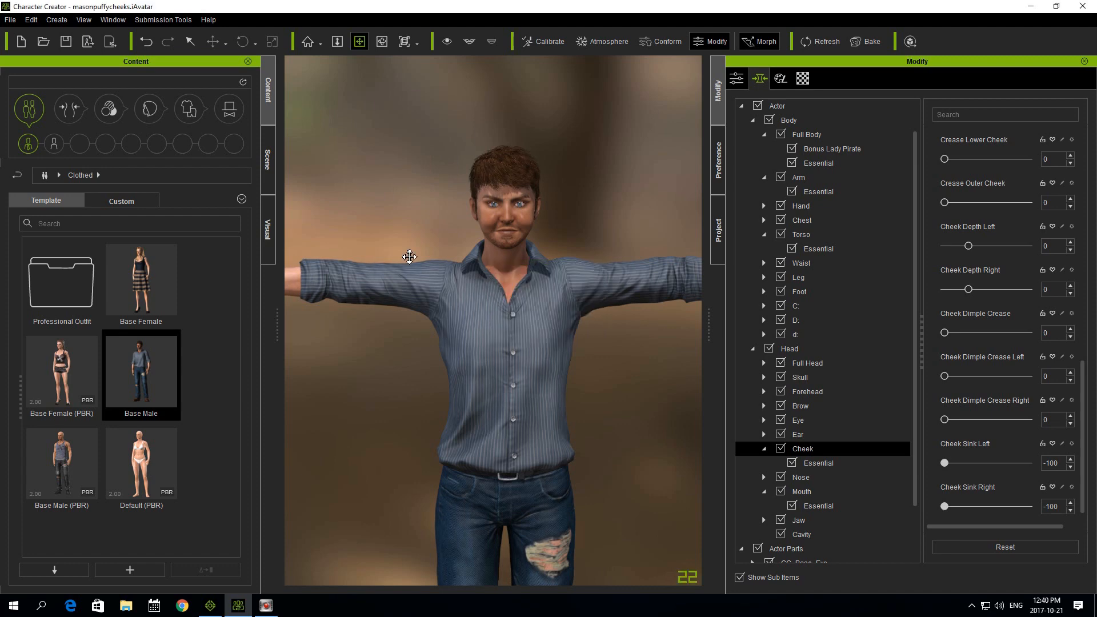
mouse_move(391, 316)
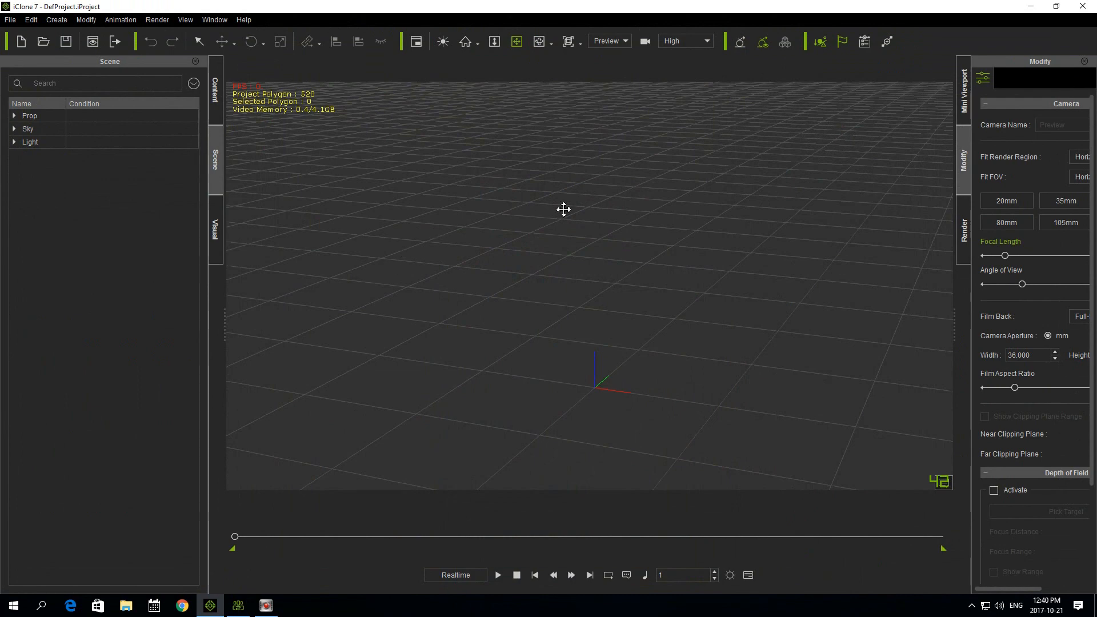
Import the mason 1 avatar from quick tutorials and show its Morph Creator and Morph Animator tools.
left_click(10, 20)
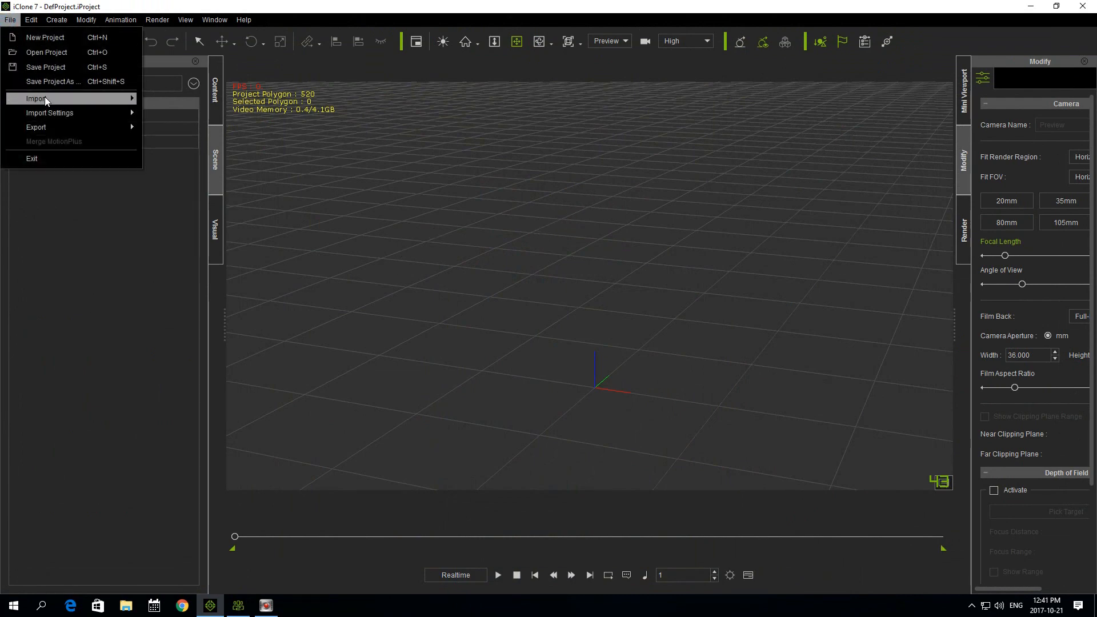
left_click(34, 99)
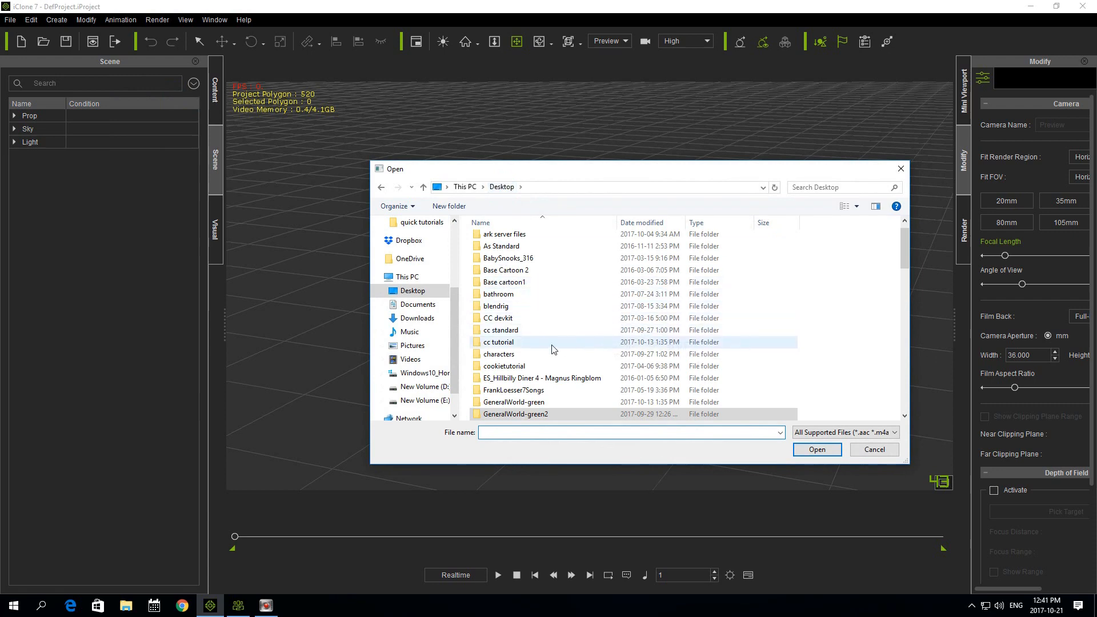
scroll("down", 3)
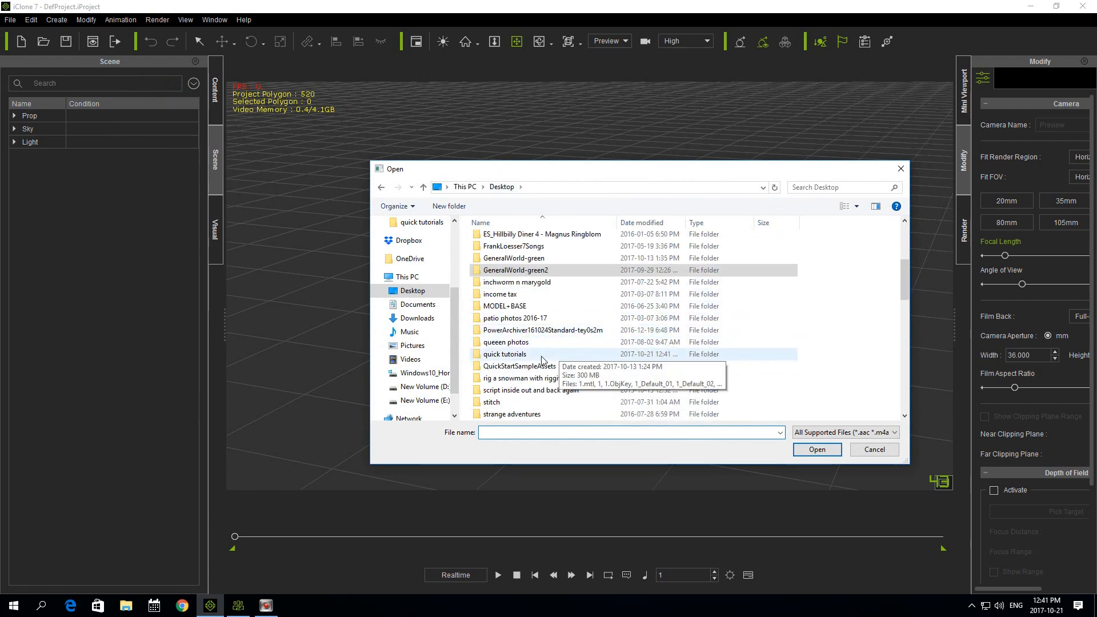
double_click(504, 353)
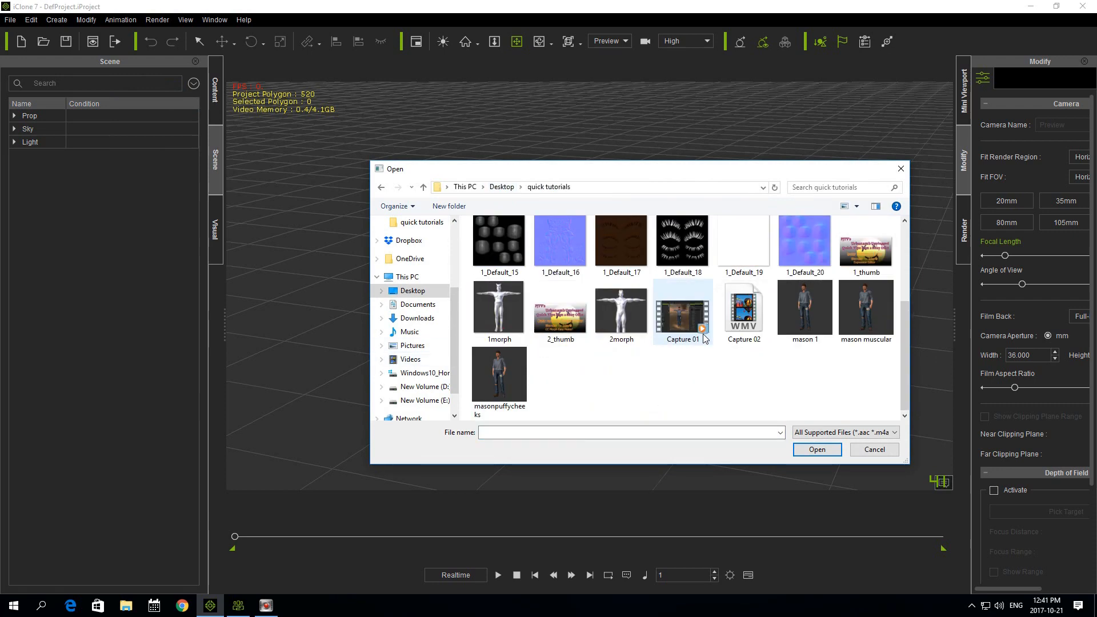
mouse_move(803, 331)
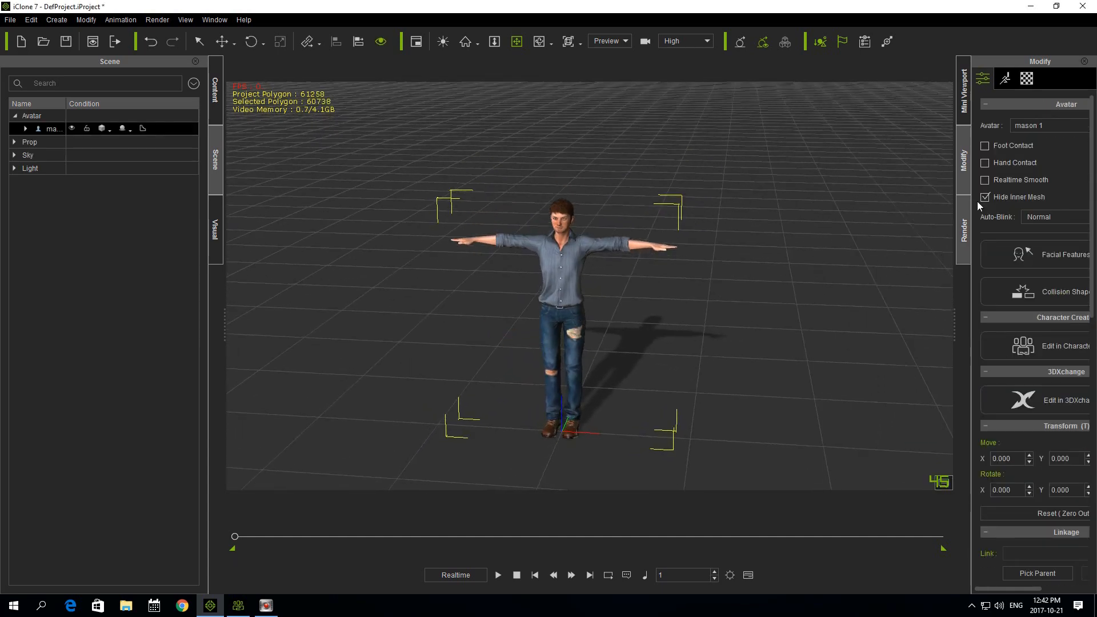
left_click(1005, 78)
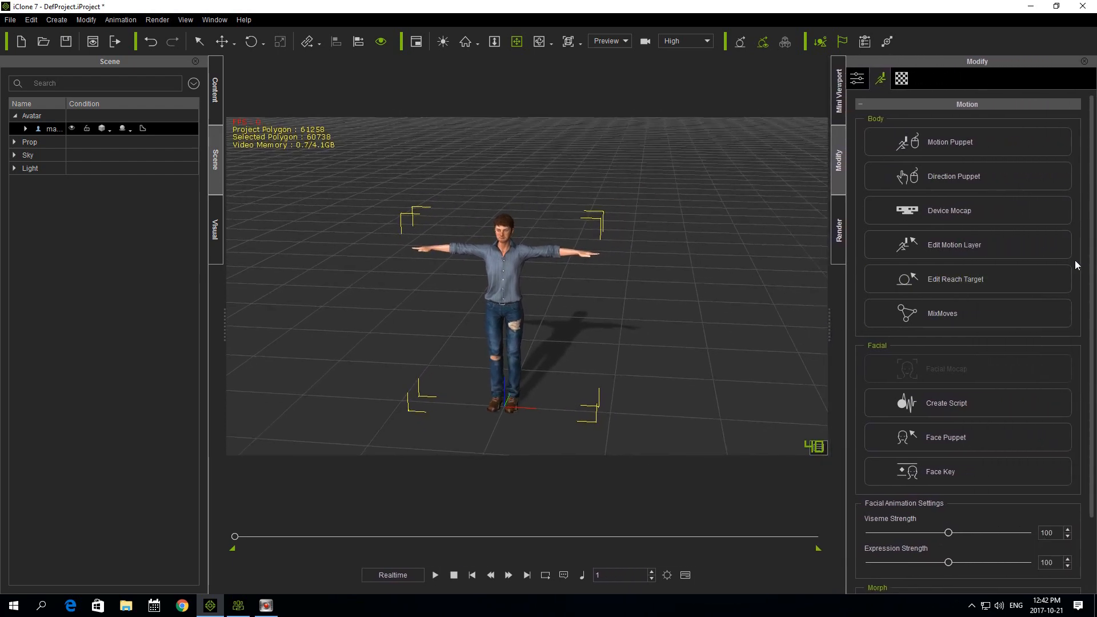
scroll("down", 3)
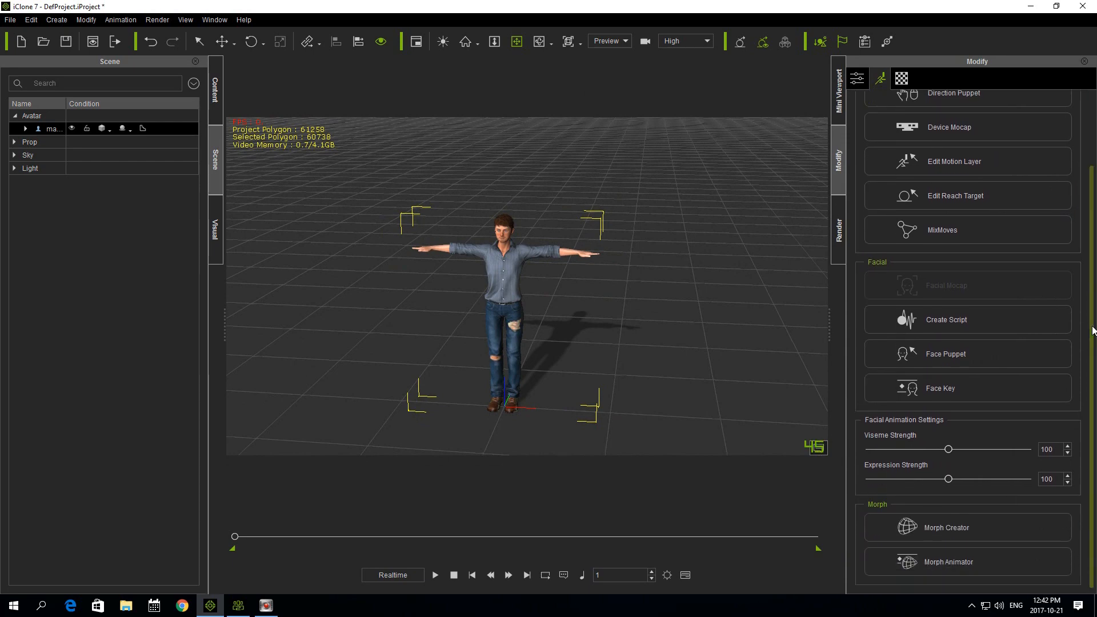
mouse_move(882, 523)
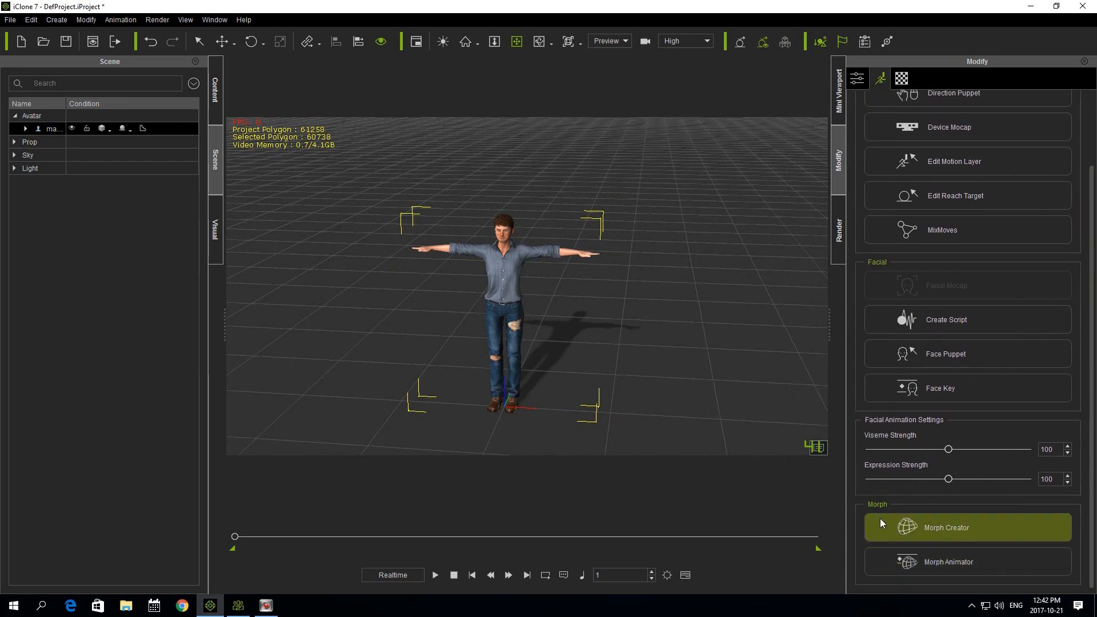
mouse_move(949, 562)
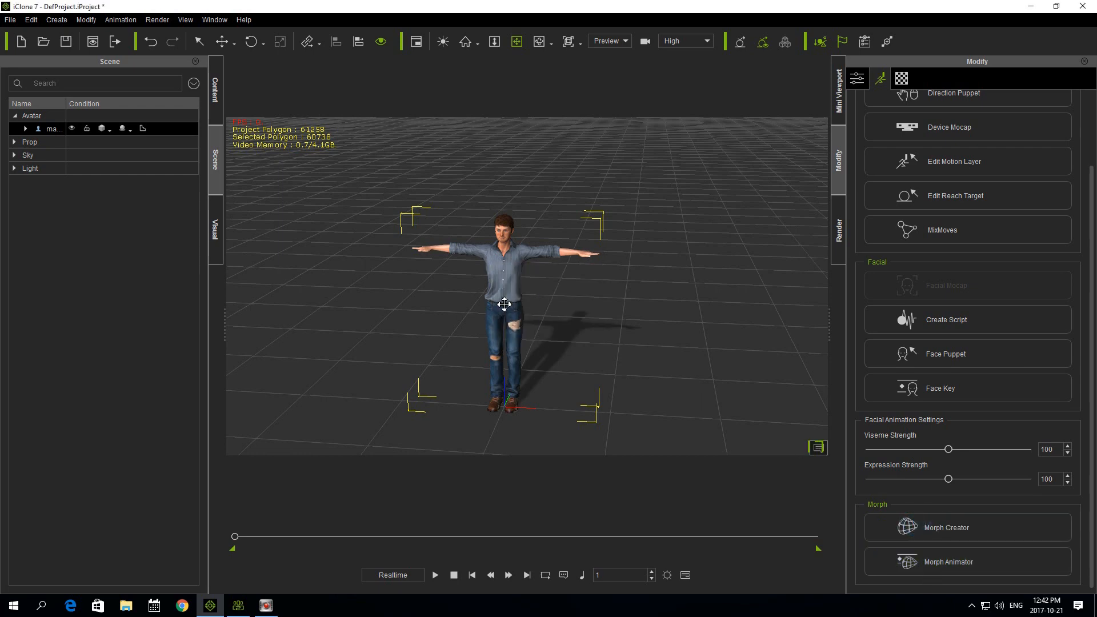
mouse_move(483, 288)
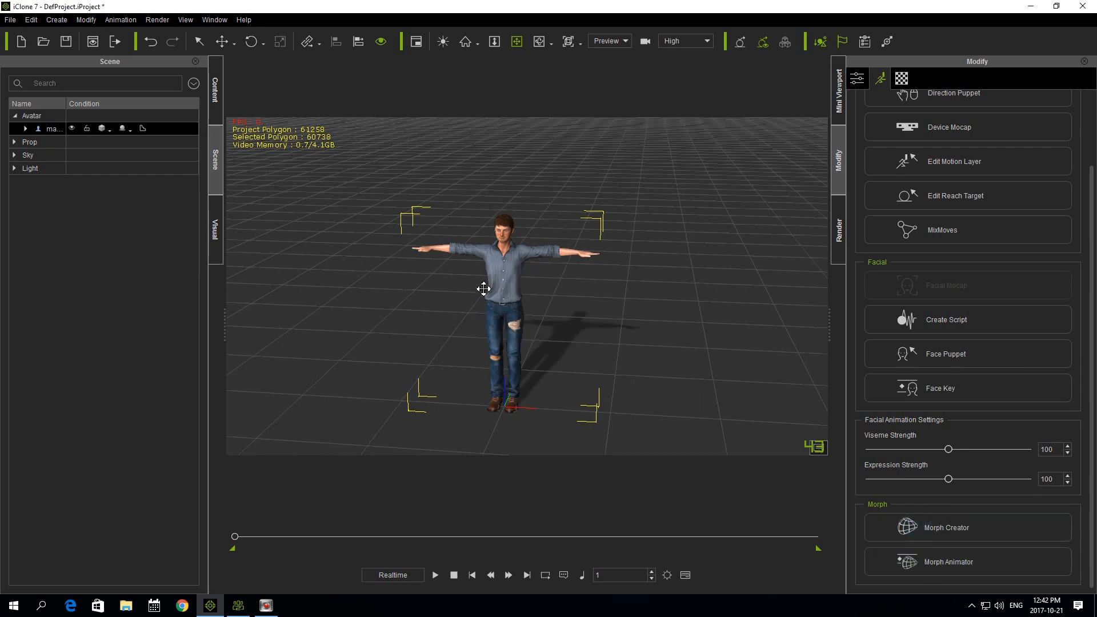
mouse_move(503, 291)
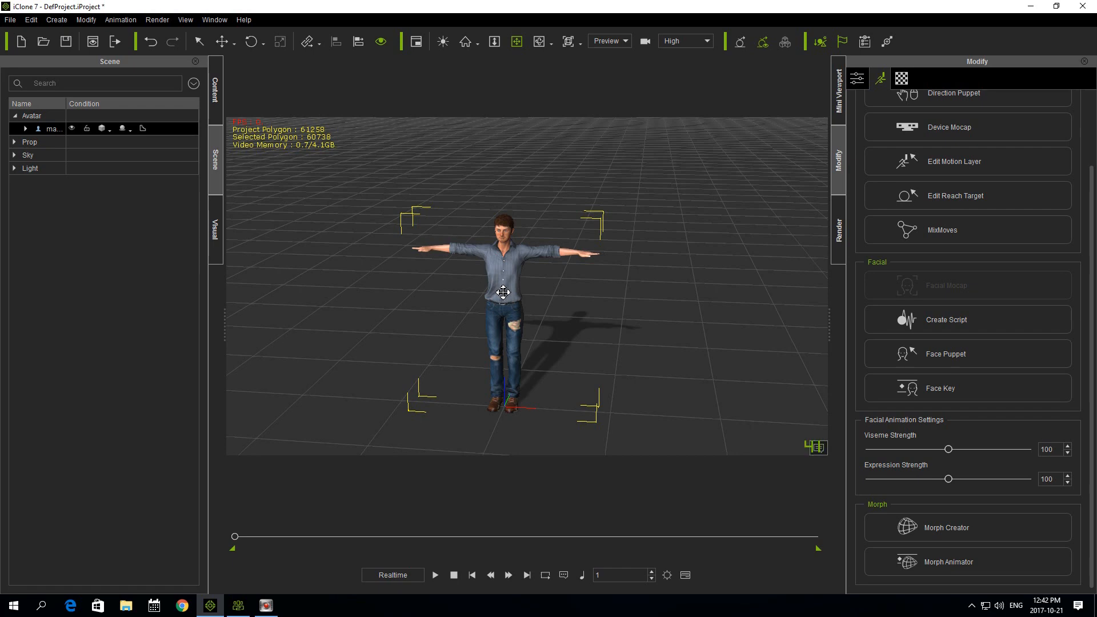
mouse_move(898, 510)
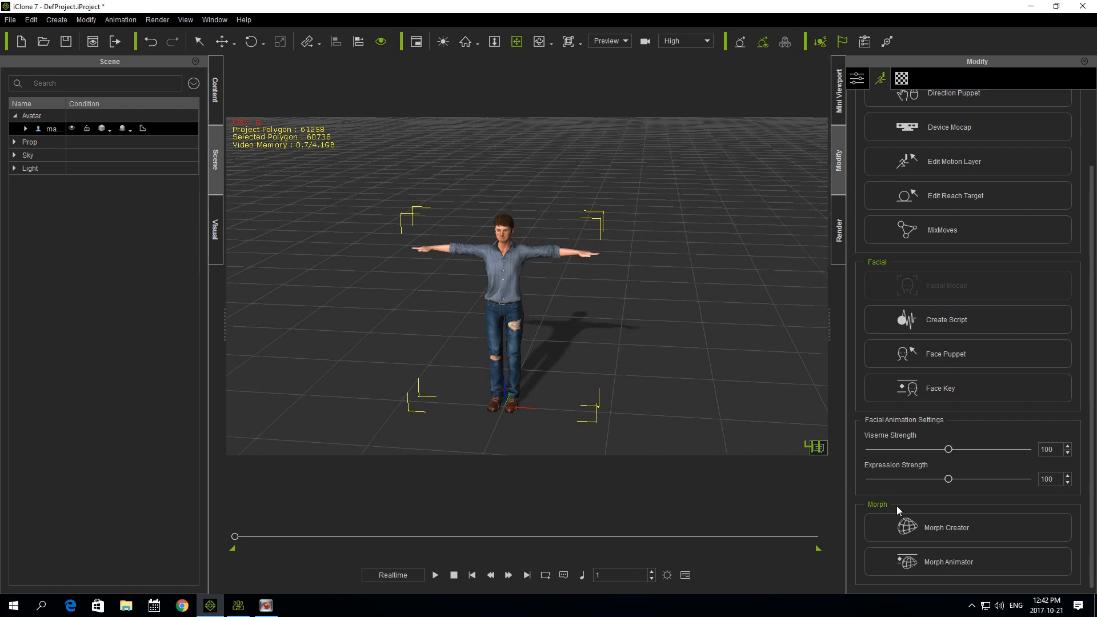
Add mason muscular from Desktop > quick tutorials as a morph target, accepting the bone-scale warning.
left_click(948, 527)
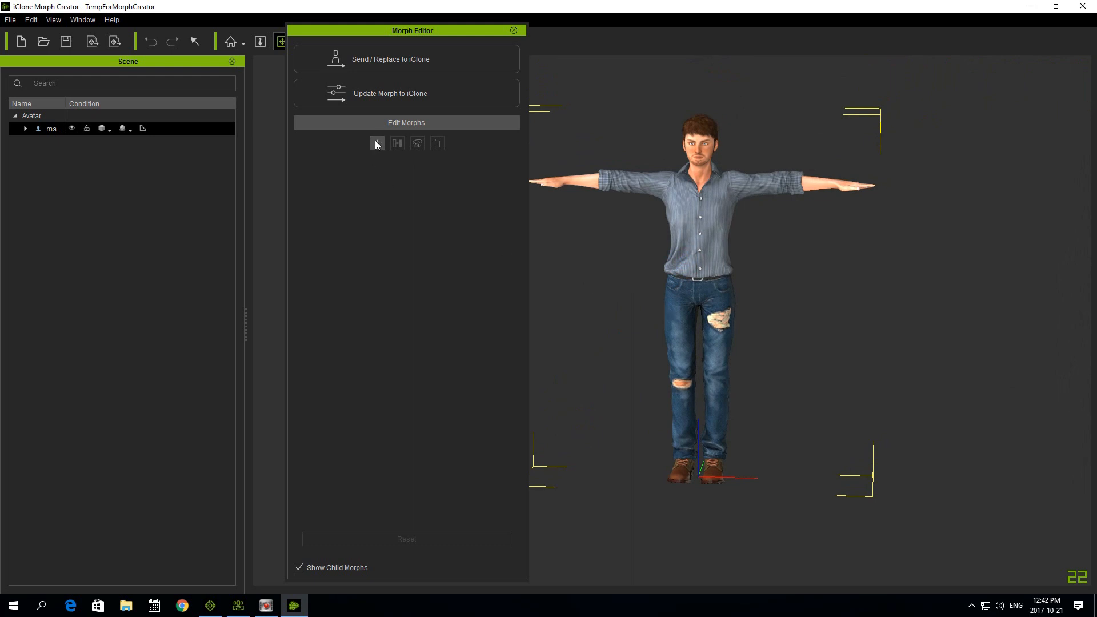
mouse_move(429, 71)
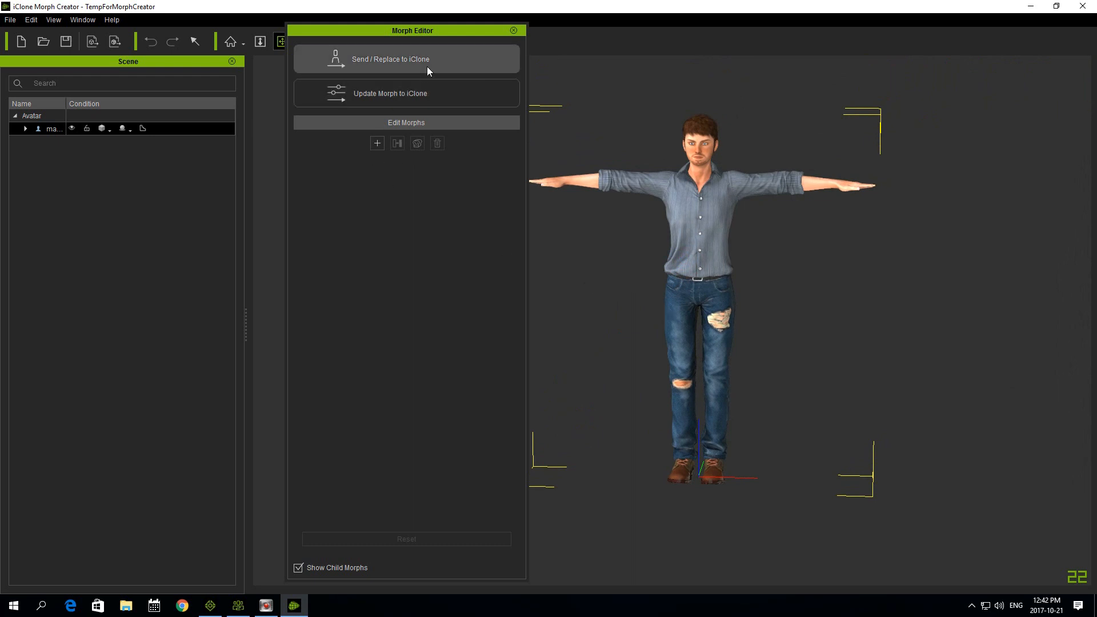
mouse_move(360, 153)
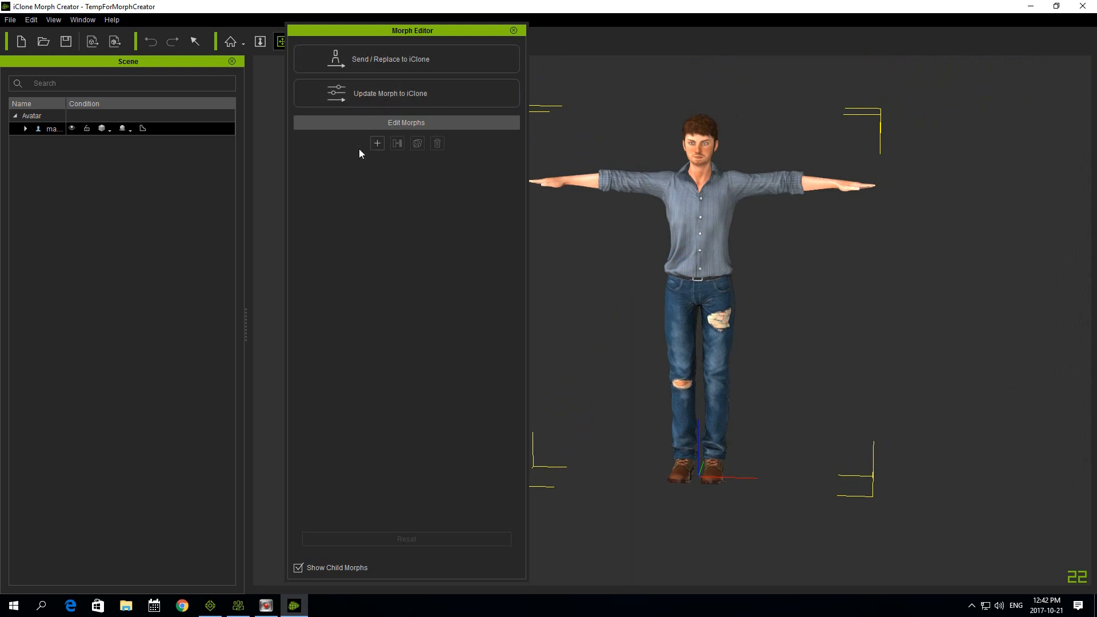
left_click(376, 142)
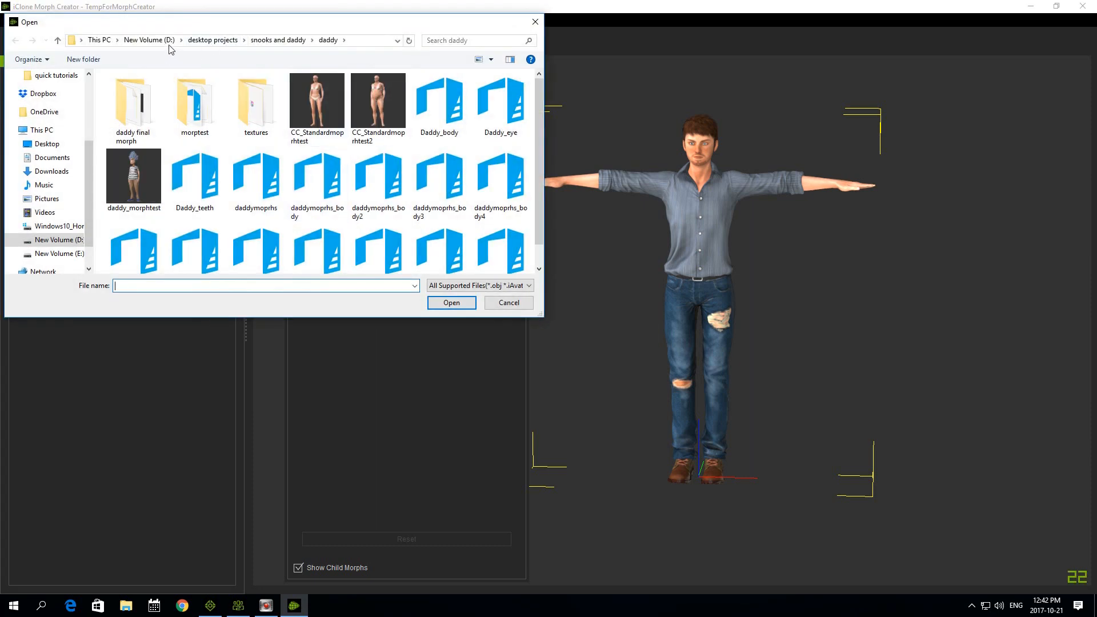
left_click(148, 40)
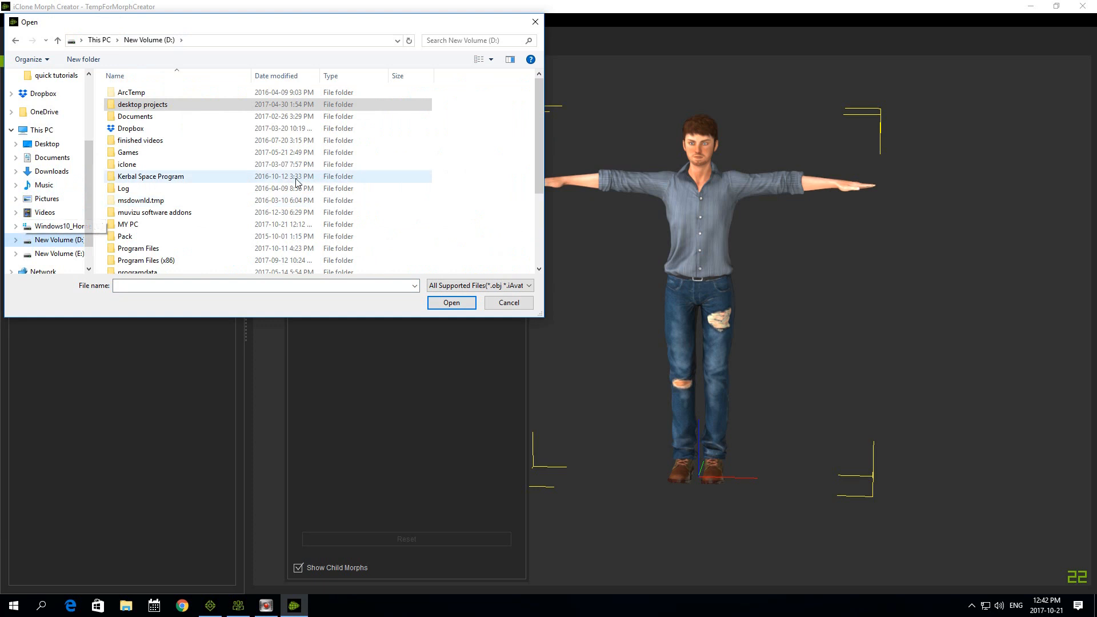
mouse_move(212, 183)
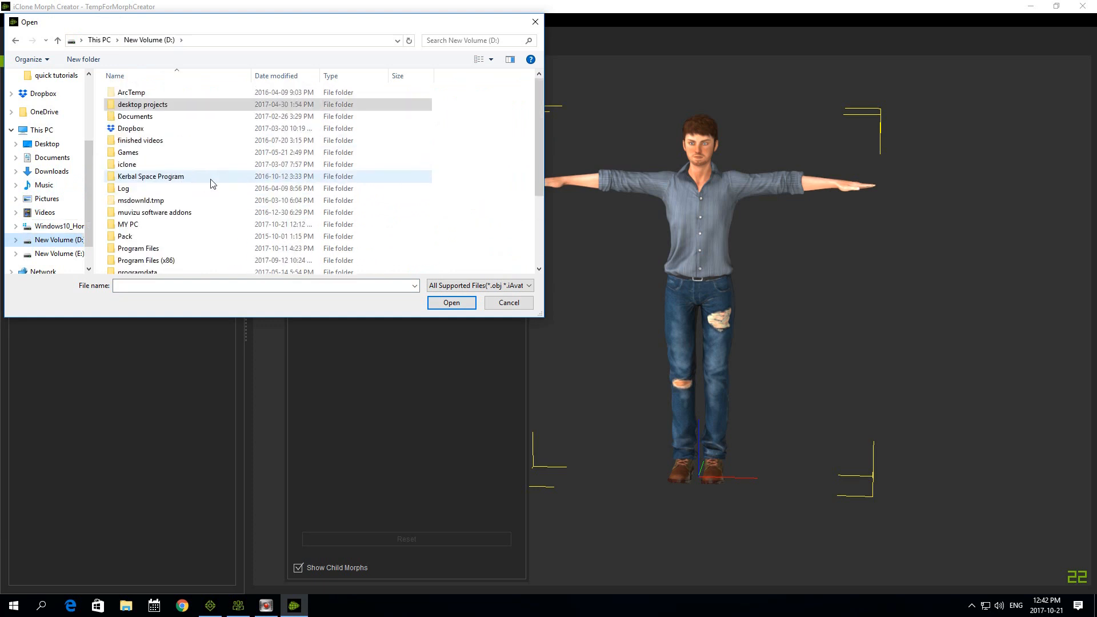
left_click(58, 226)
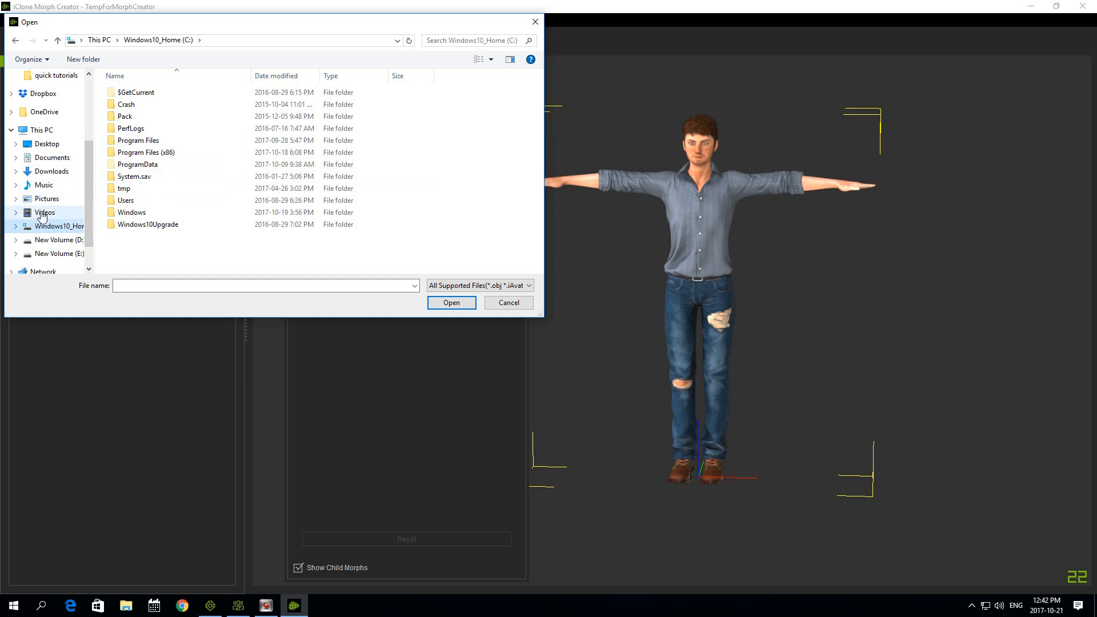
left_click(47, 144)
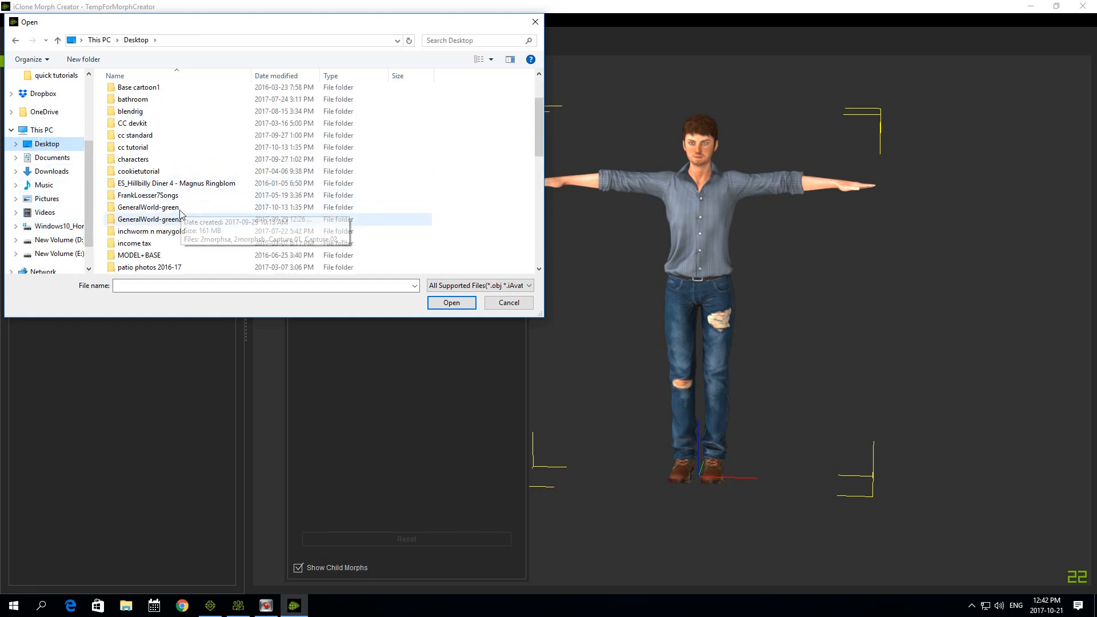
double_click(54, 76)
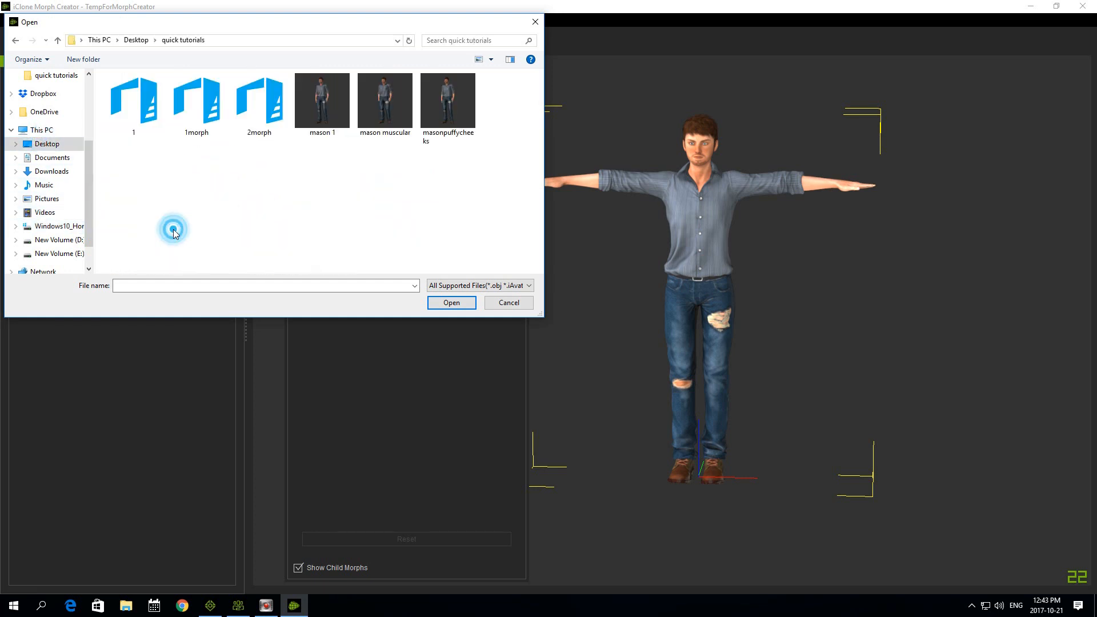
left_click(384, 98)
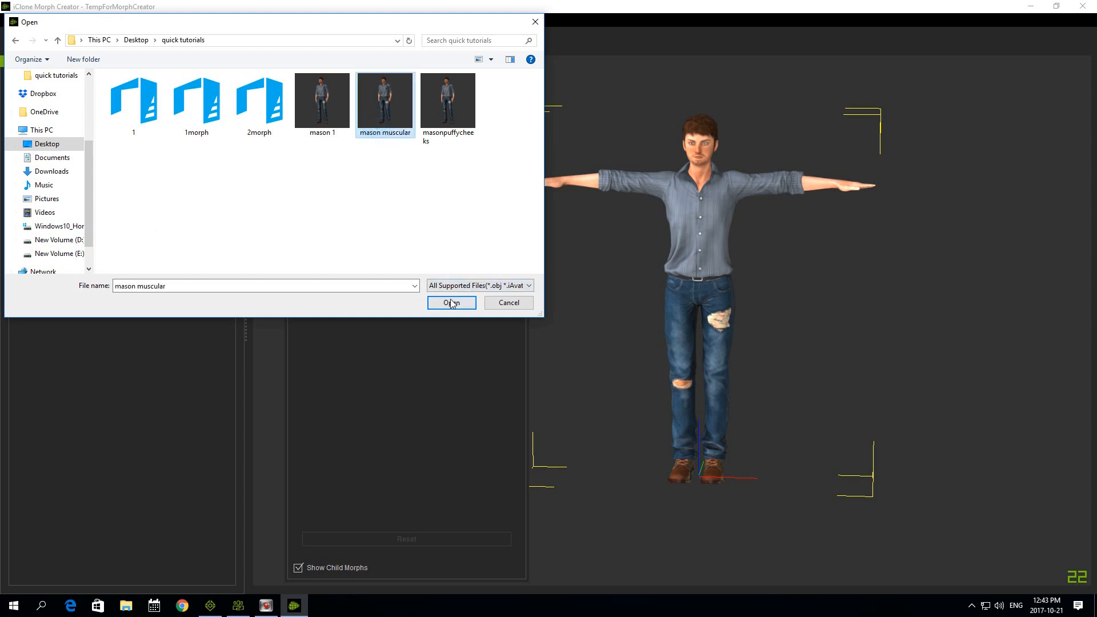
left_click(450, 301)
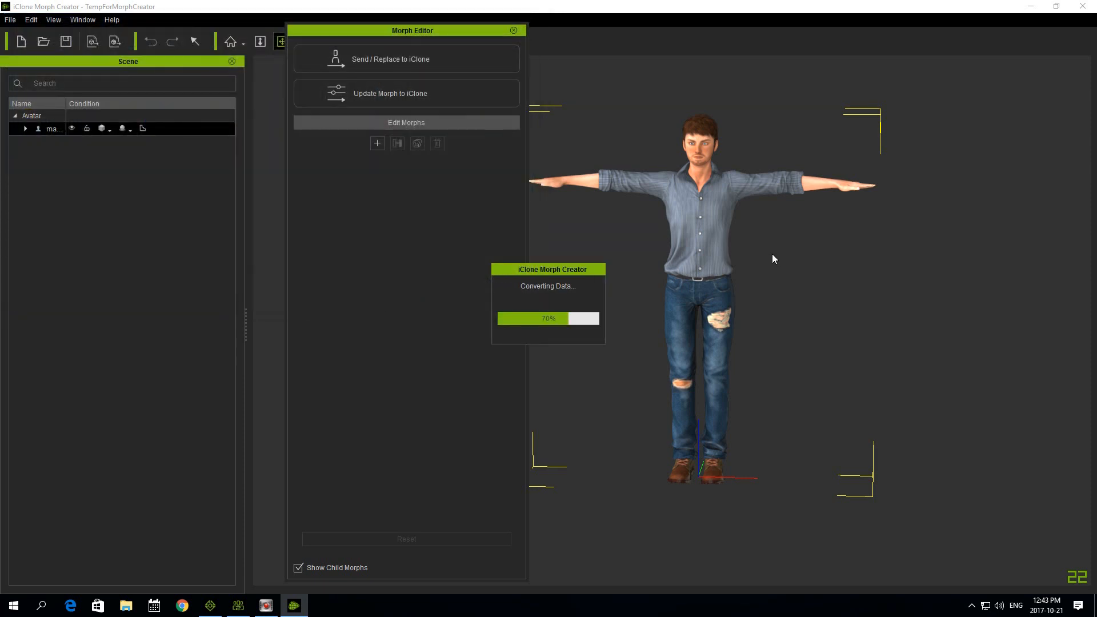
mouse_move(733, 264)
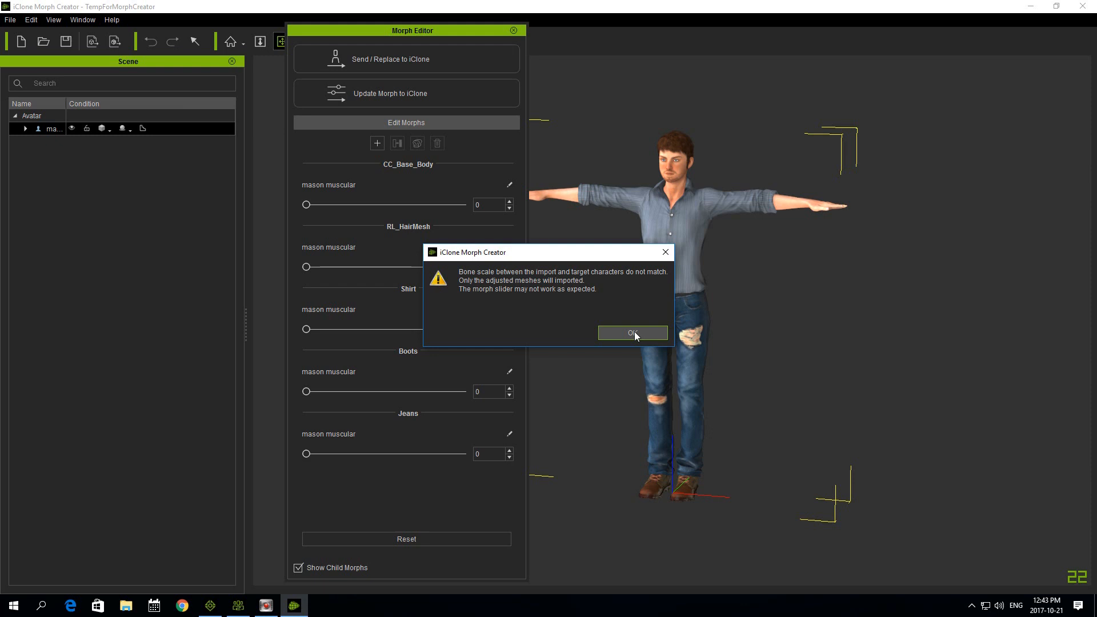
left_click(632, 332)
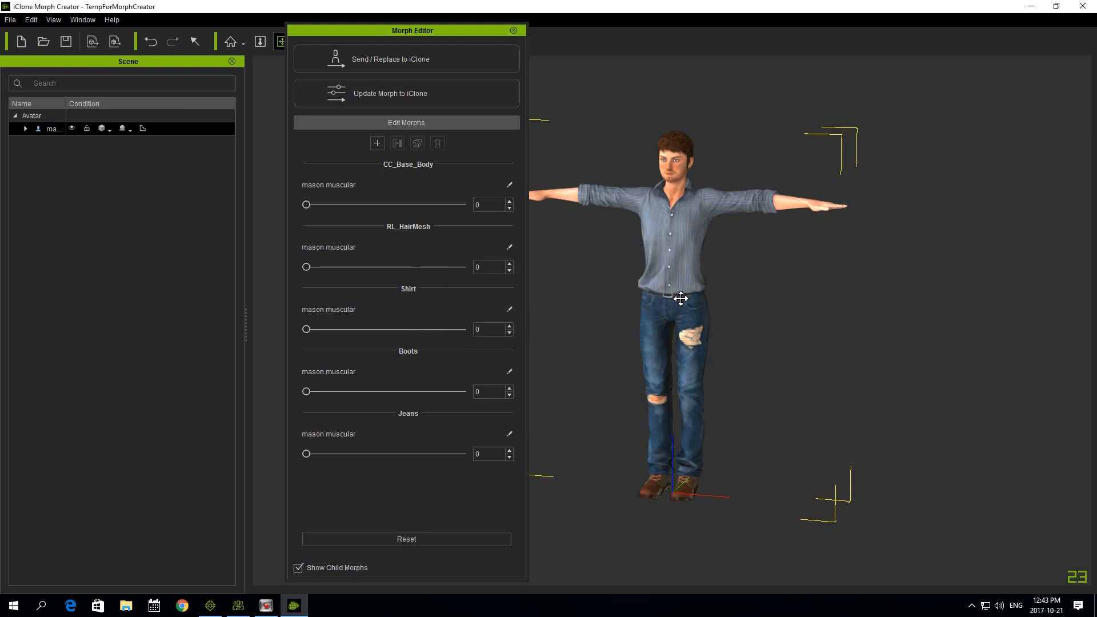
mouse_move(663, 298)
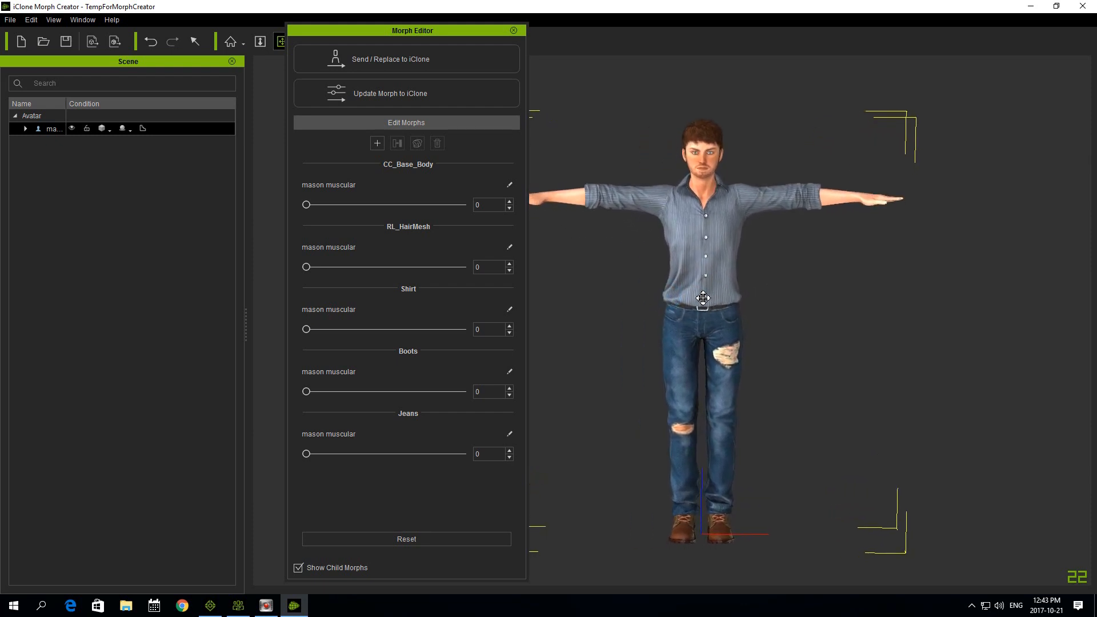
Bake the per-mesh muscular sliders into one Mason Muscles slider, removing the source sliders.
left_click_drag(306, 204, 462, 204)
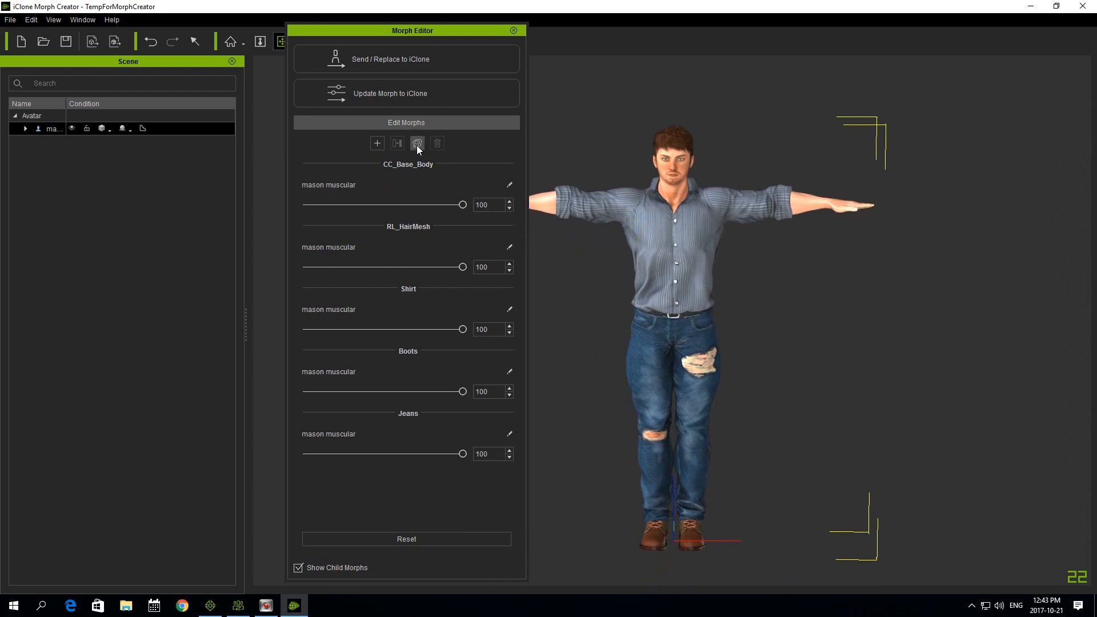
left_click(416, 144)
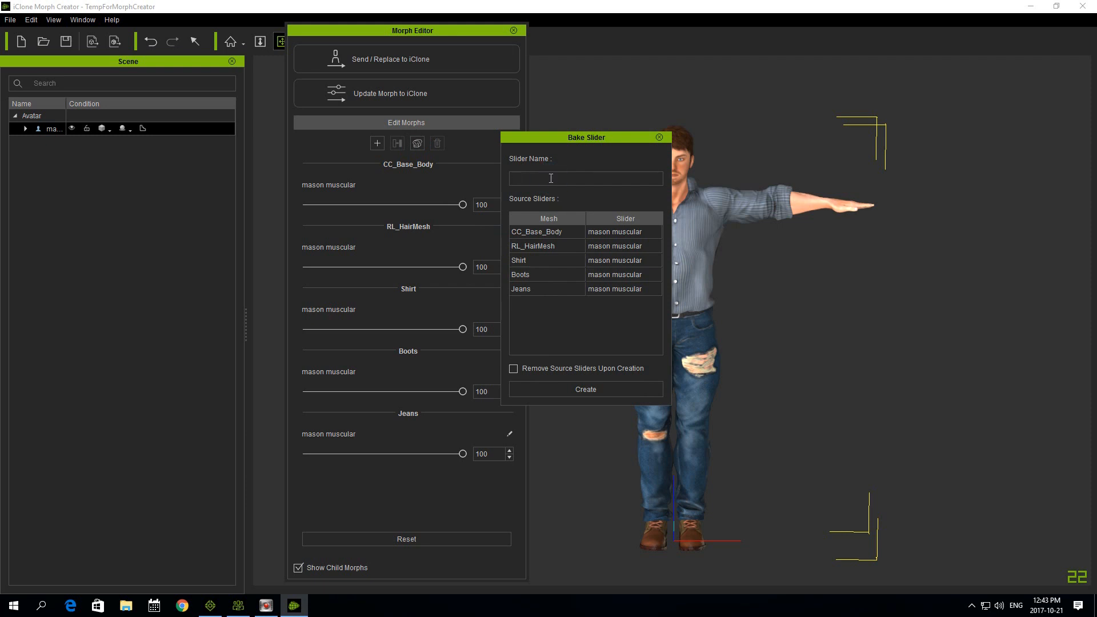
type("Mason")
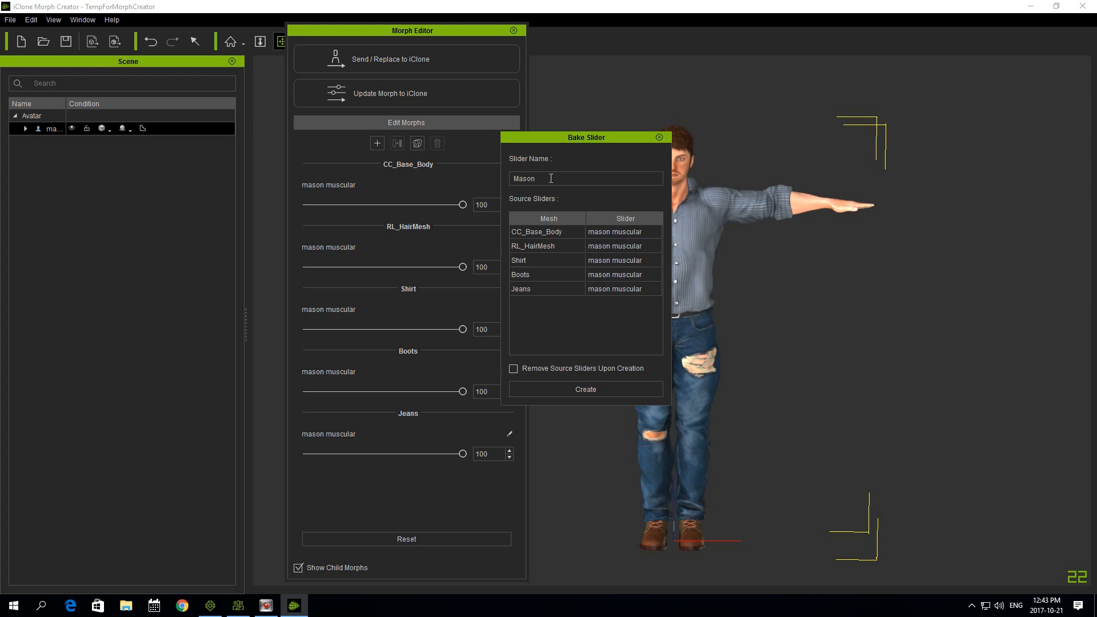
type("Mus")
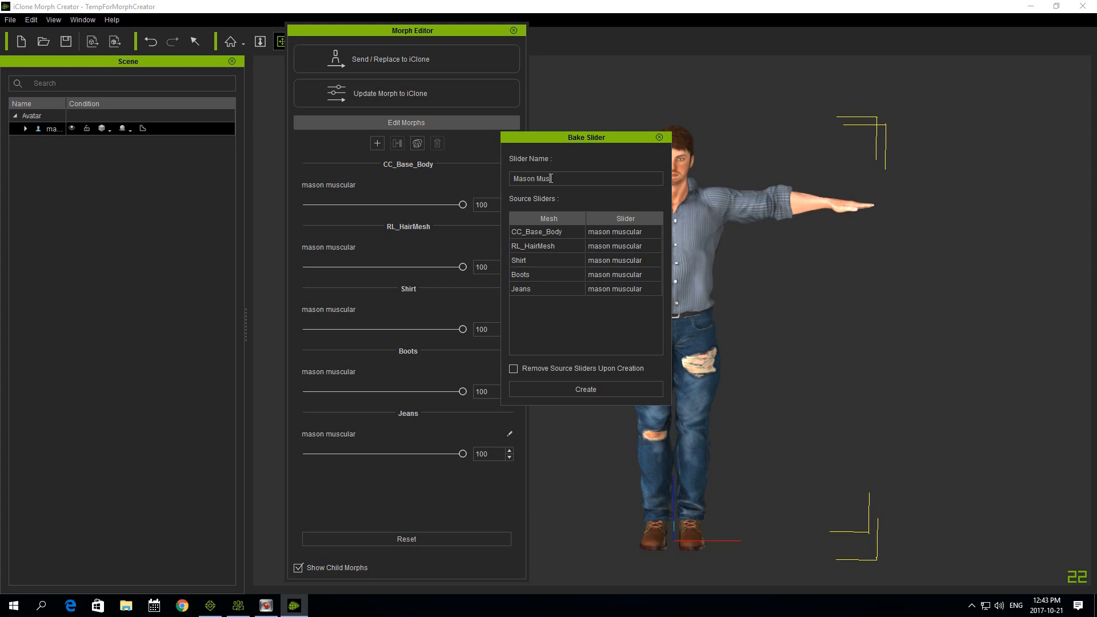
type("cles")
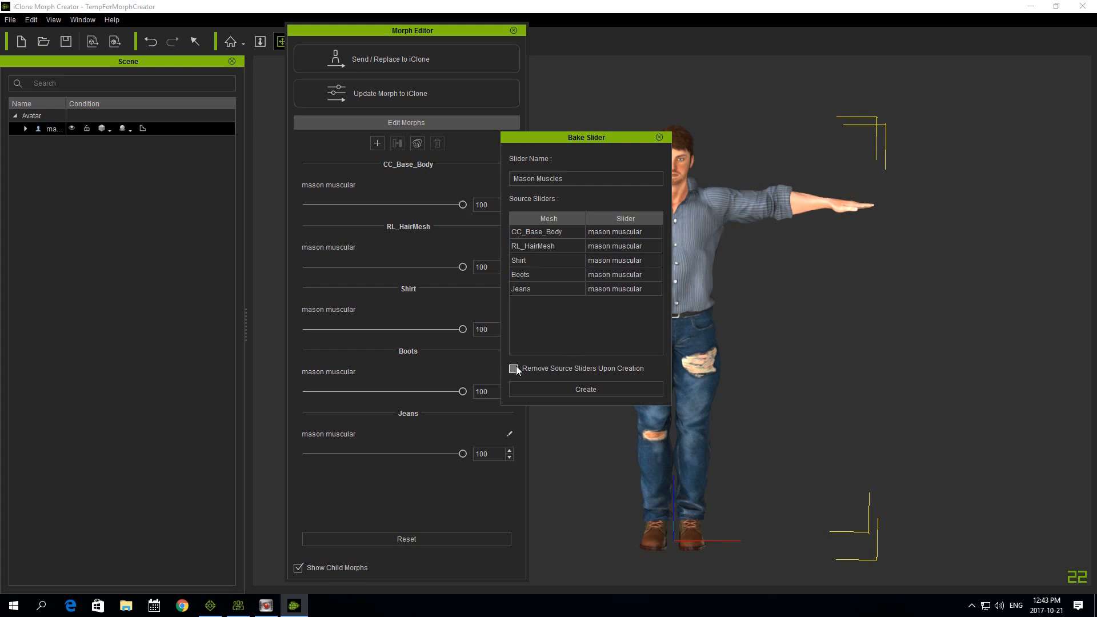
left_click(513, 368)
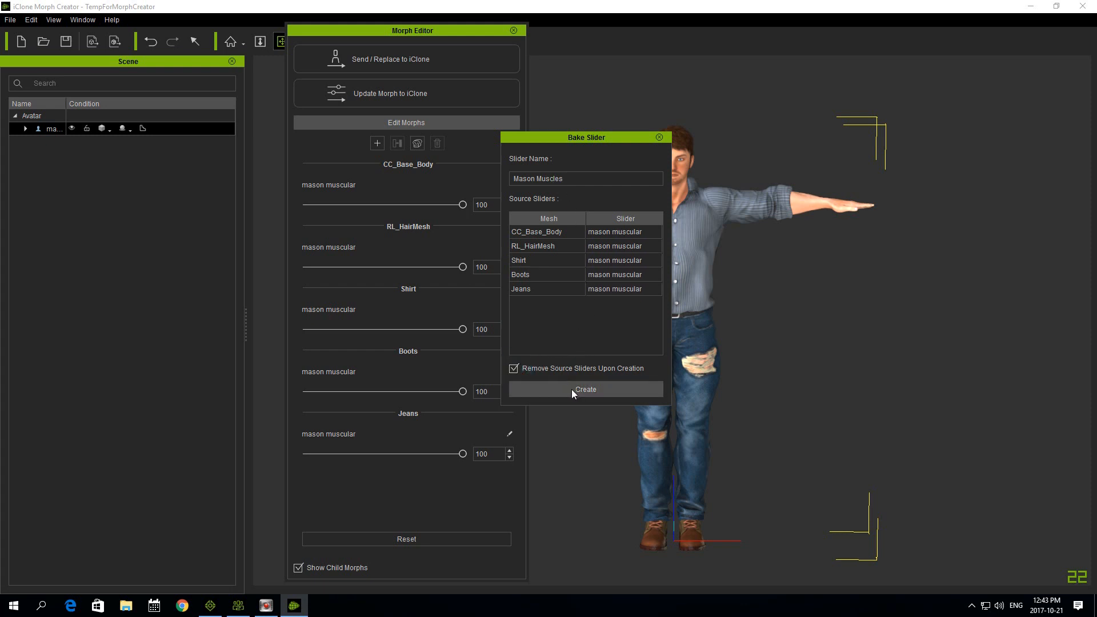
left_click(585, 389)
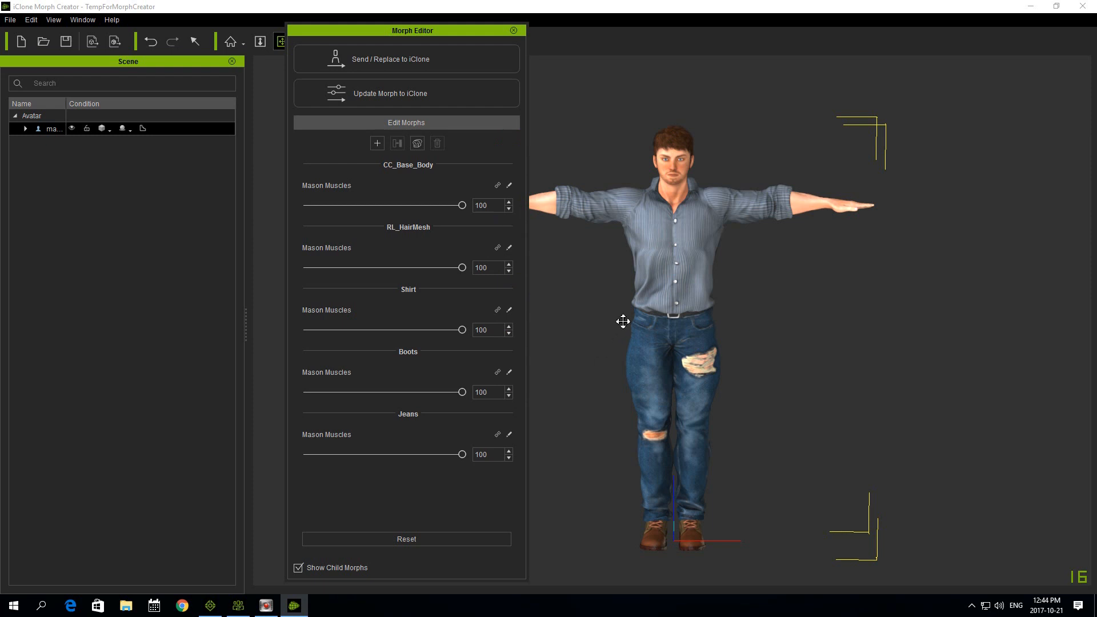
Reset the morph sliders to zero and hide the child mesh morph sliders.
left_click(406, 538)
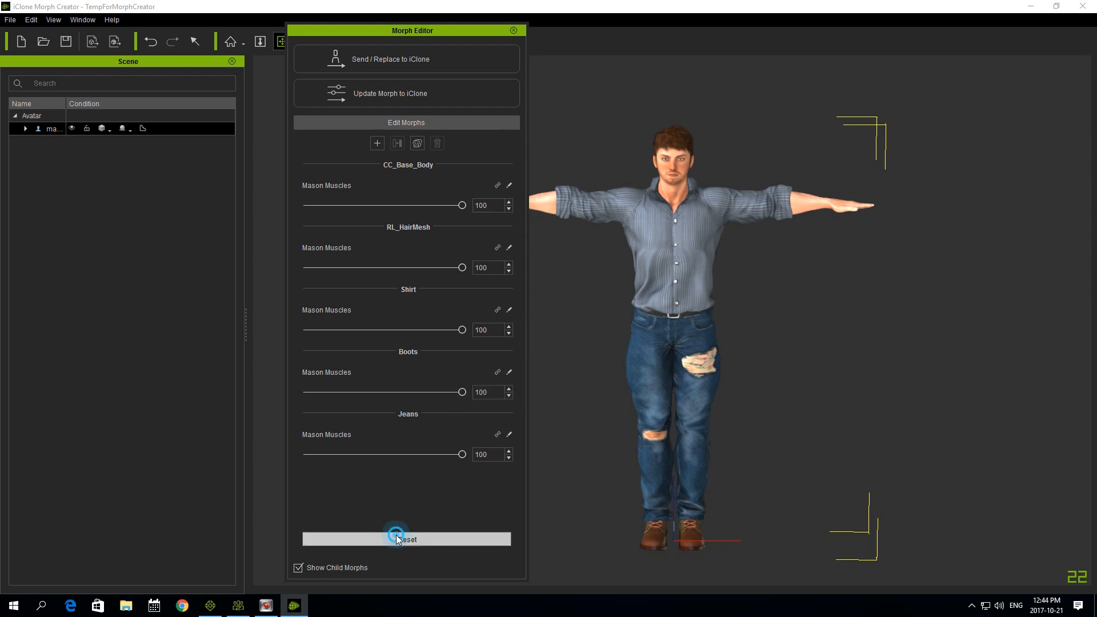
left_click(405, 538)
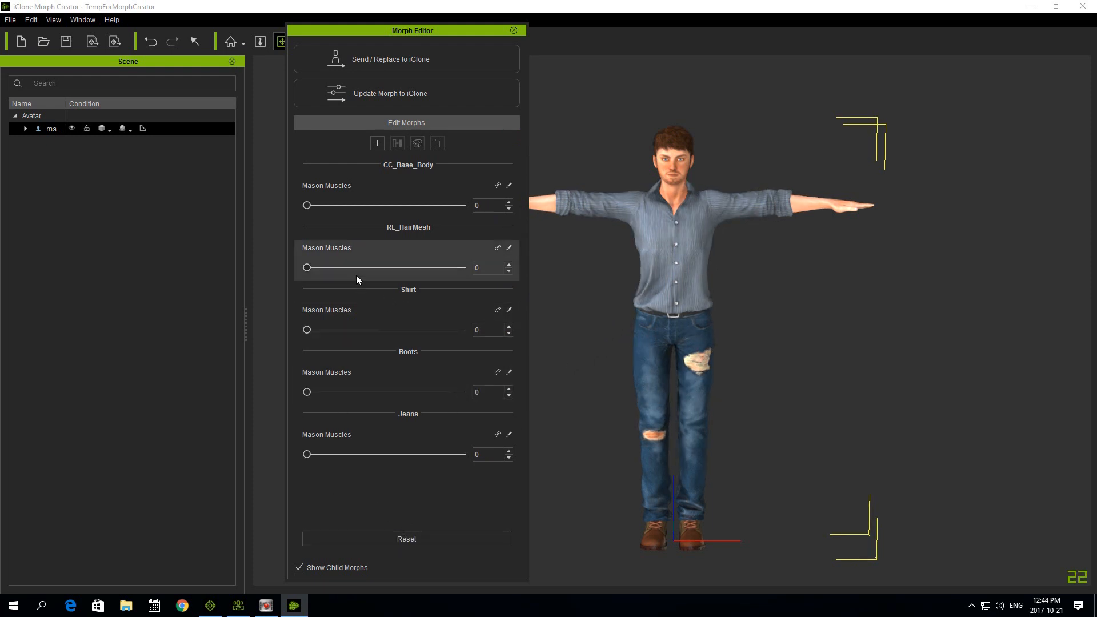
left_click_drag(306, 205, 462, 204)
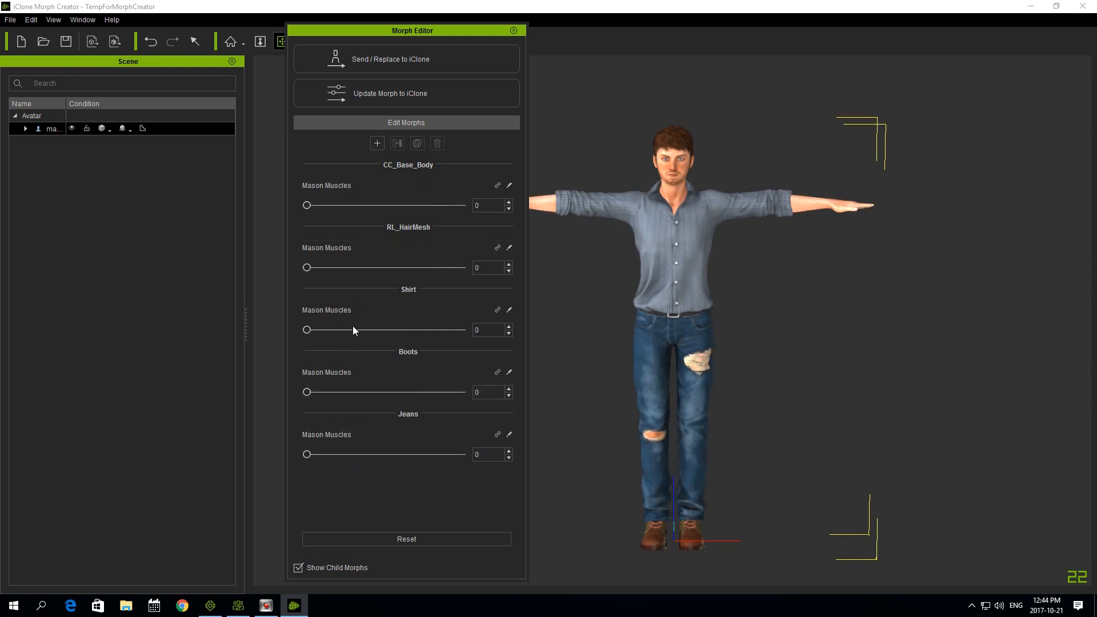
left_click(297, 569)
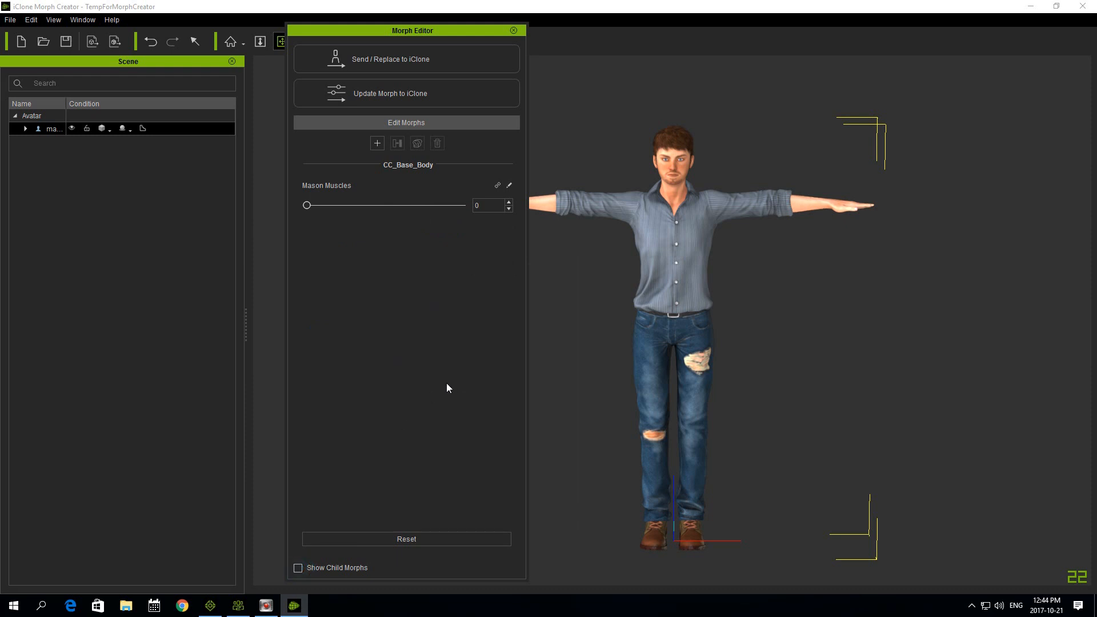
left_click(297, 568)
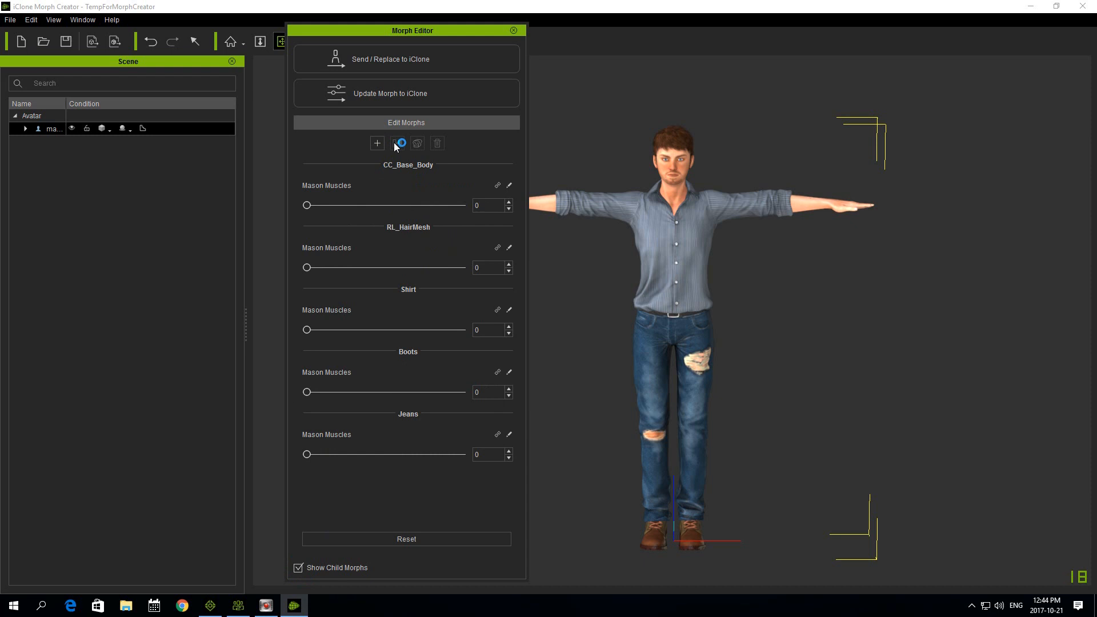
Import masonpuffycheeks as a morph target and raise the CC_Base_Body slider to 100.
left_click(376, 143)
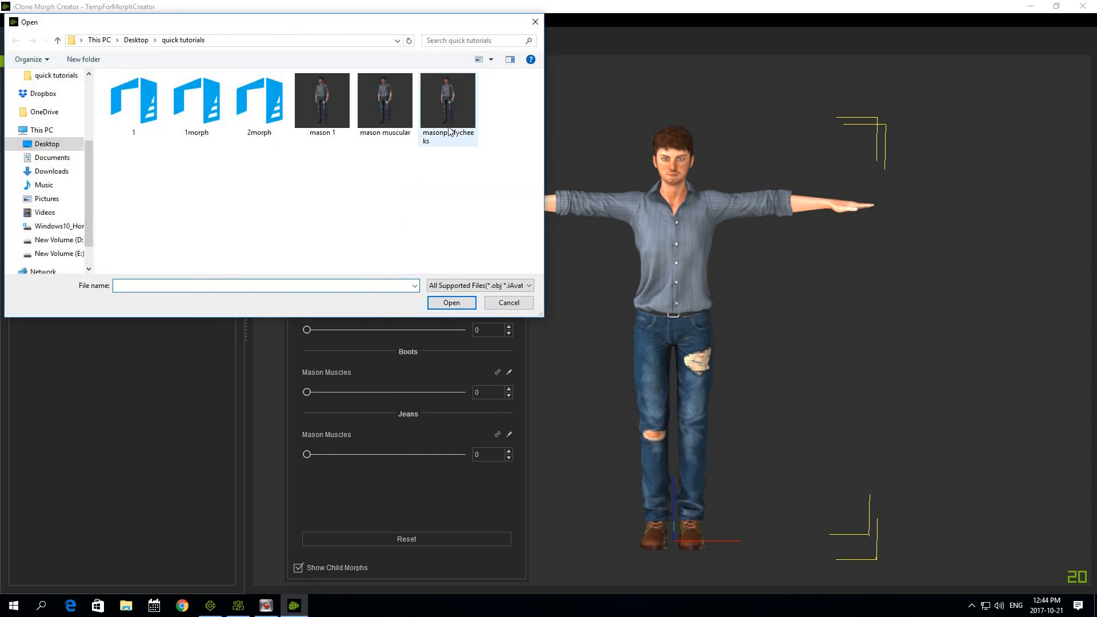
left_click(447, 101)
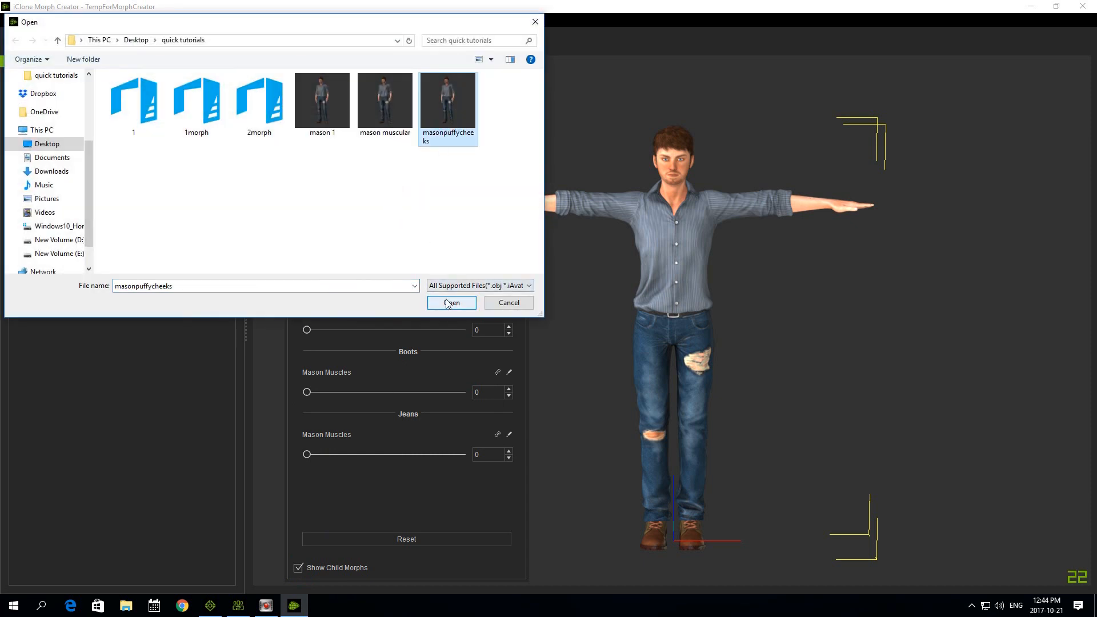
left_click(451, 302)
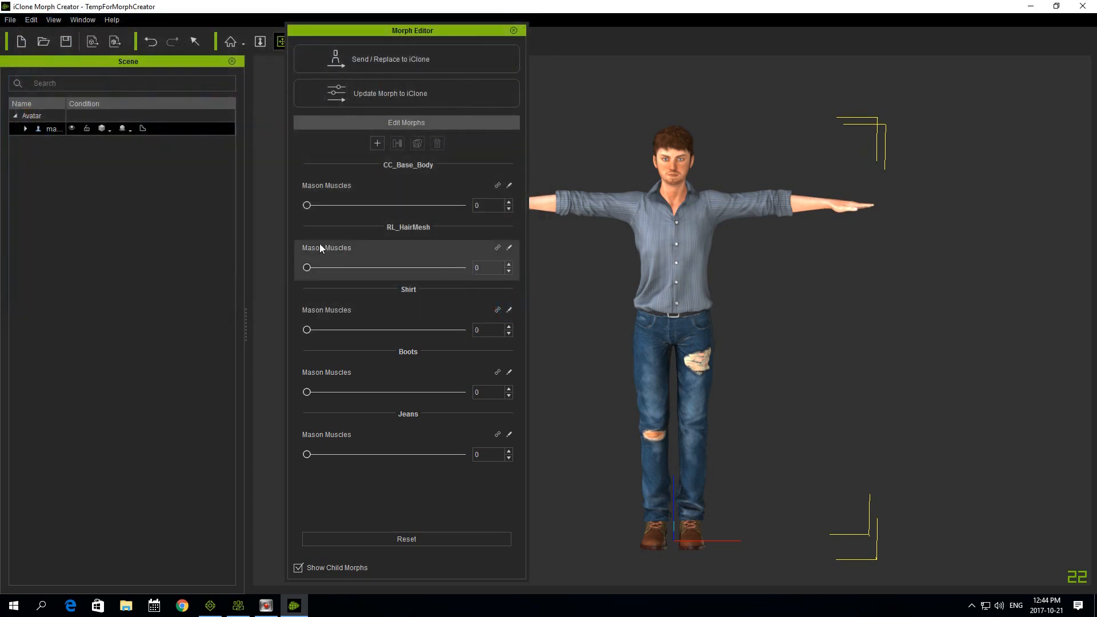
mouse_move(376, 144)
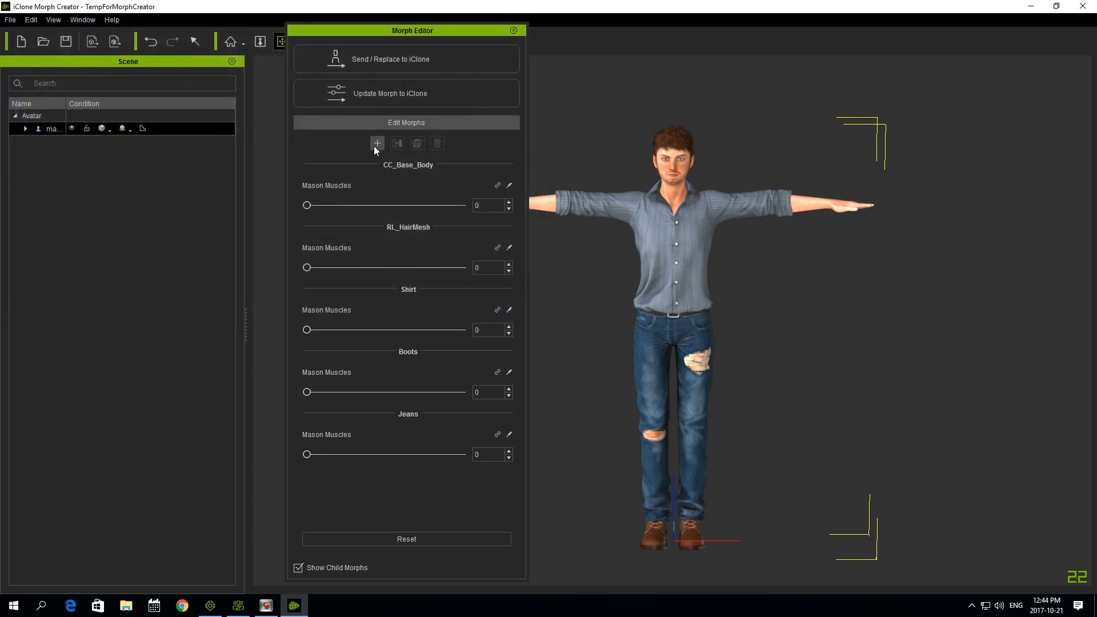
left_click(376, 144)
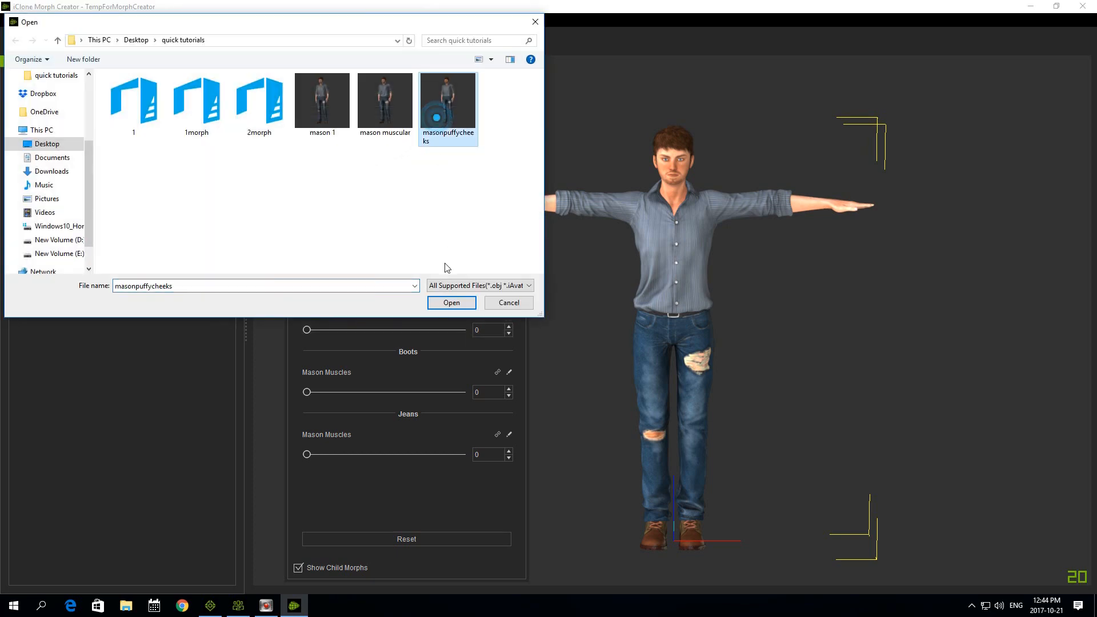
left_click(451, 302)
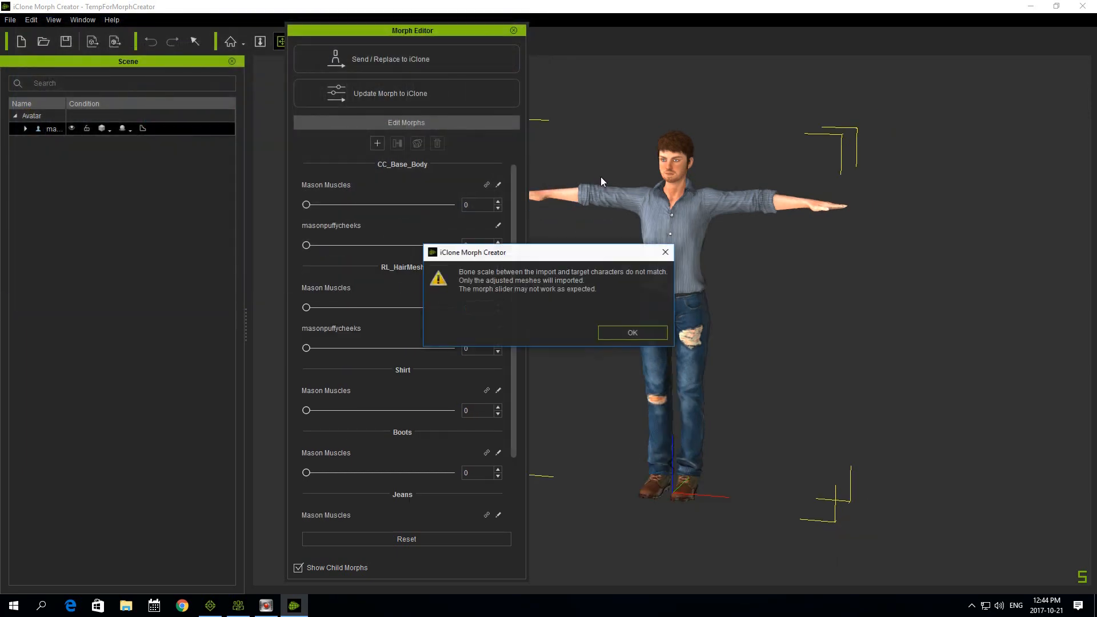
left_click(631, 332)
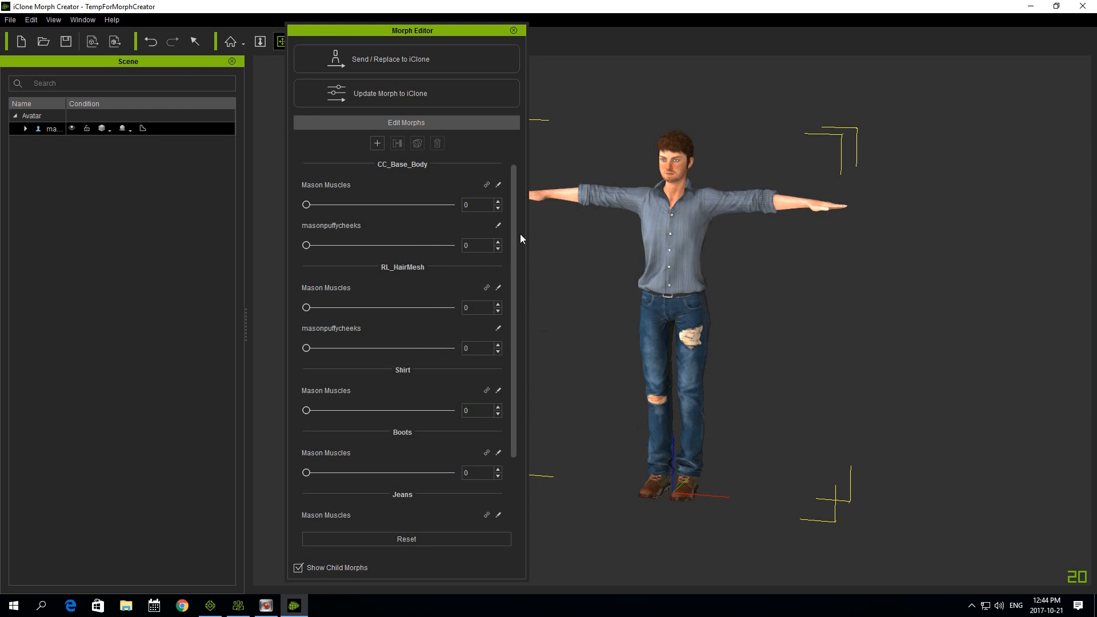
mouse_move(513, 220)
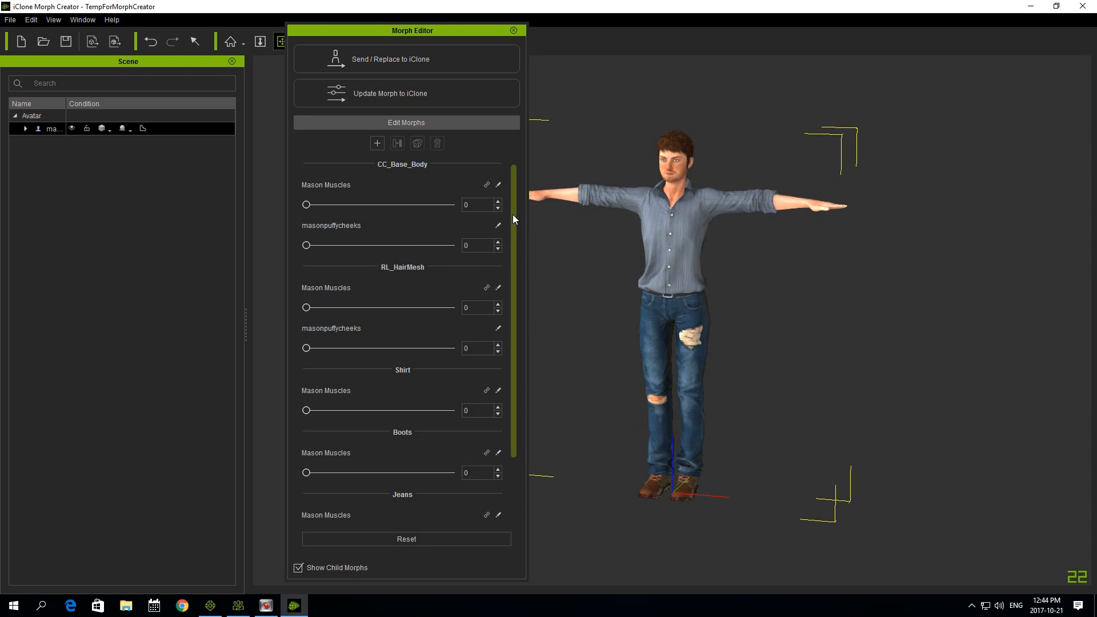
mouse_move(517, 255)
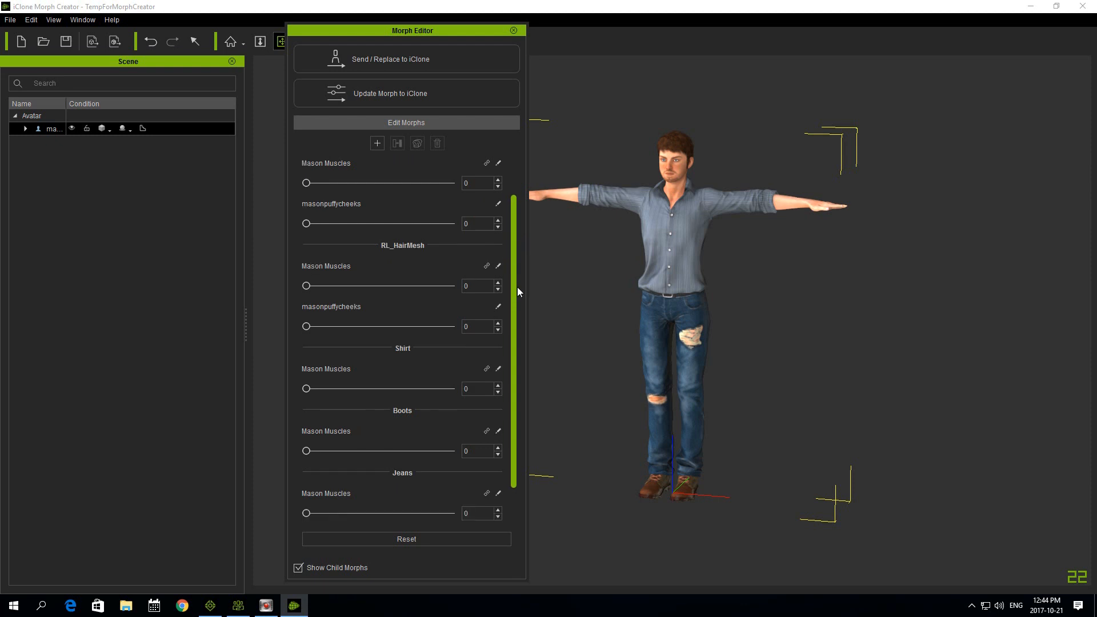
scroll("up", 3)
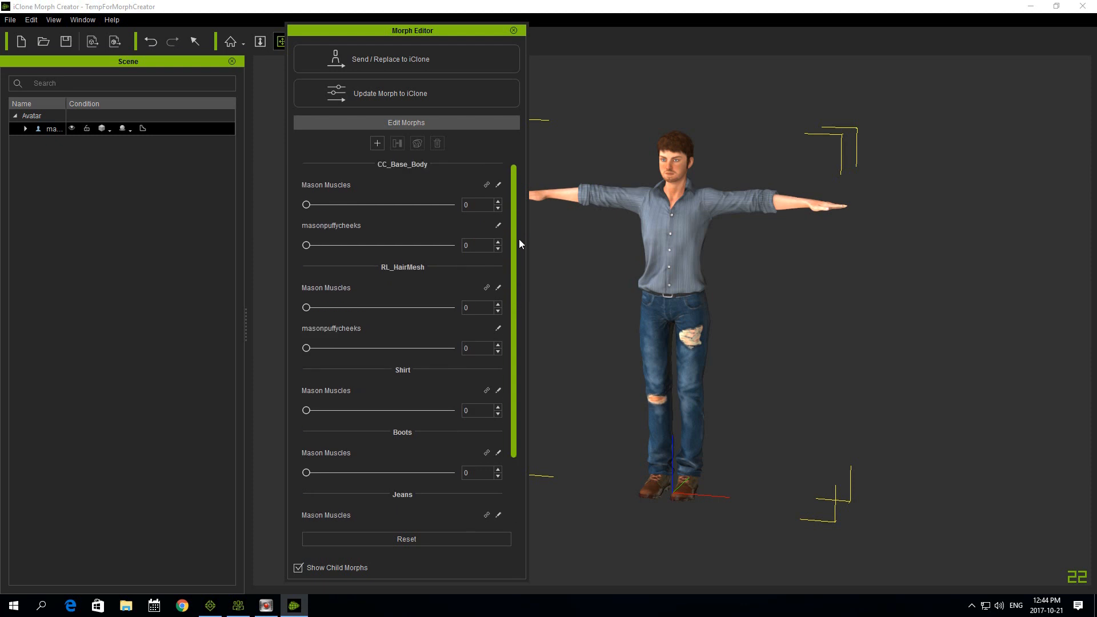
left_click_drag(307, 244, 423, 244)
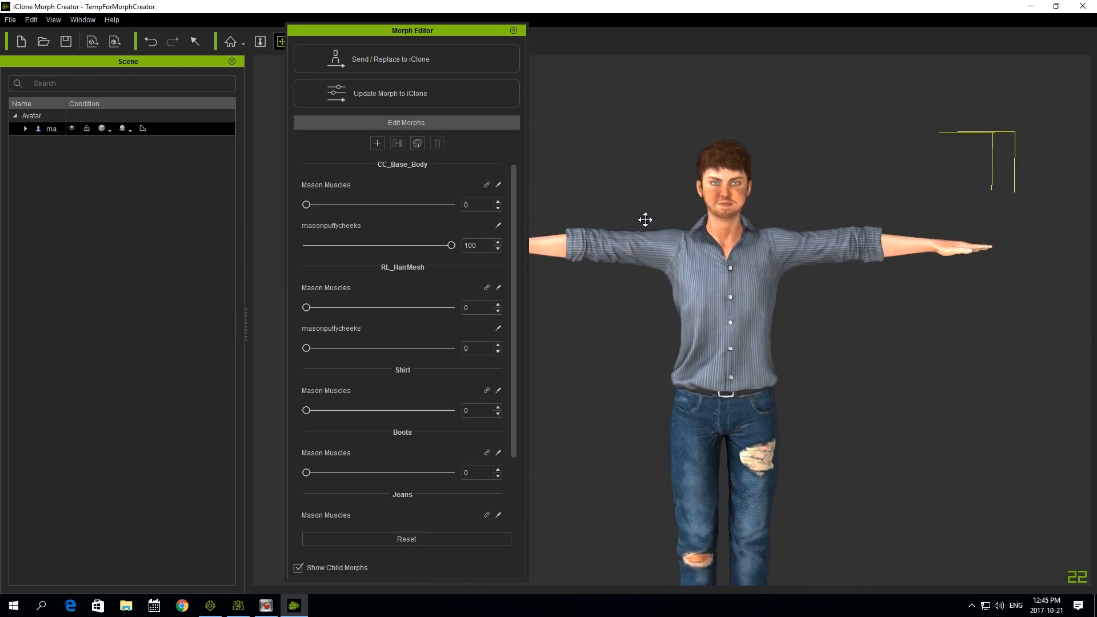
mouse_move(534, 204)
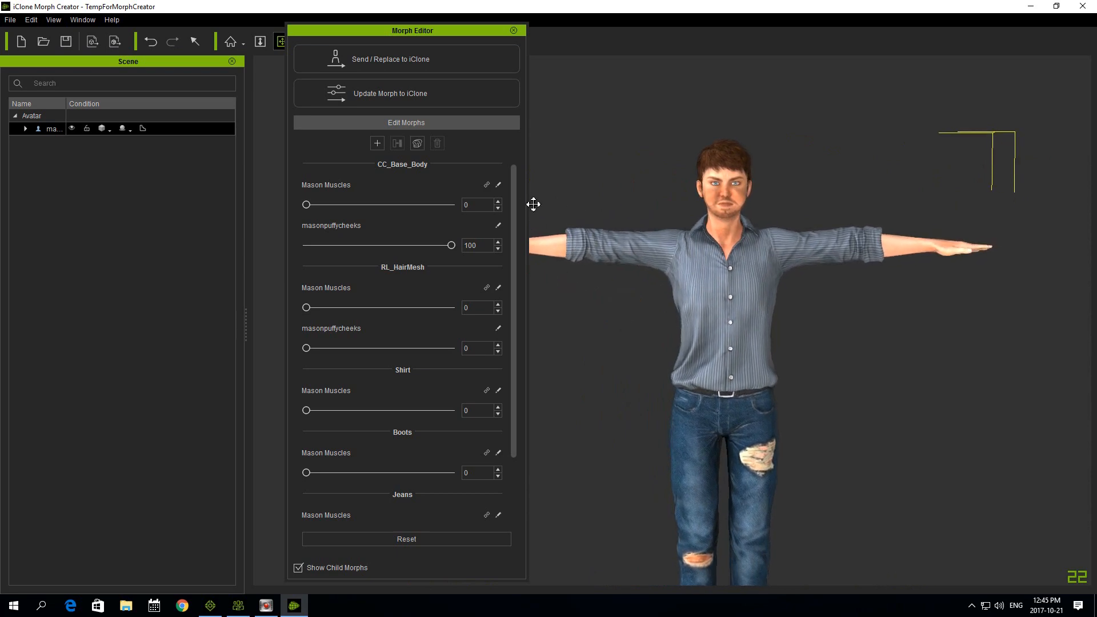
mouse_move(417, 143)
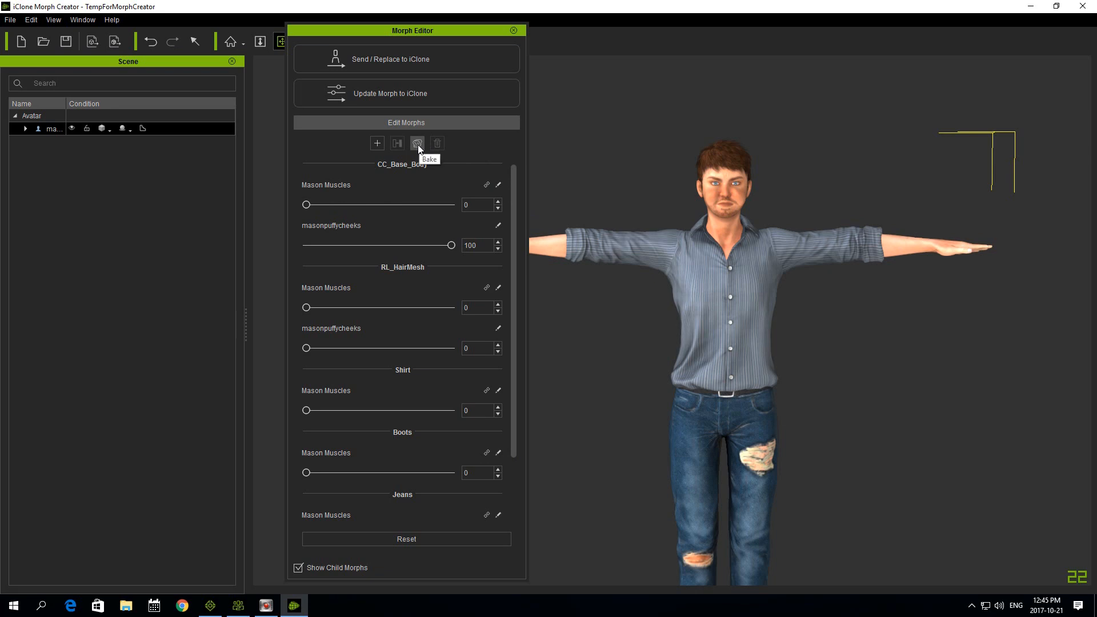
Bake the body cheek morph into a skinpuffycheeks slider and turn it fully on with Mason Muscles.
left_click(417, 144)
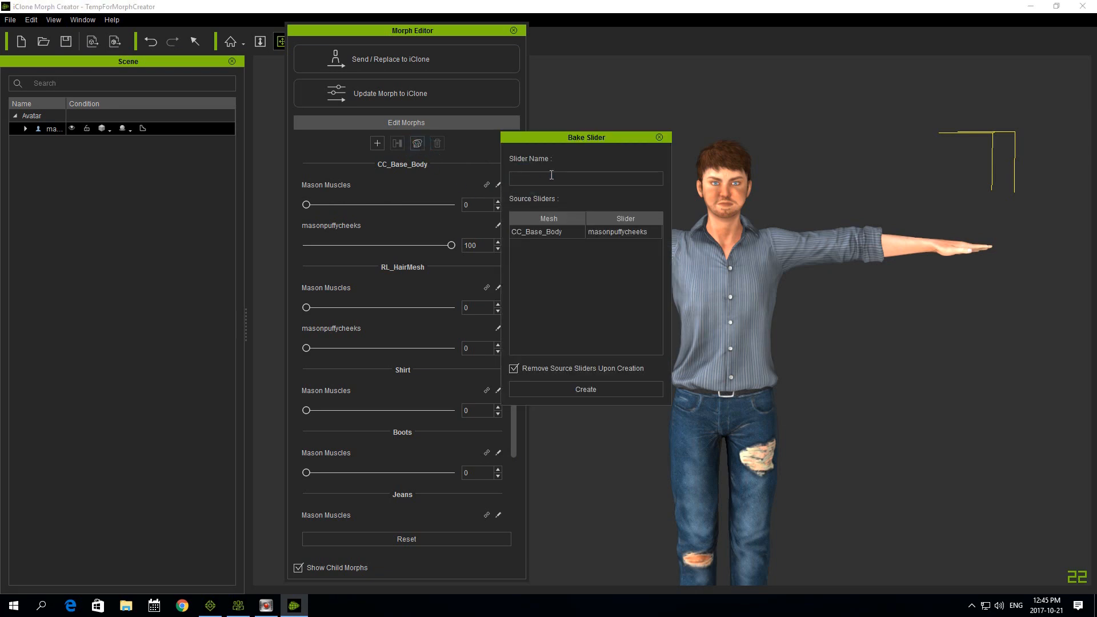
type("skinpuffycheeks")
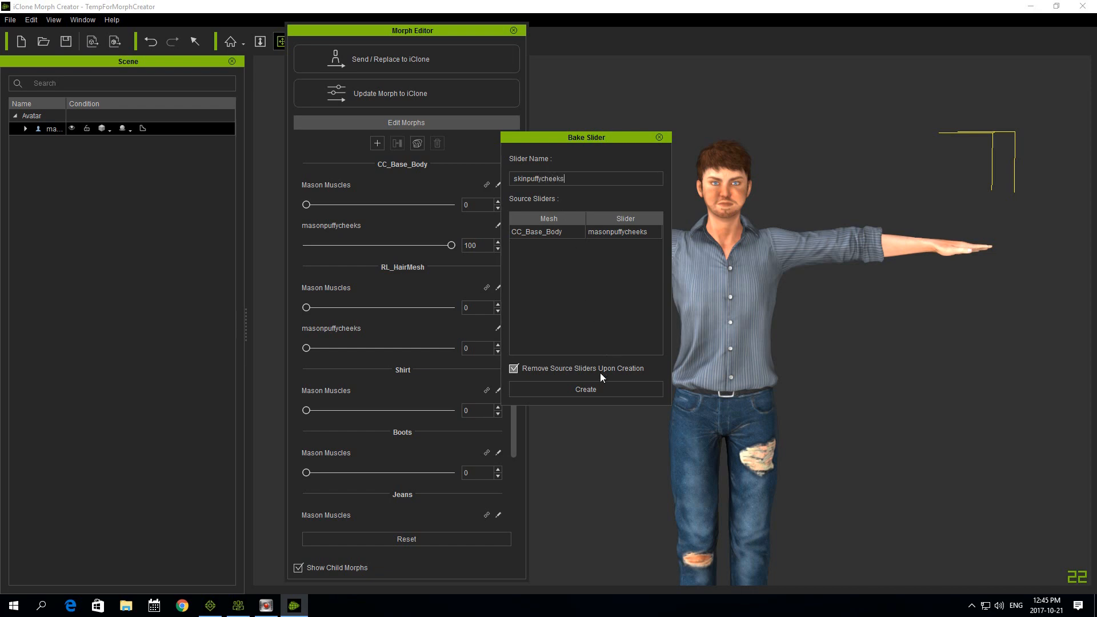
mouse_move(585, 390)
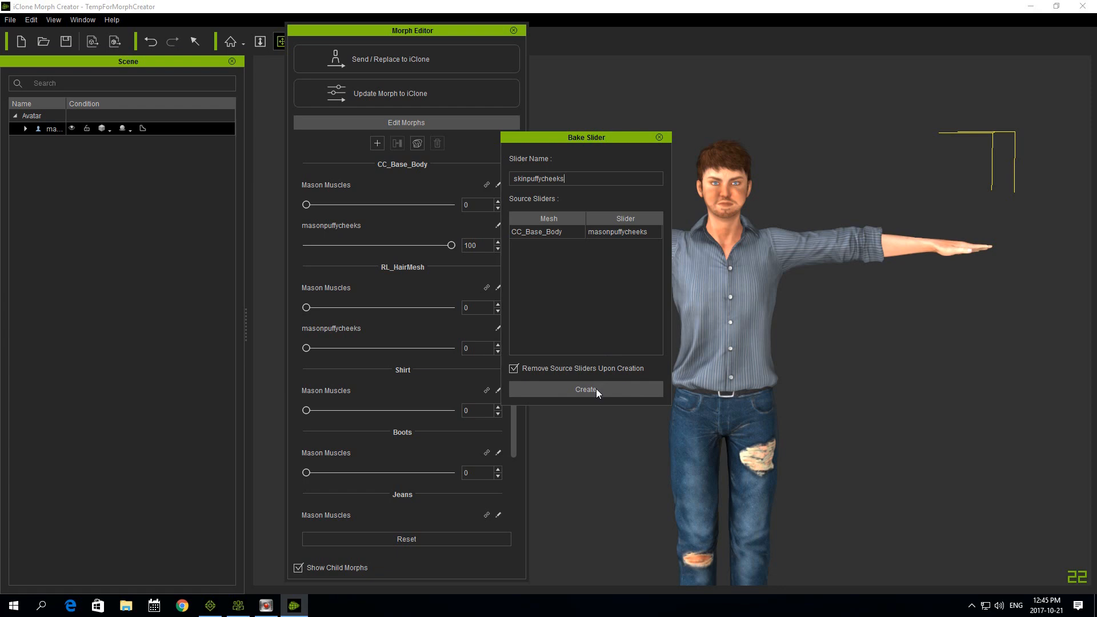
mouse_move(545, 391)
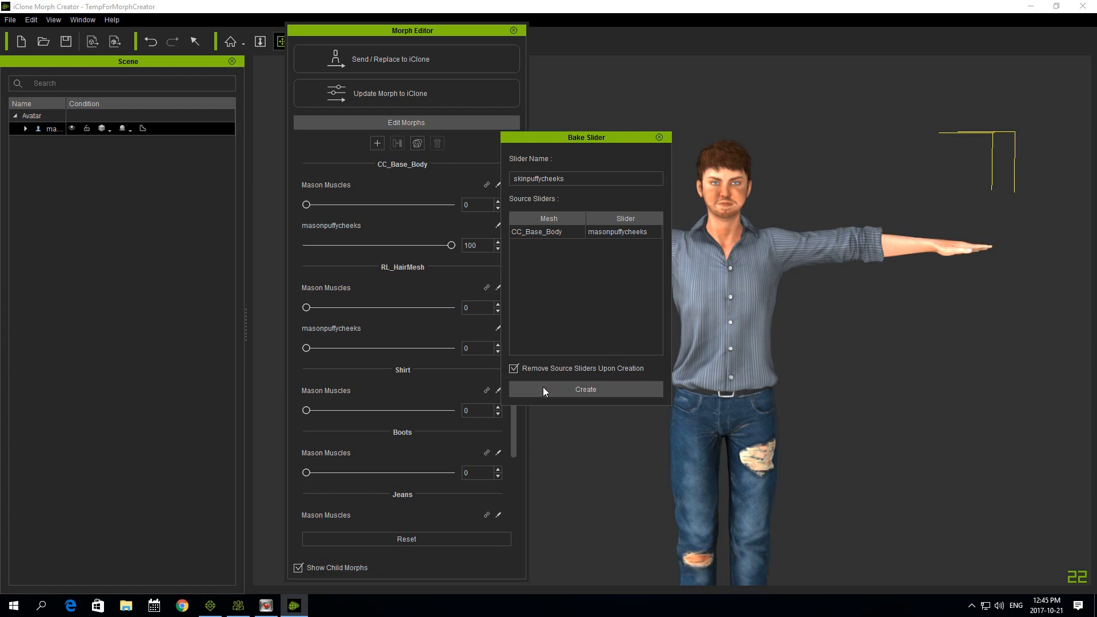
left_click(585, 388)
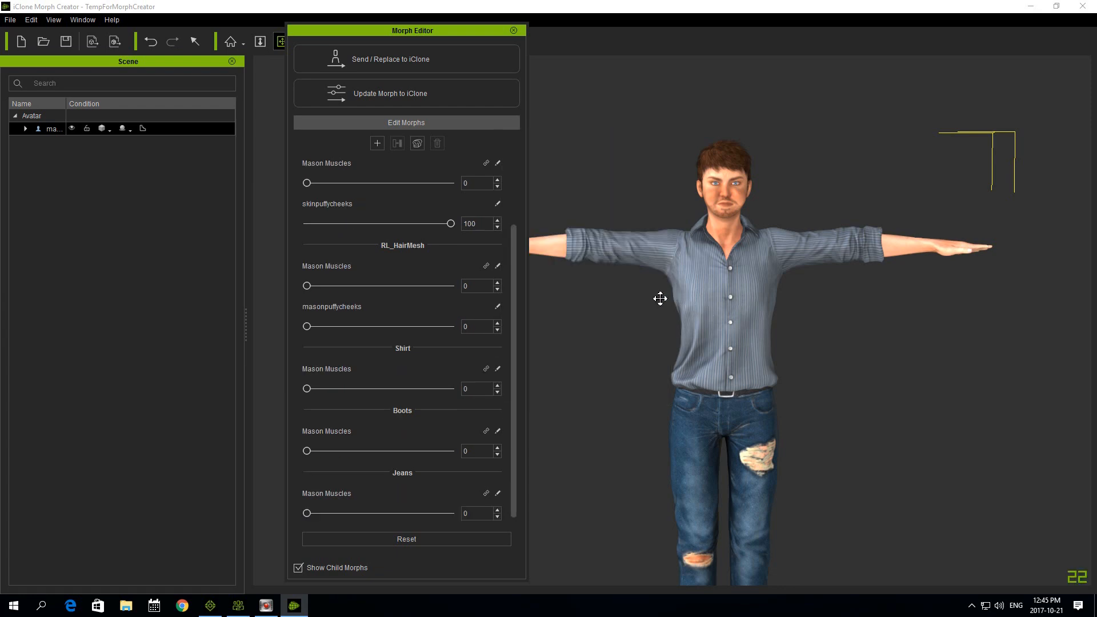
mouse_move(627, 294)
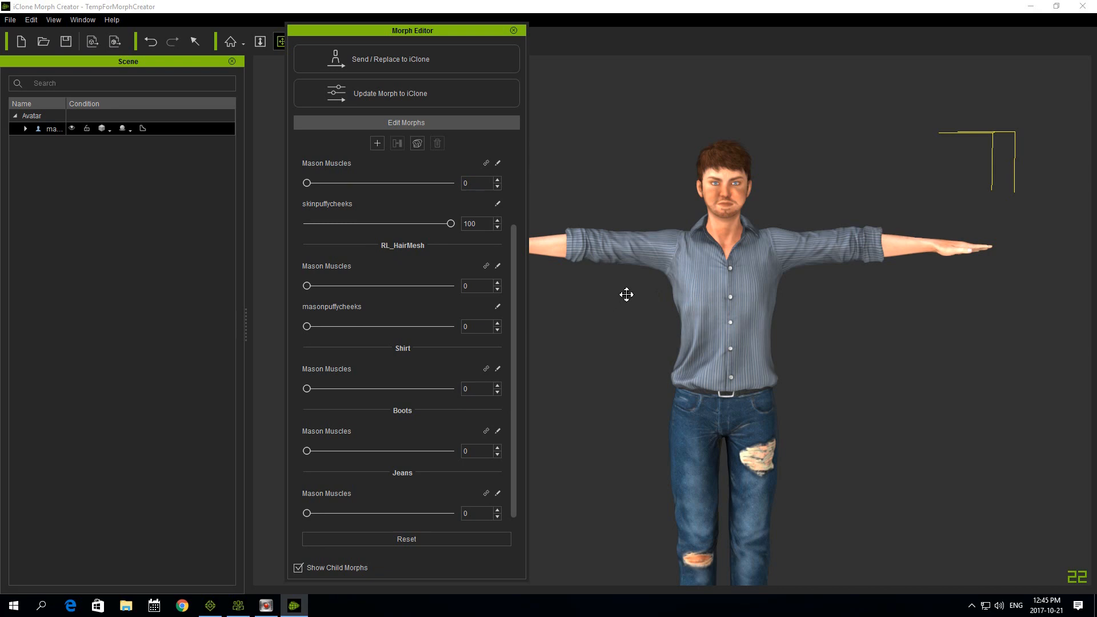
mouse_move(540, 244)
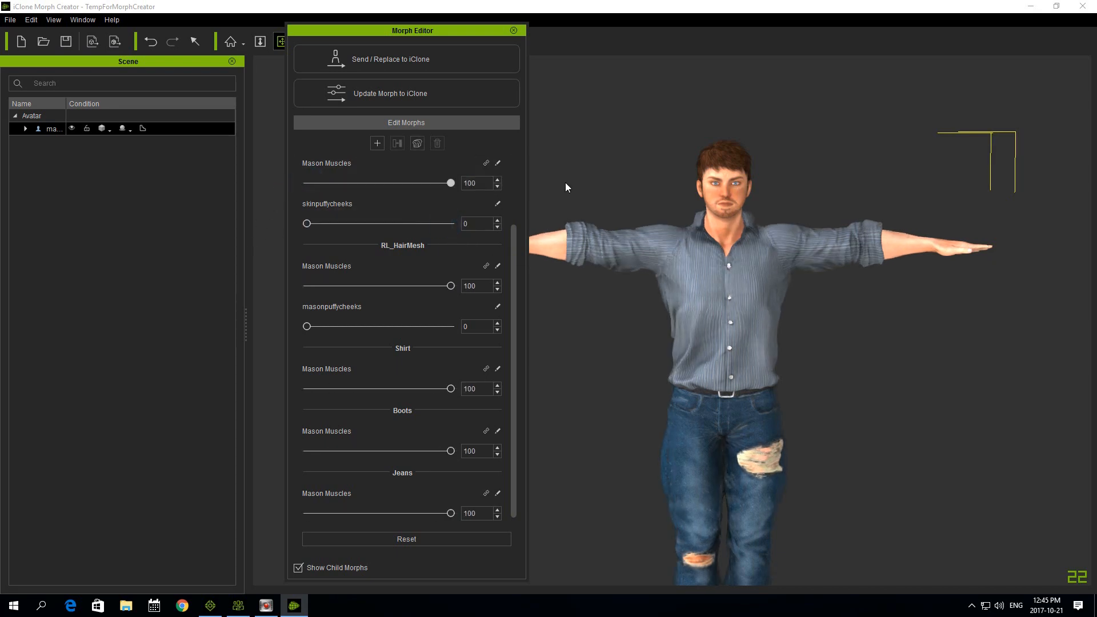
left_click_drag(306, 223, 451, 223)
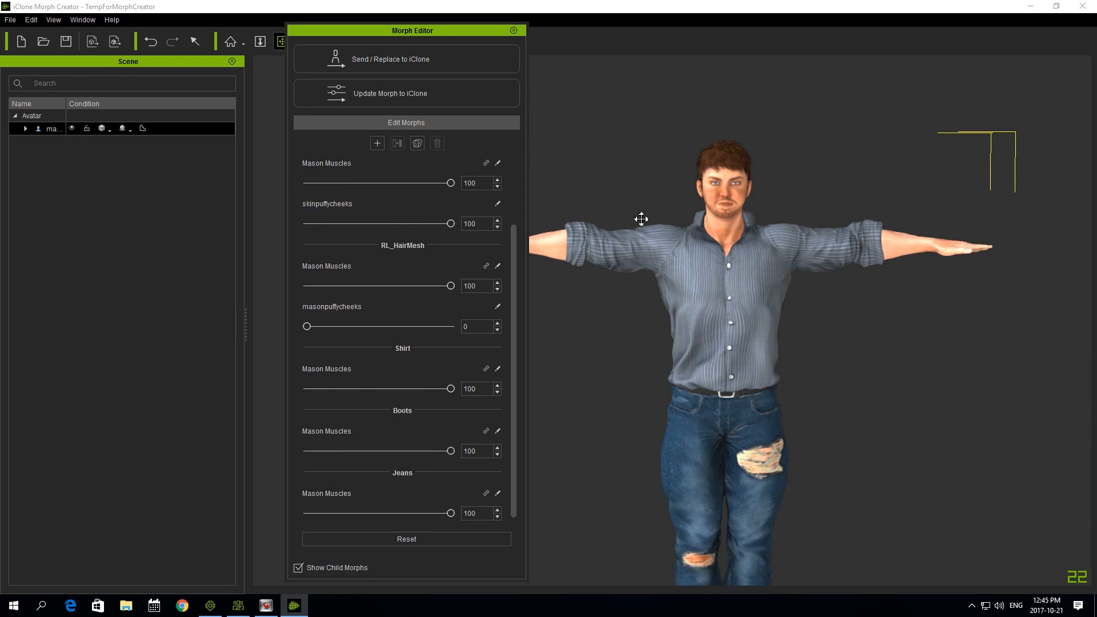
Bake the active morphs into a single combined slider named musclescheeks.
left_click(417, 144)
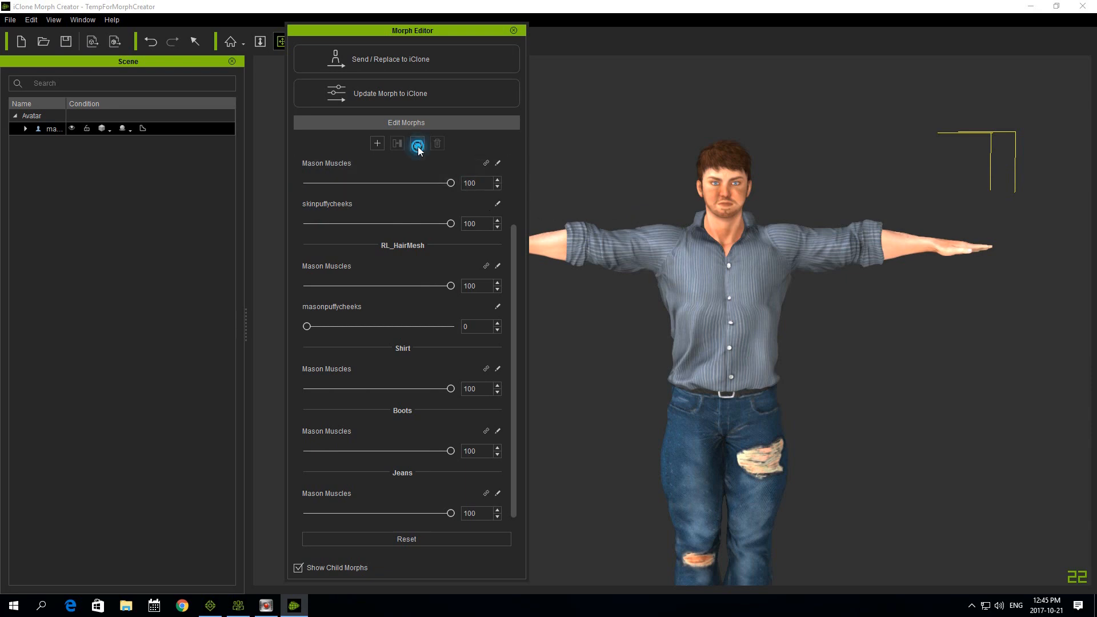
left_click(417, 144)
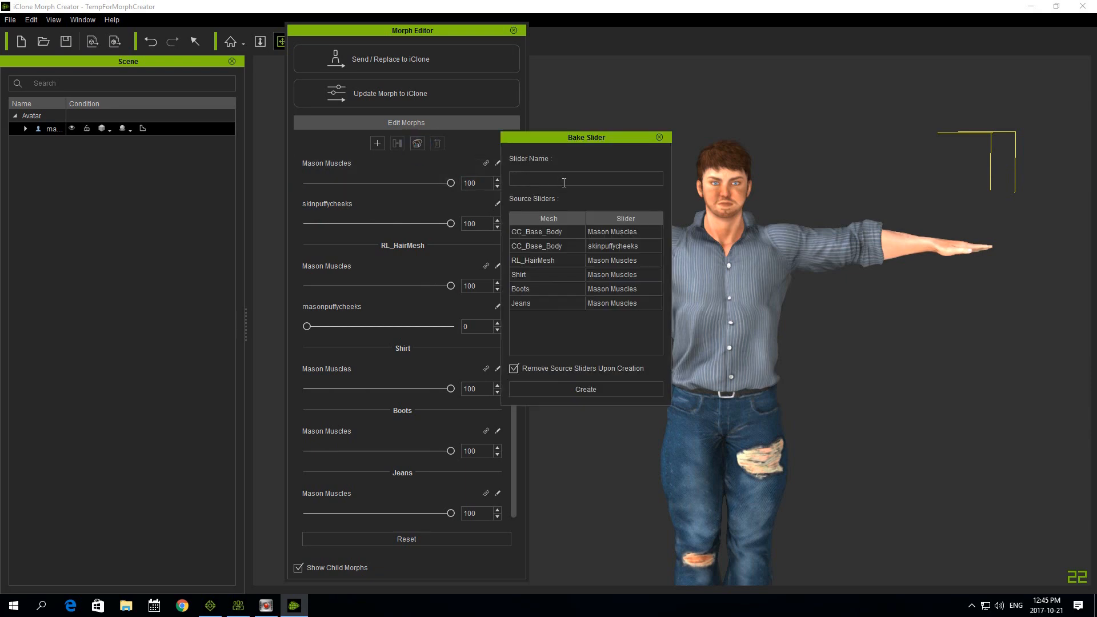
type("m")
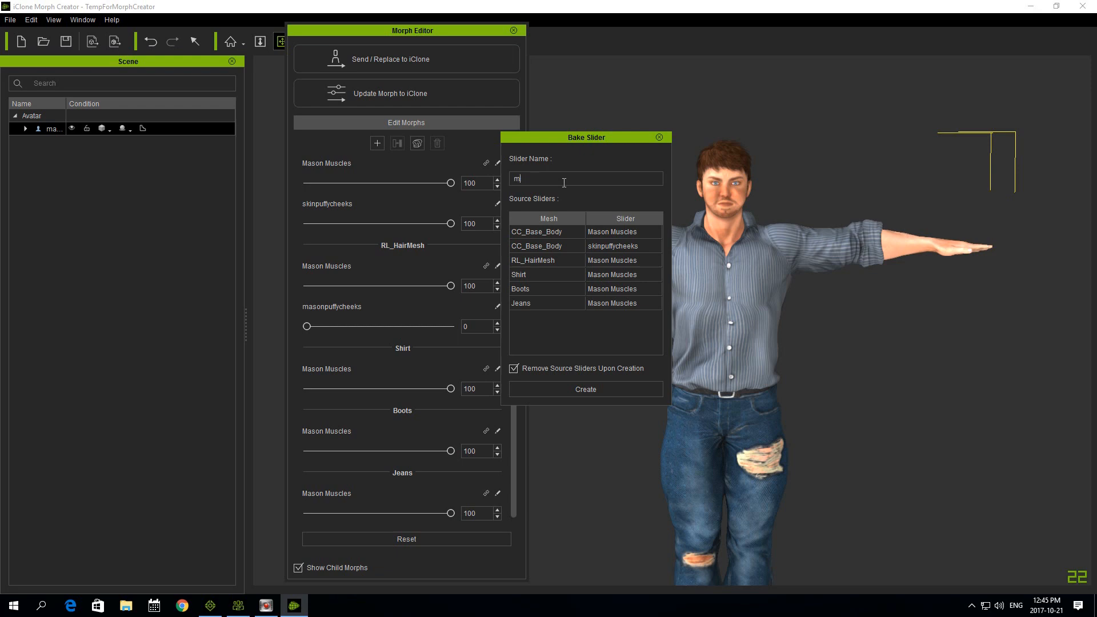
type("usclesche")
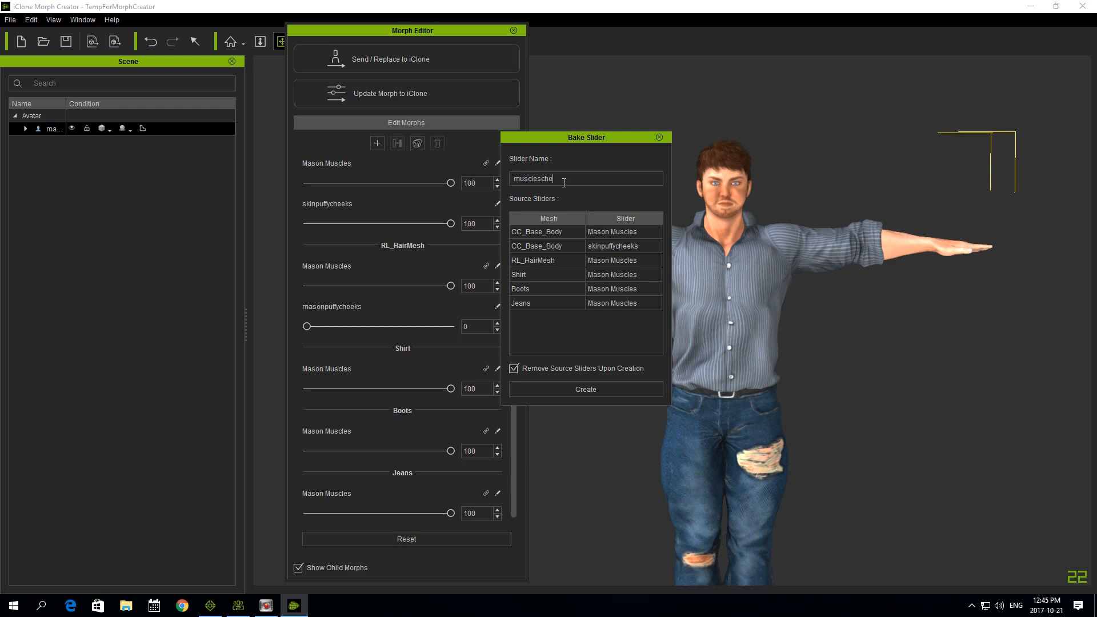
type("eks")
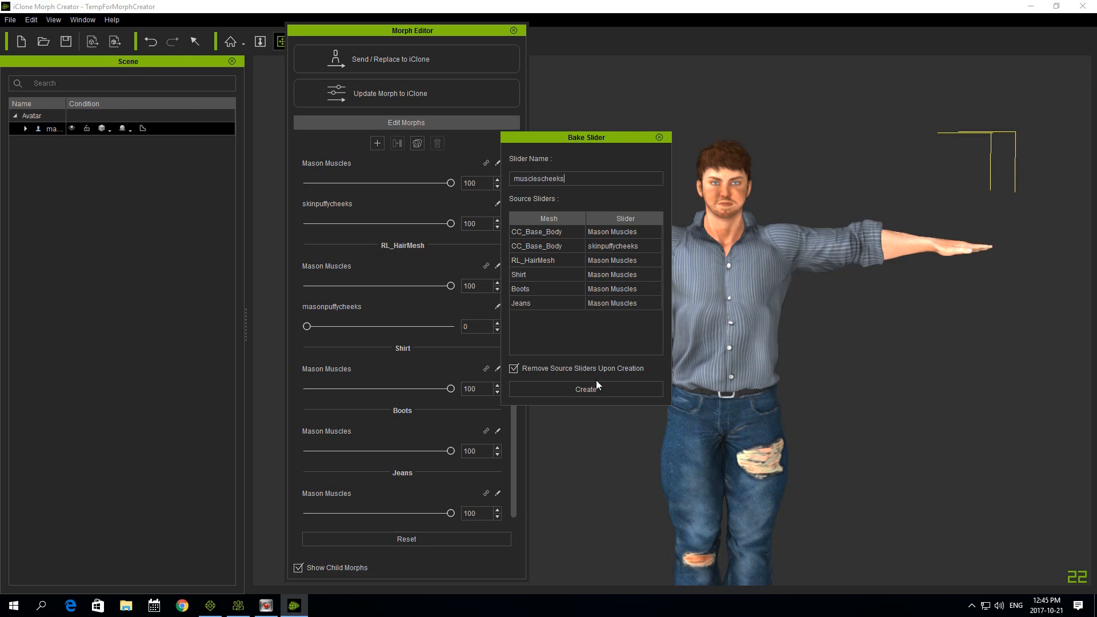
left_click(585, 389)
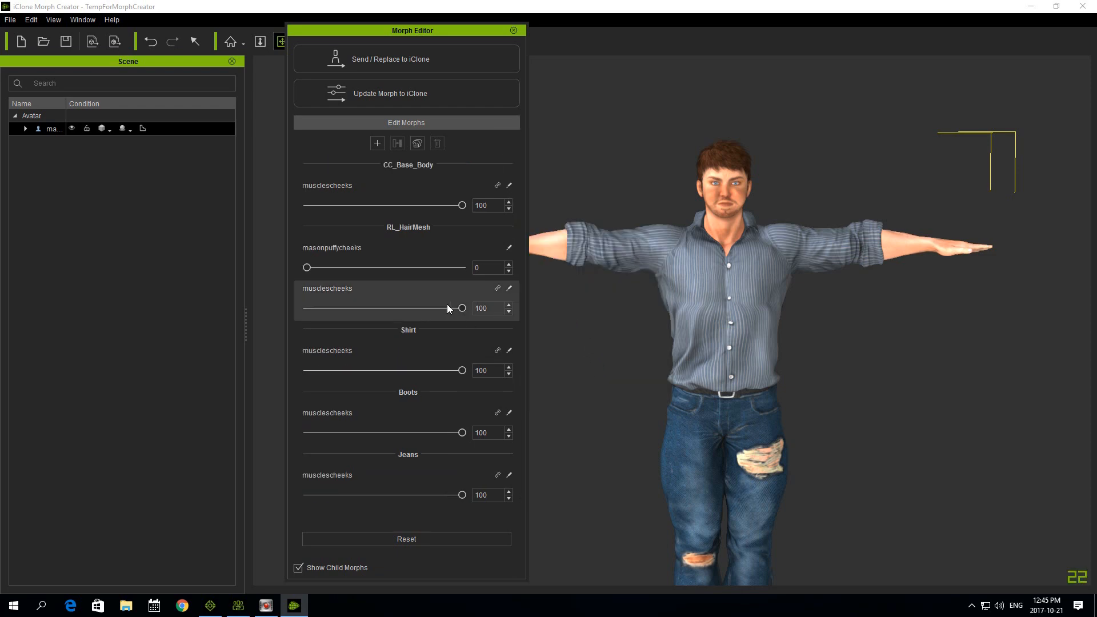
Preview musclescheeks at 100 with child morphs shown, then reset every slider to zero.
left_click(297, 568)
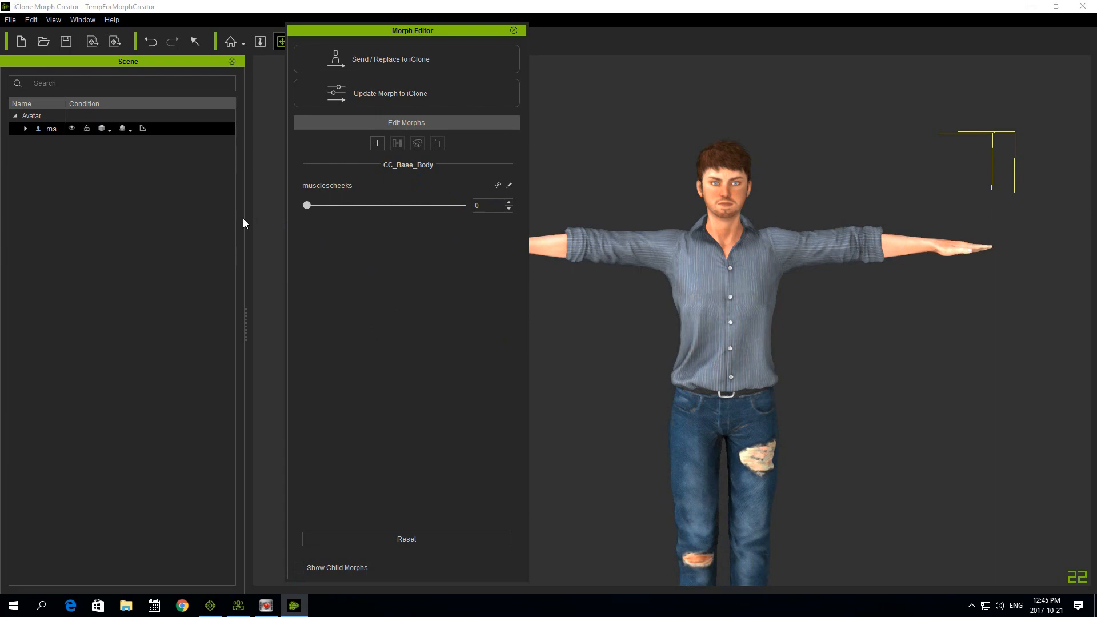
left_click_drag(306, 205, 462, 204)
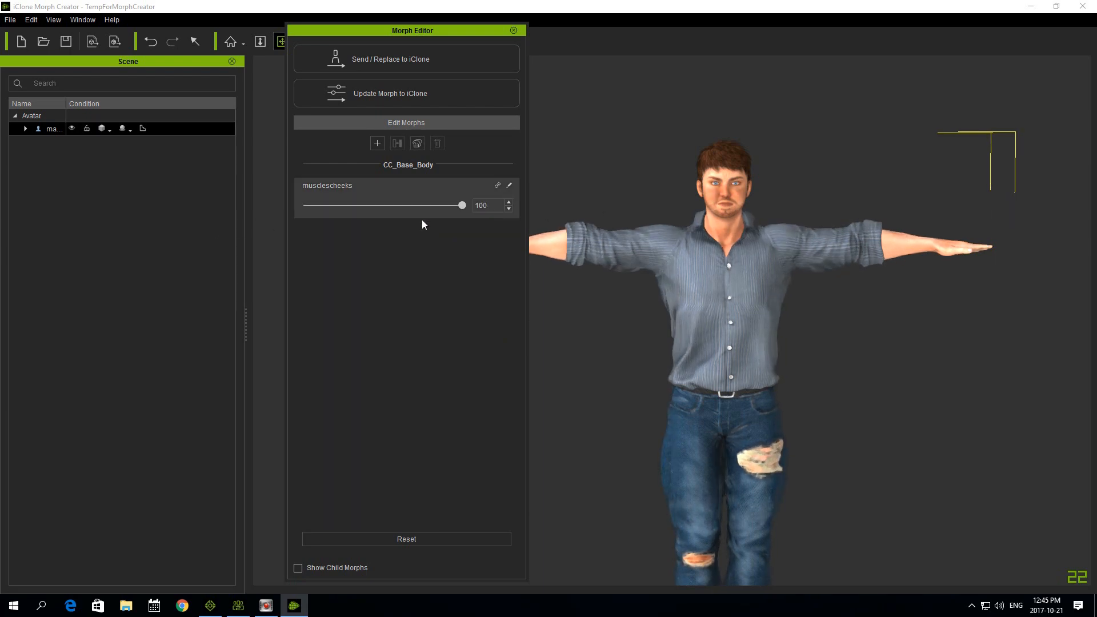
left_click(298, 568)
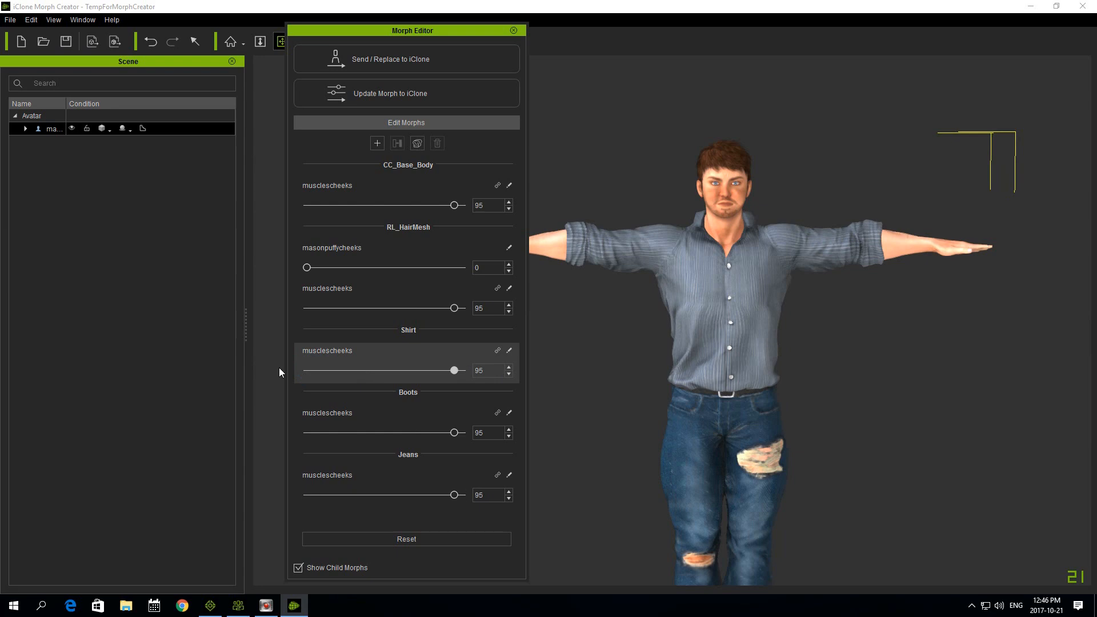
left_click(406, 538)
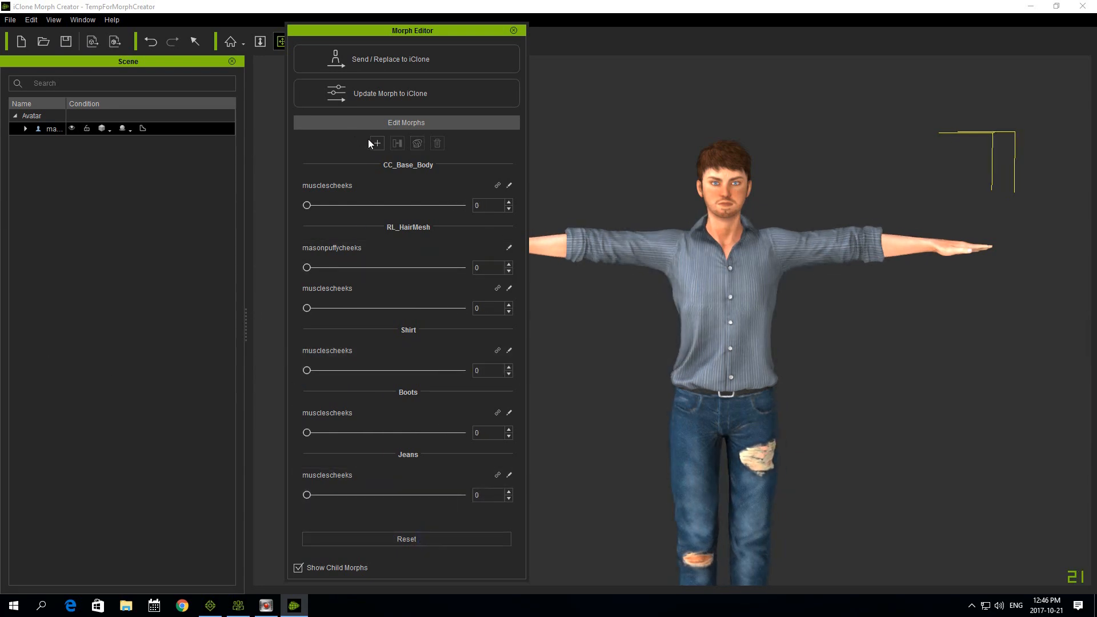
mouse_move(362, 101)
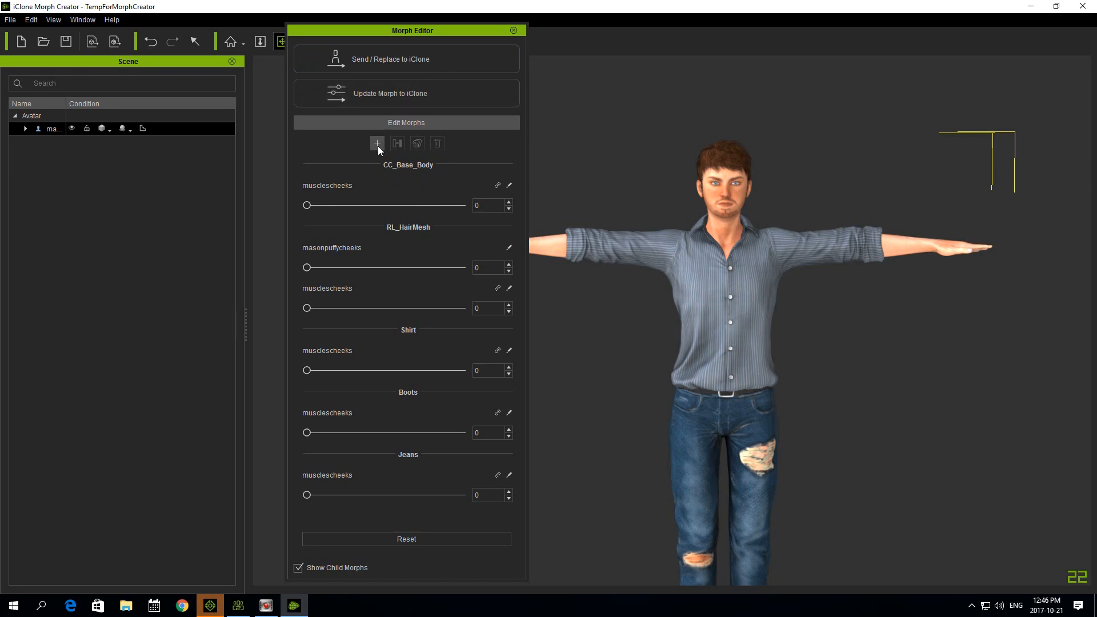
left_click(377, 144)
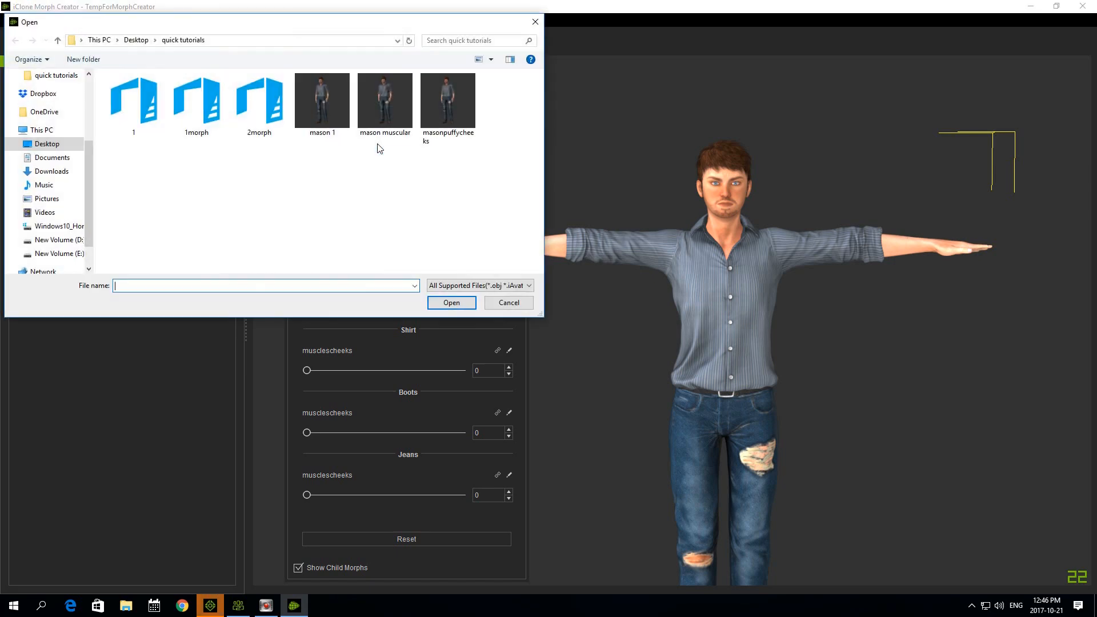
Import the masonpuffycheeks target and start baking it into a slider.
left_click(451, 302)
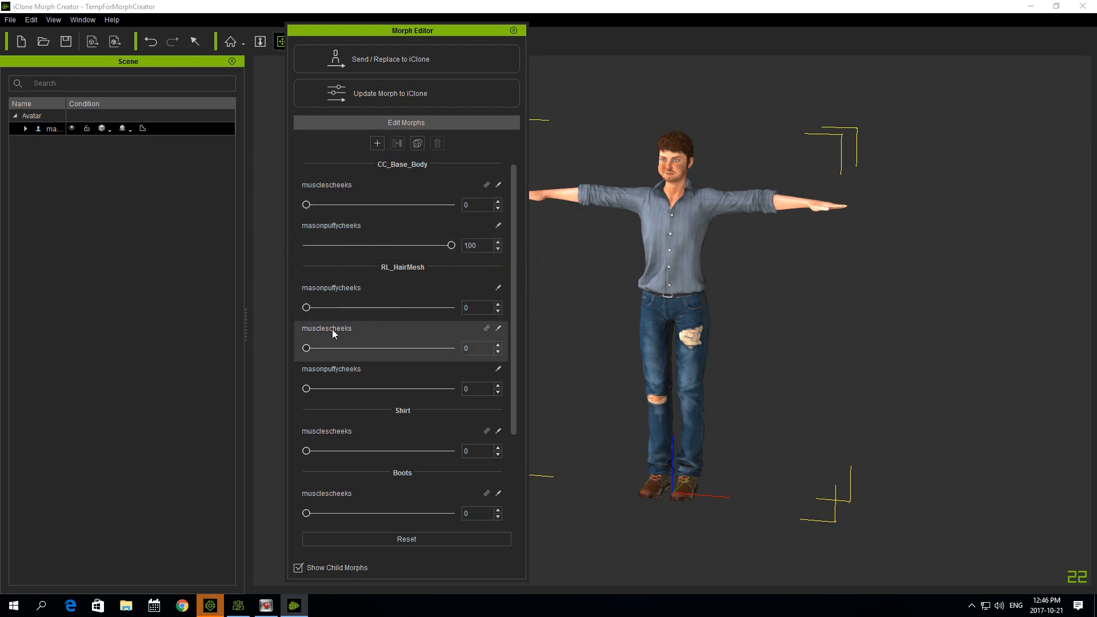
mouse_move(331, 490)
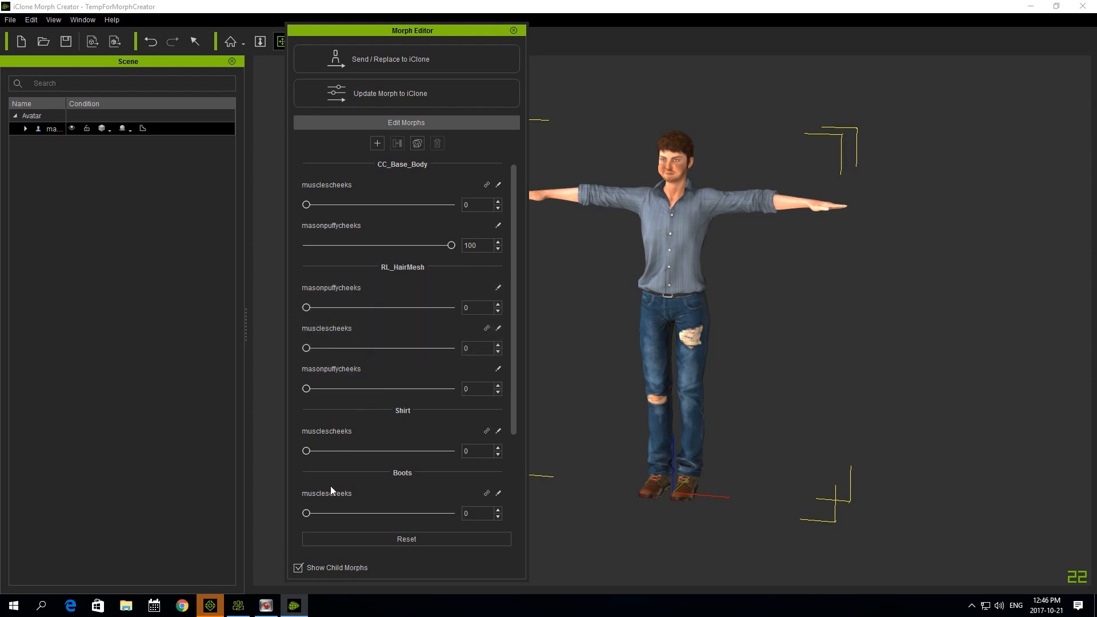
left_click(299, 568)
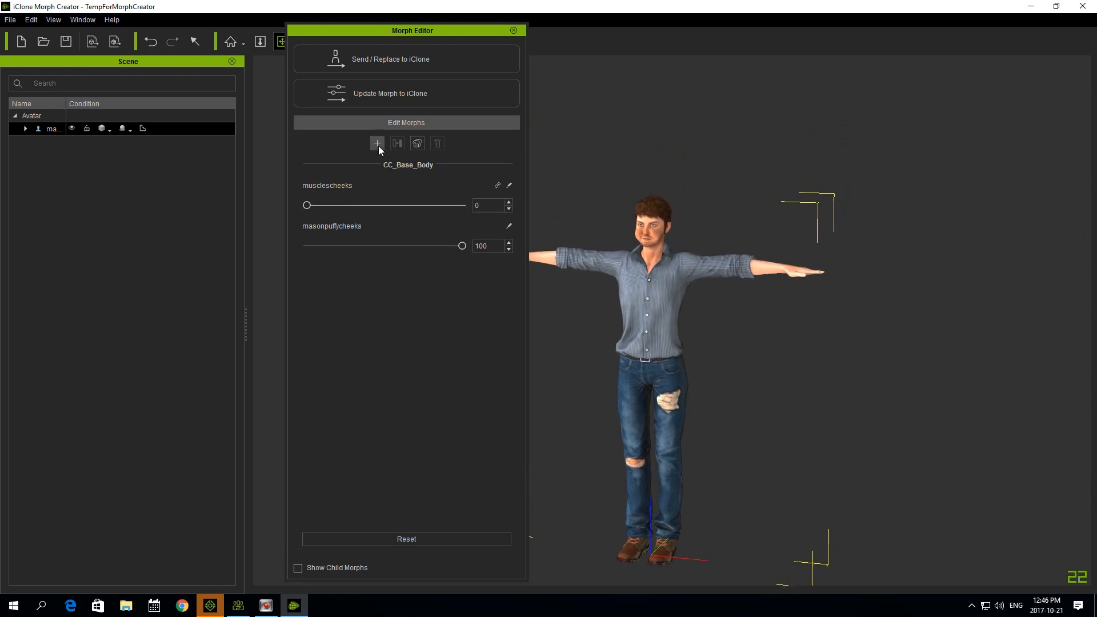
left_click(416, 143)
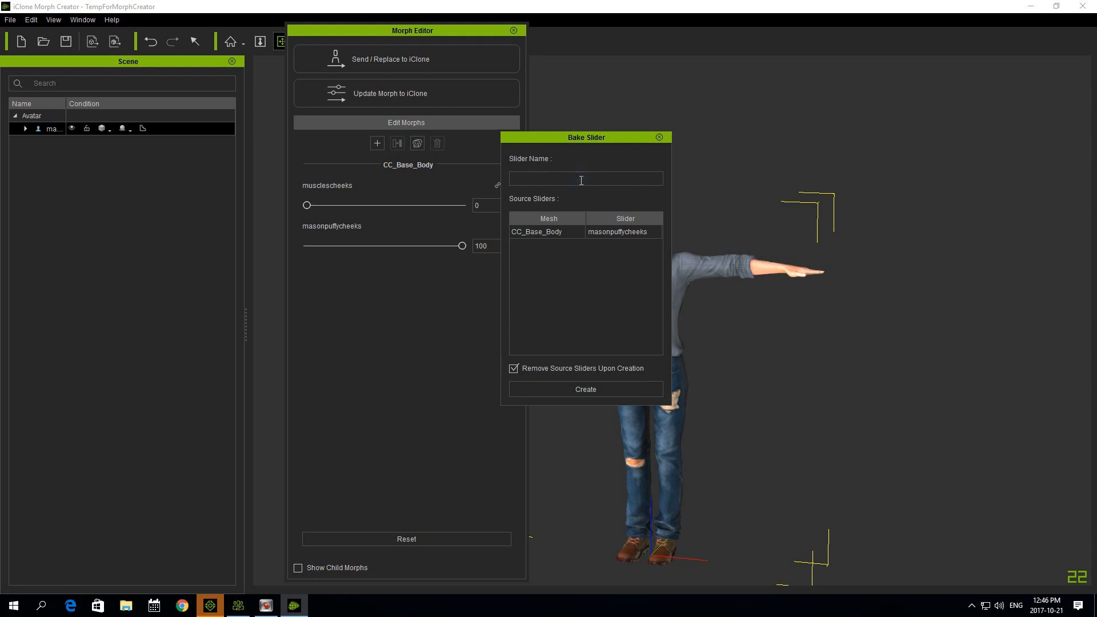
Name the baked slider 'puffycheeks' and create it.
type("puff")
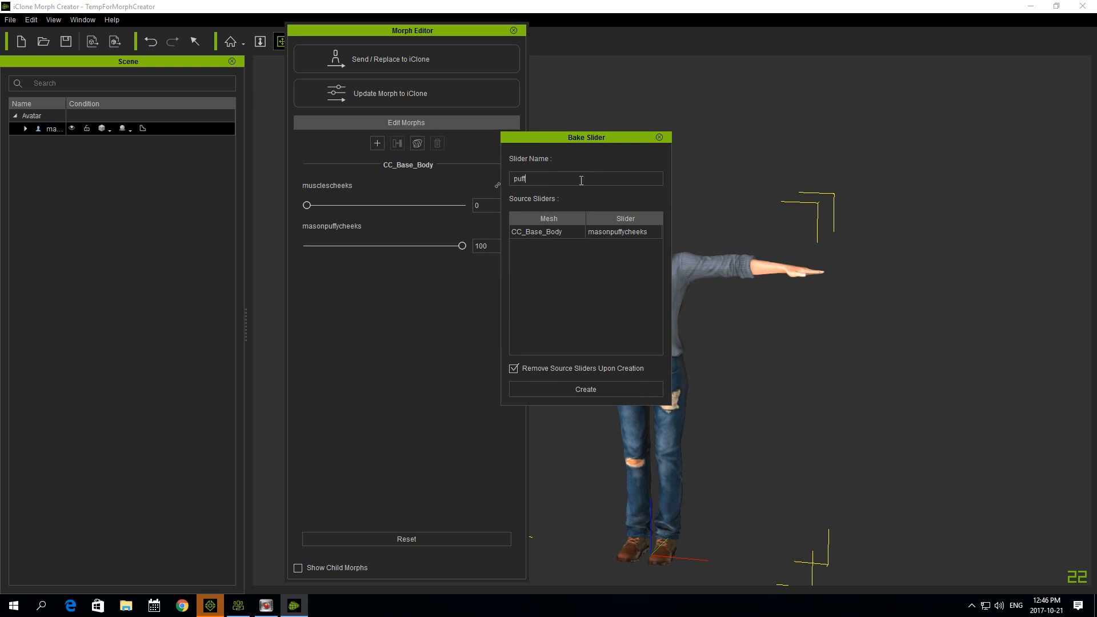
type("ycheeks")
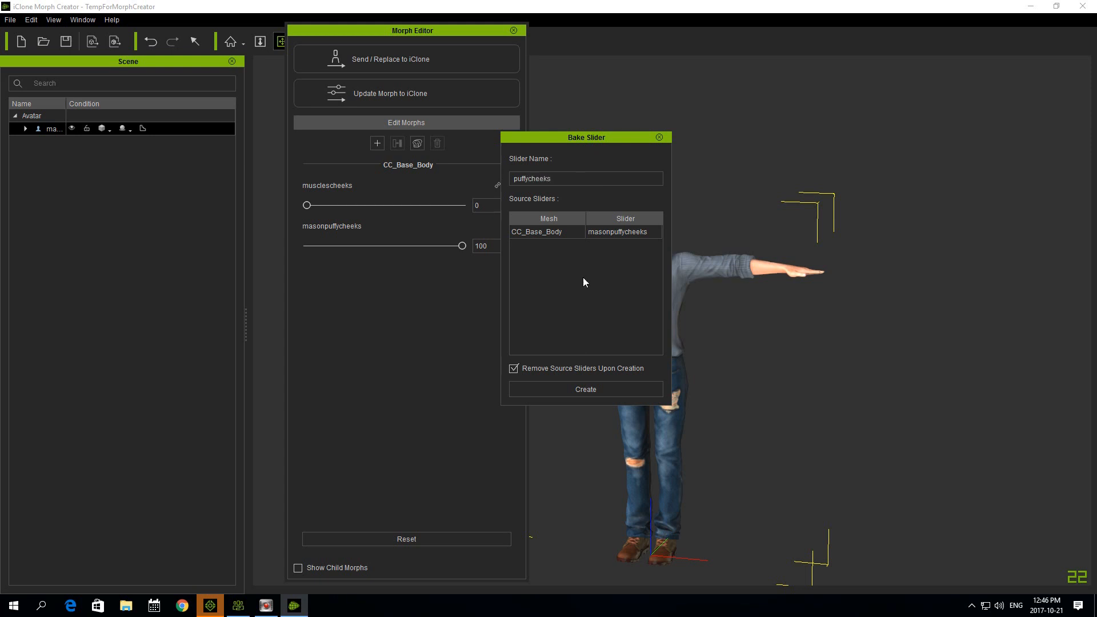
left_click(585, 389)
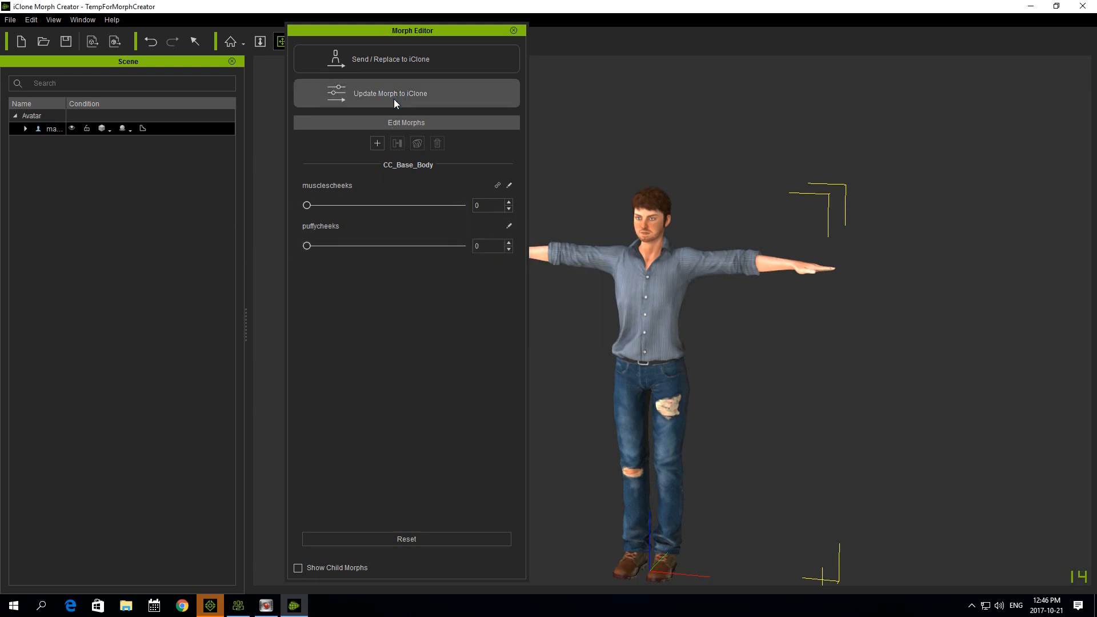
mouse_move(357, 369)
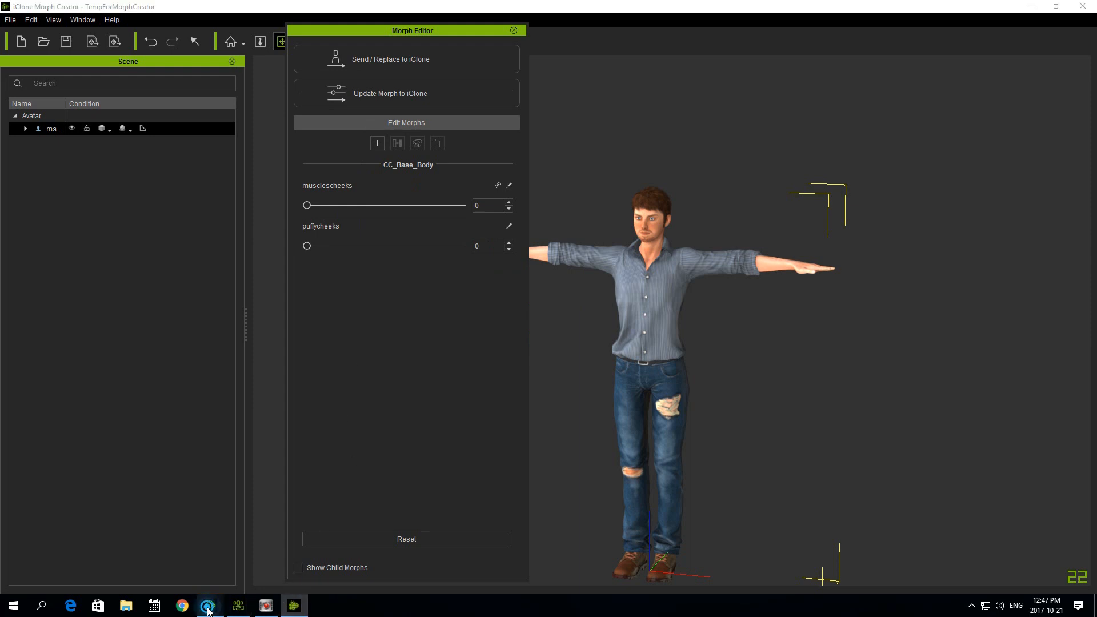
Check in iClone 7 that puffycheeks appears under CC_Base_Body beside musclescheeks.
left_click(208, 606)
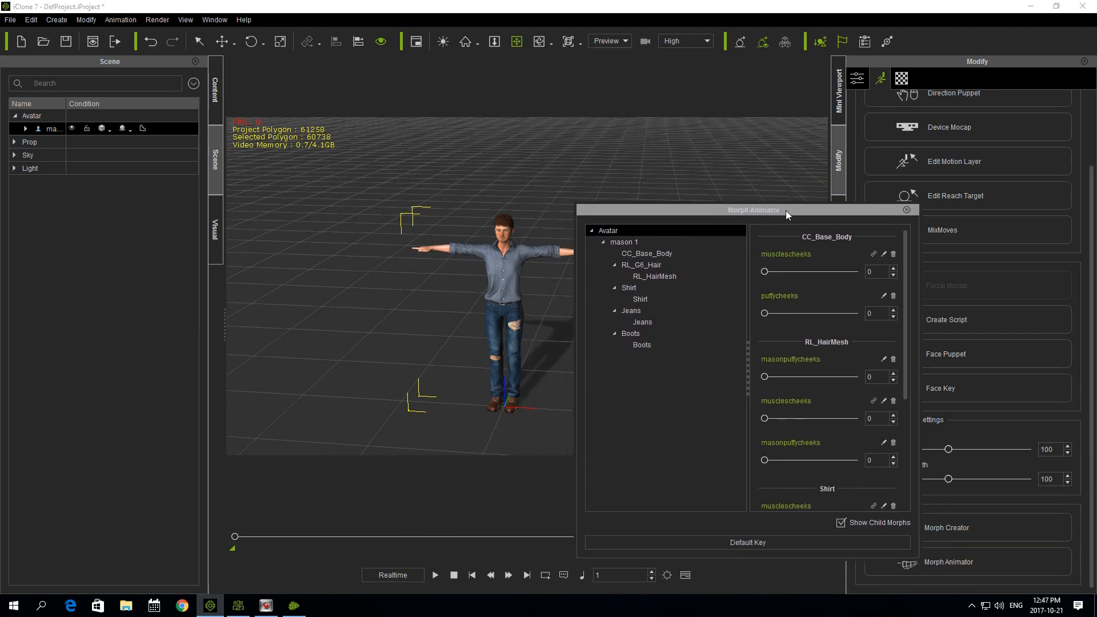
left_click(840, 522)
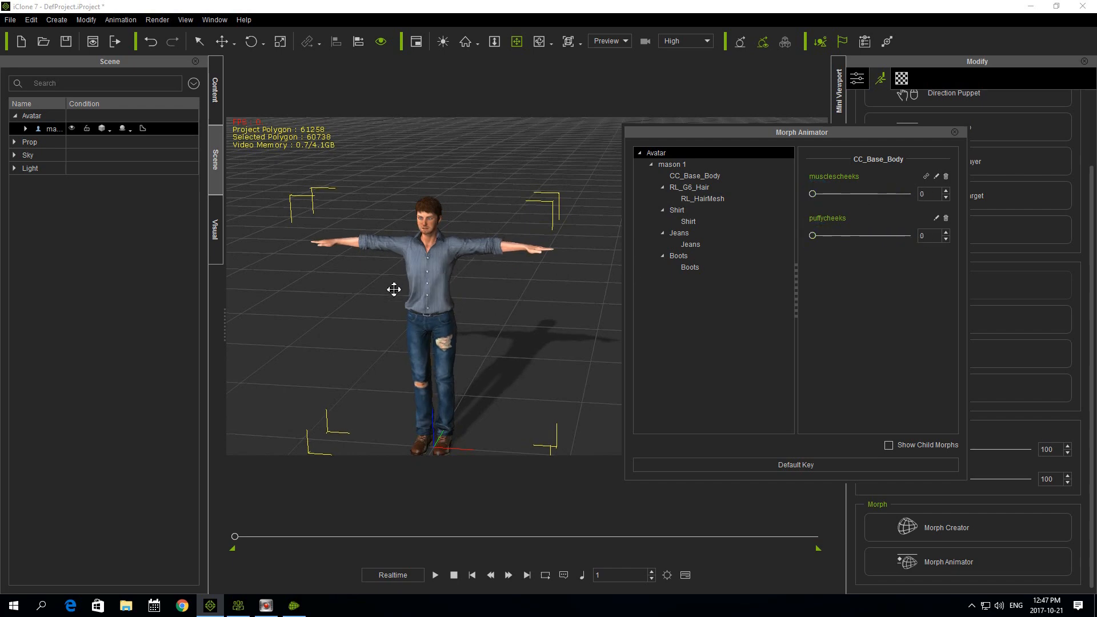
mouse_move(949, 527)
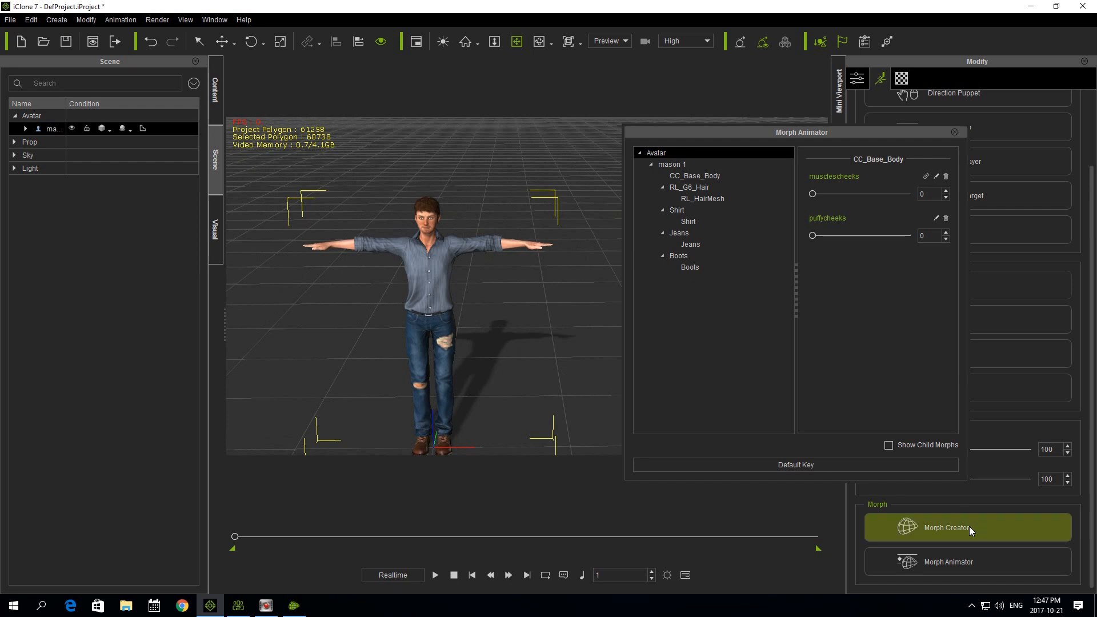
mouse_move(294, 605)
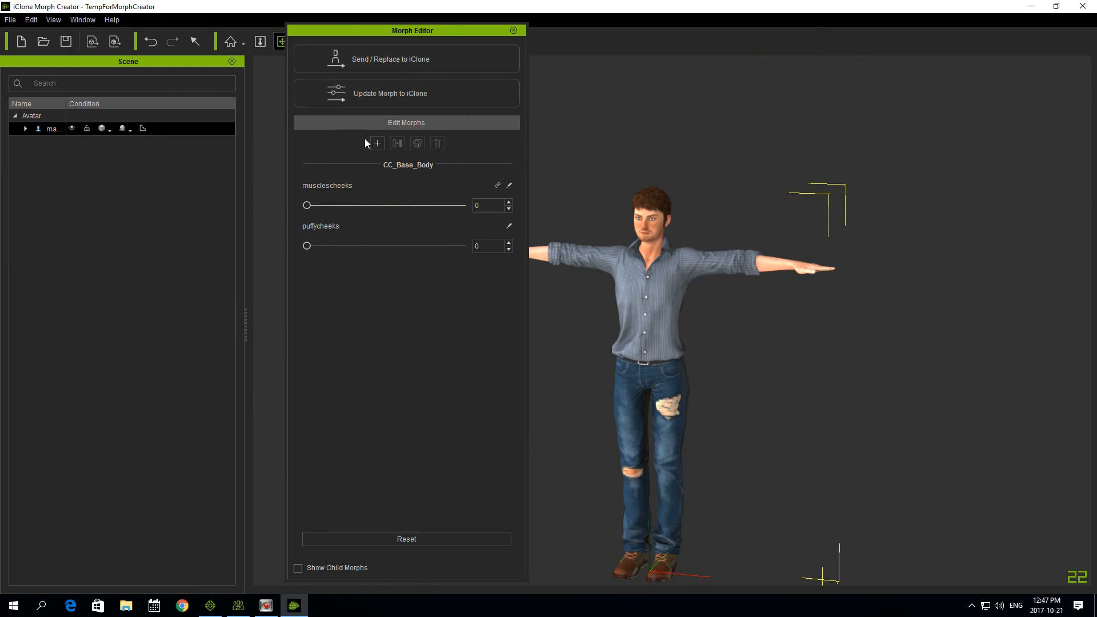
Import the mason muscular target, accepting the bone scale warning.
left_click(376, 143)
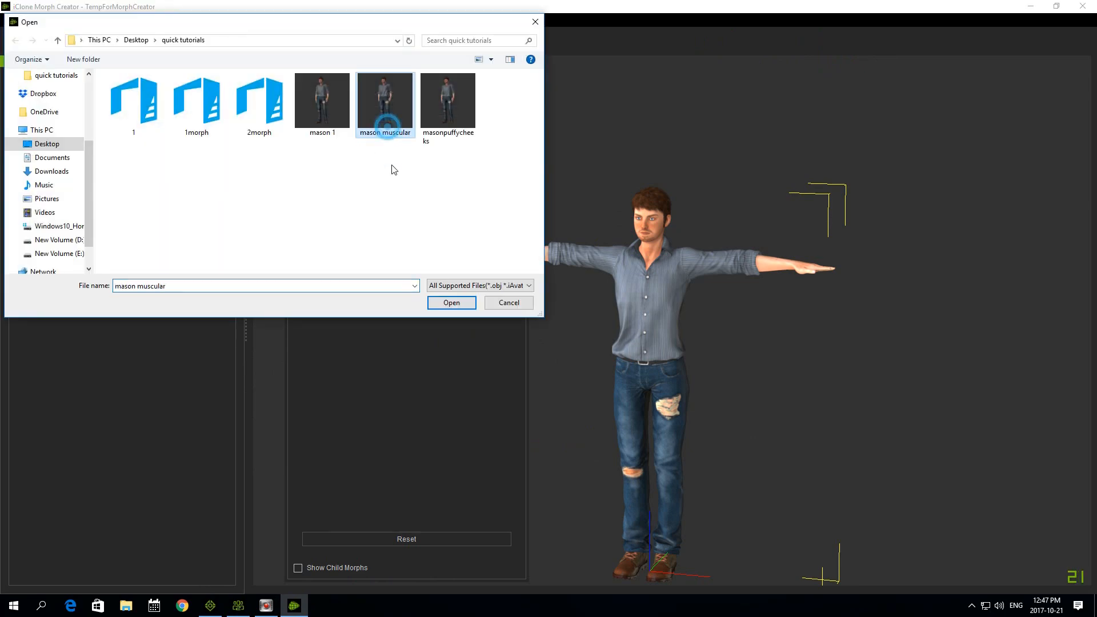
left_click(450, 302)
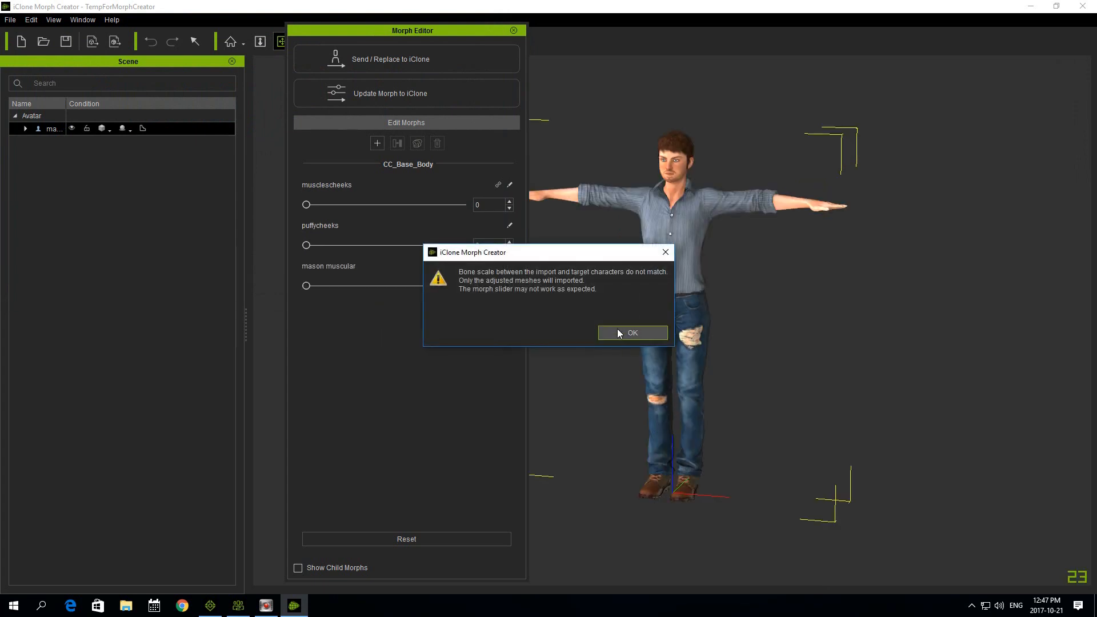
left_click(632, 332)
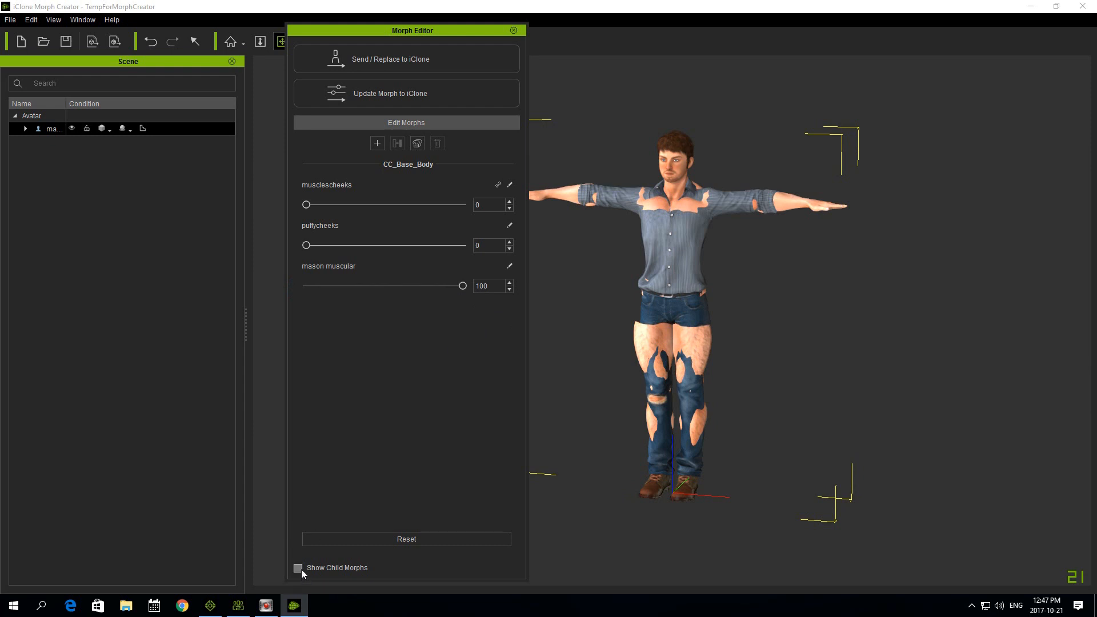
Show child morphs and set the Shirt and Jeans mason muscular sliders to 100.
left_click(297, 568)
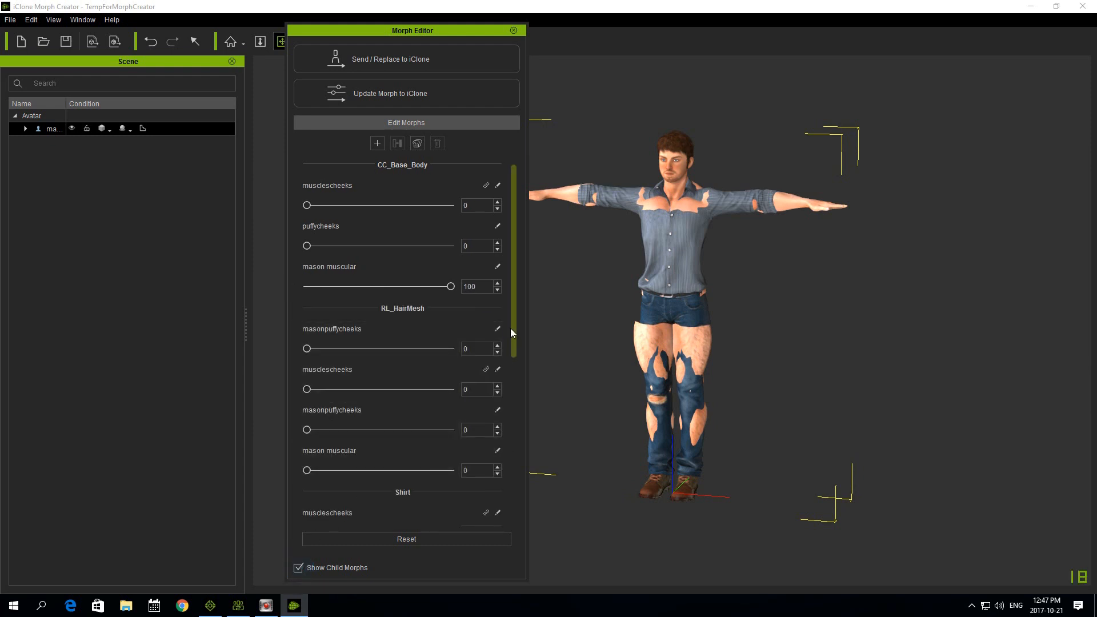
scroll("down", 3)
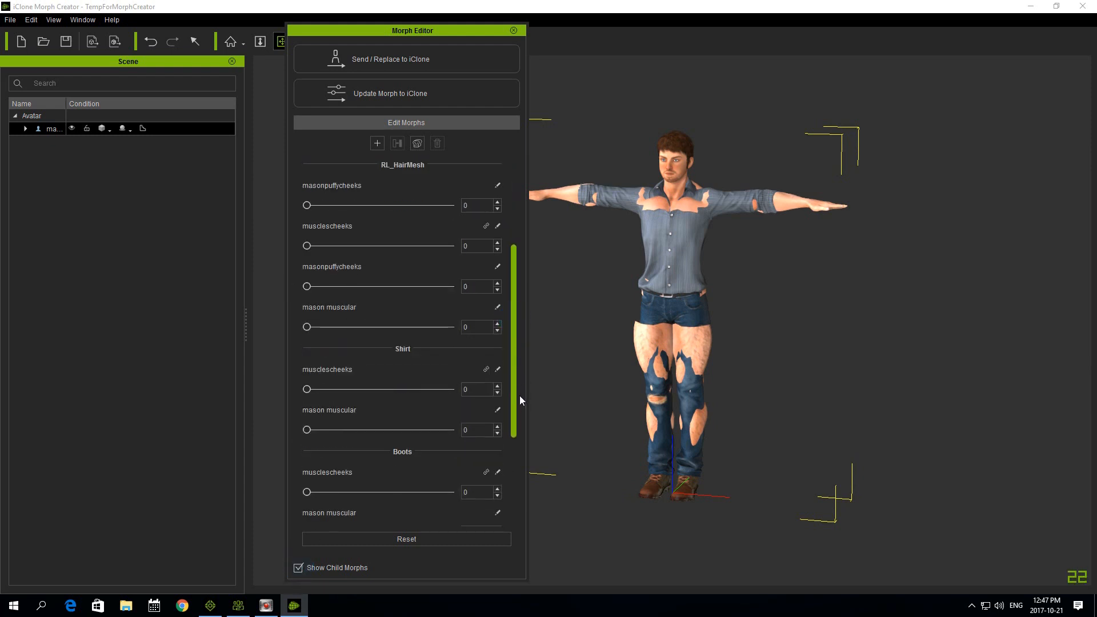
scroll("down", 3)
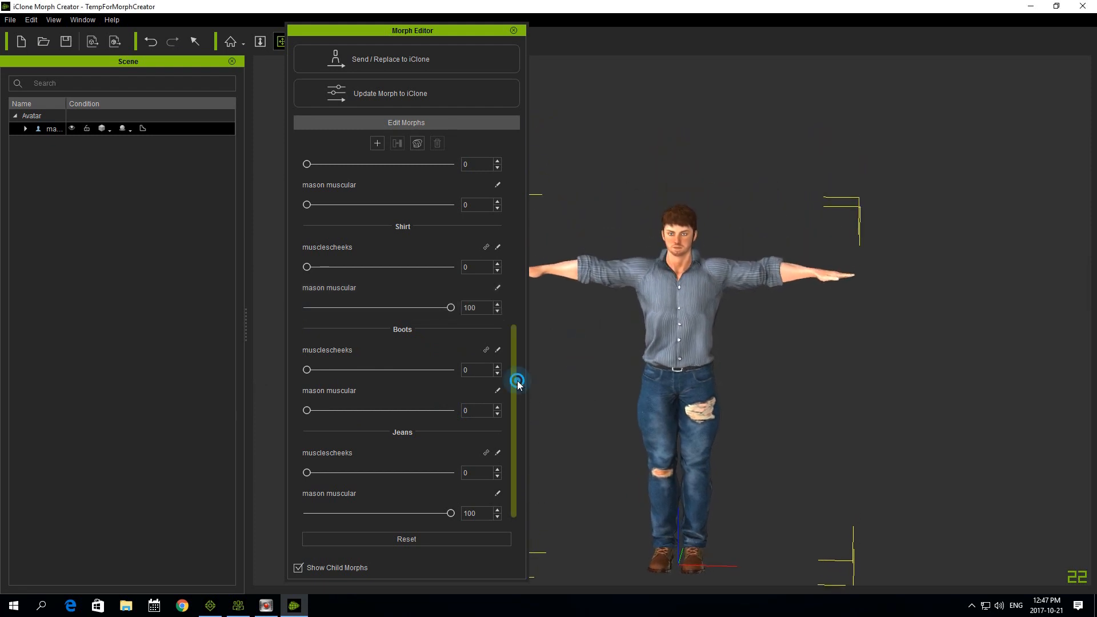
scroll("up", 3)
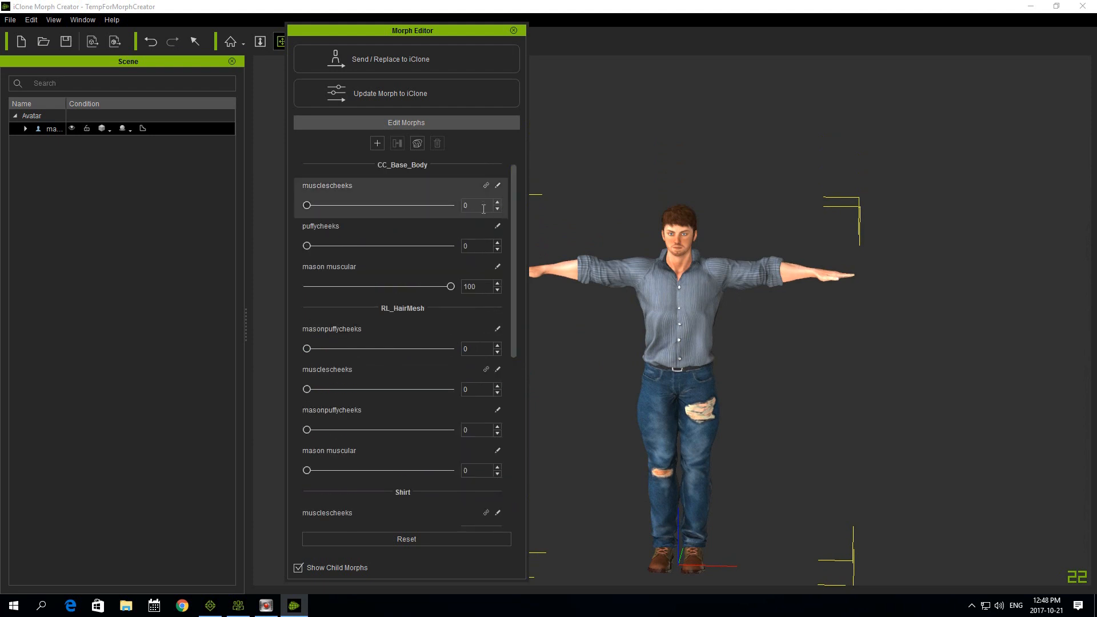
Bake the body, shirt and jeans targets into one slider named 'Masonmuscles' and close the Morph Editor.
left_click(416, 144)
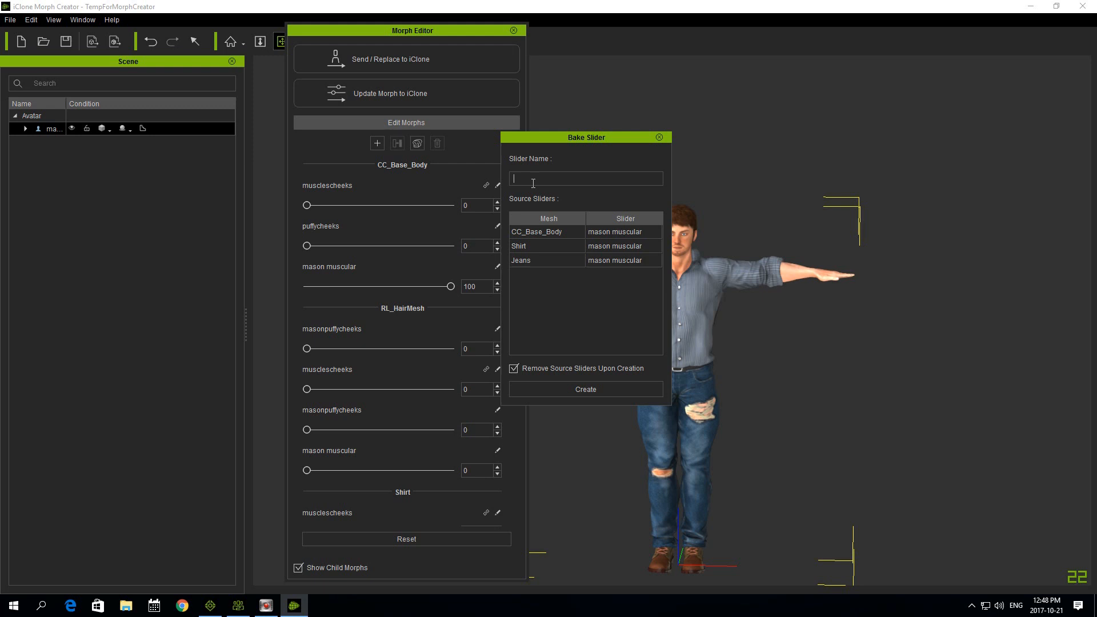
left_click(585, 389)
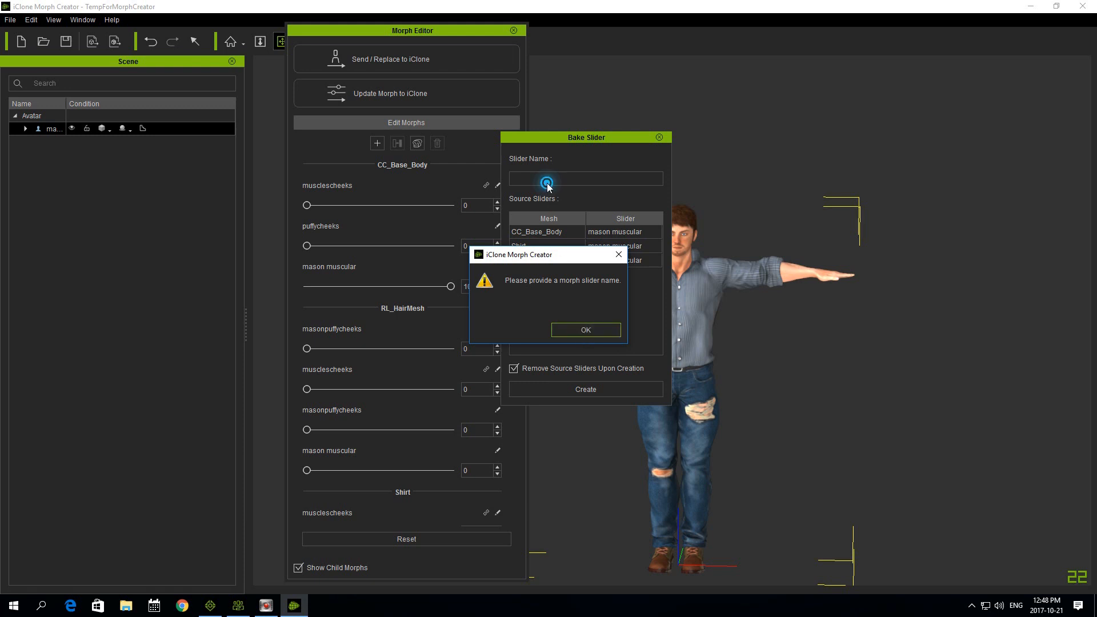
left_click(585, 329)
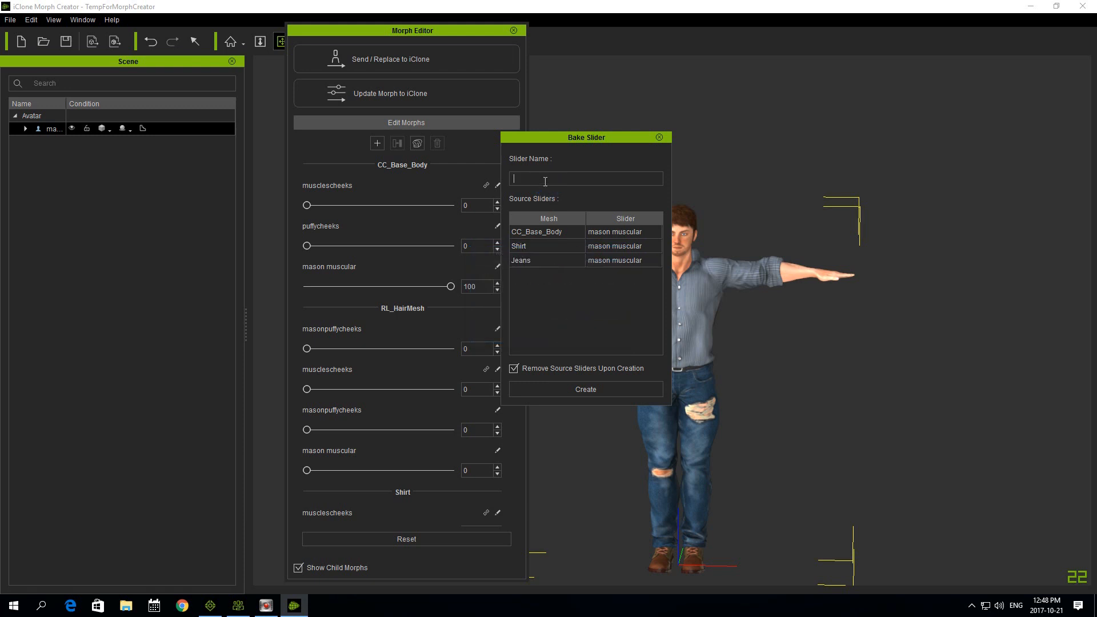
type("Masonmuscles")
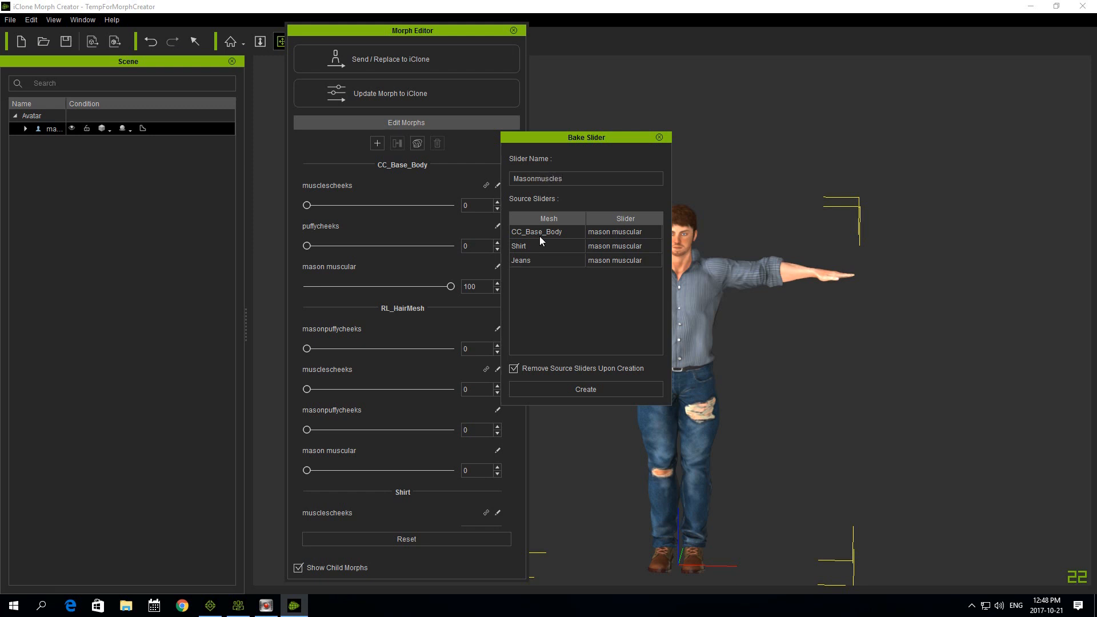
left_click(586, 388)
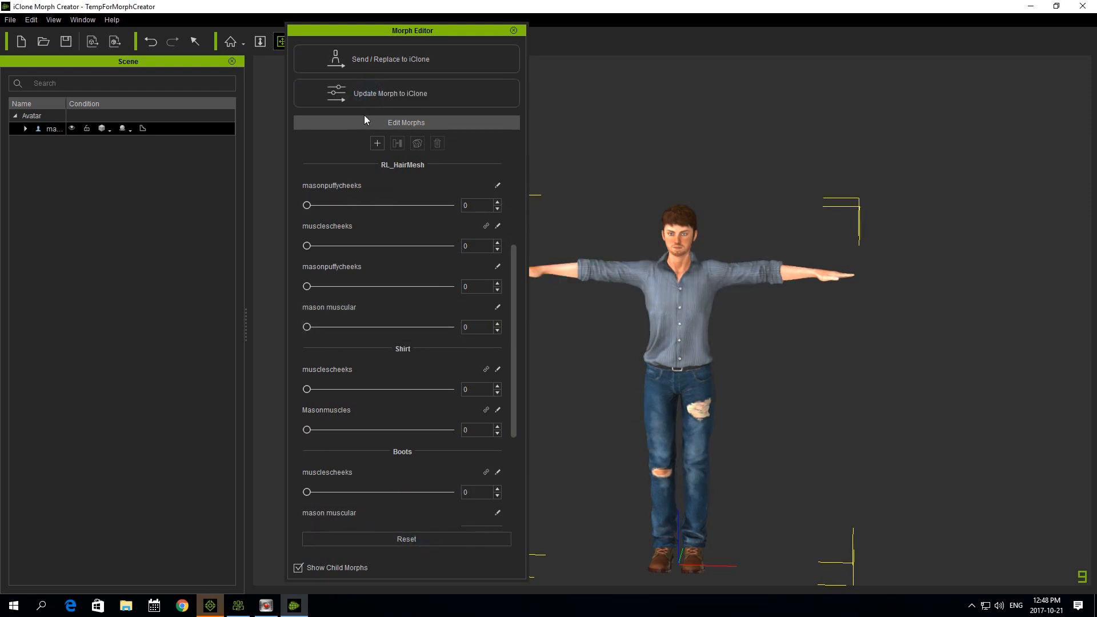
mouse_move(513, 30)
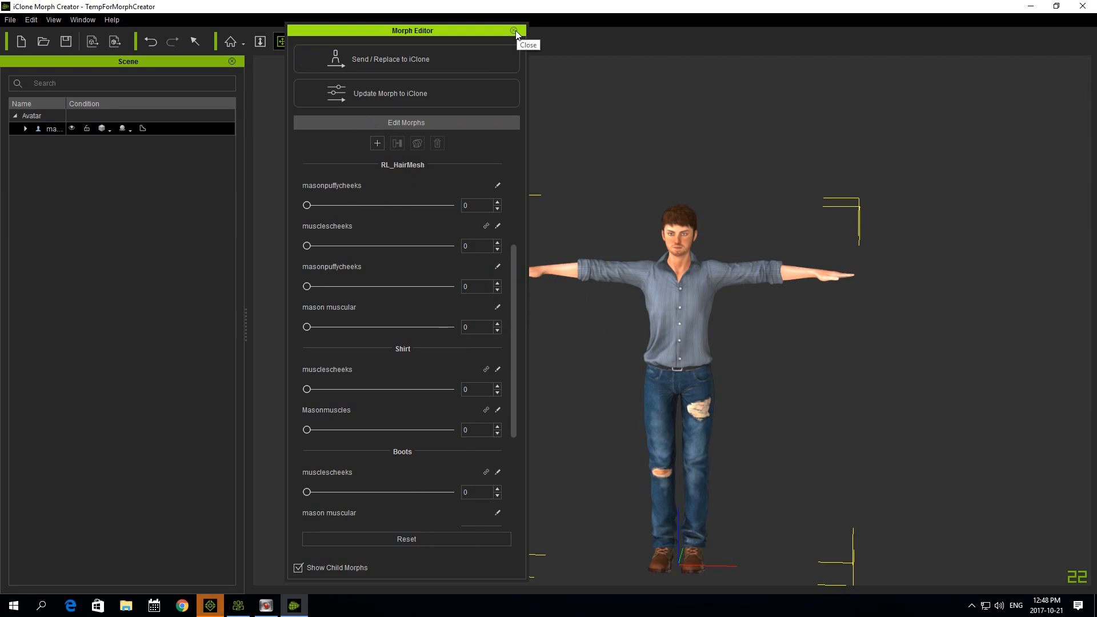
left_click(515, 30)
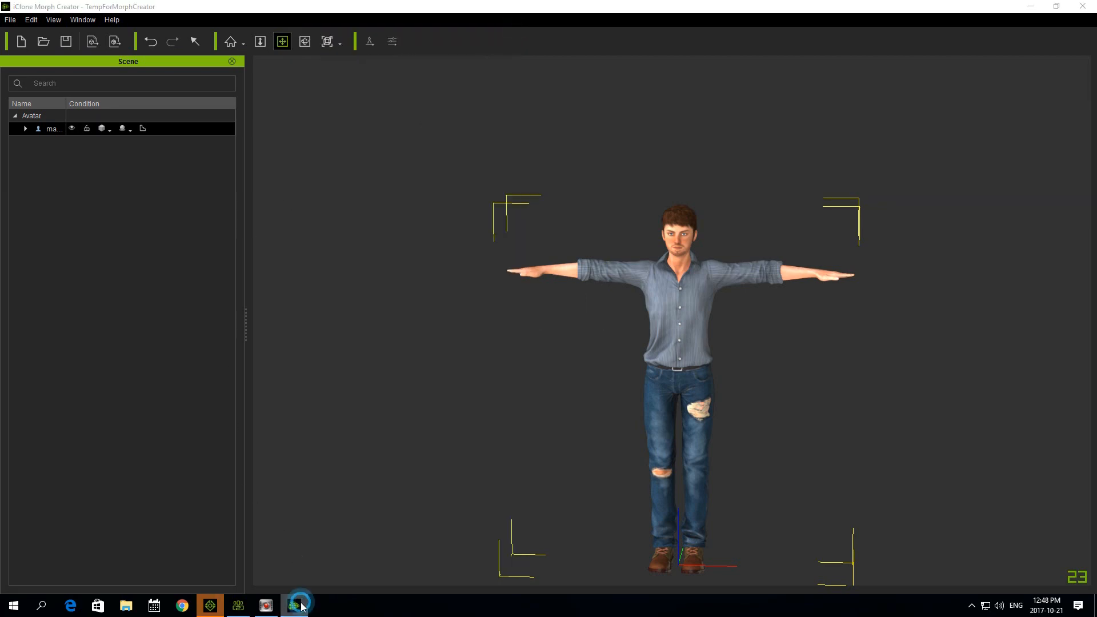
Close iClone Morph Creator without saving and return to iClone 7.
left_click(293, 605)
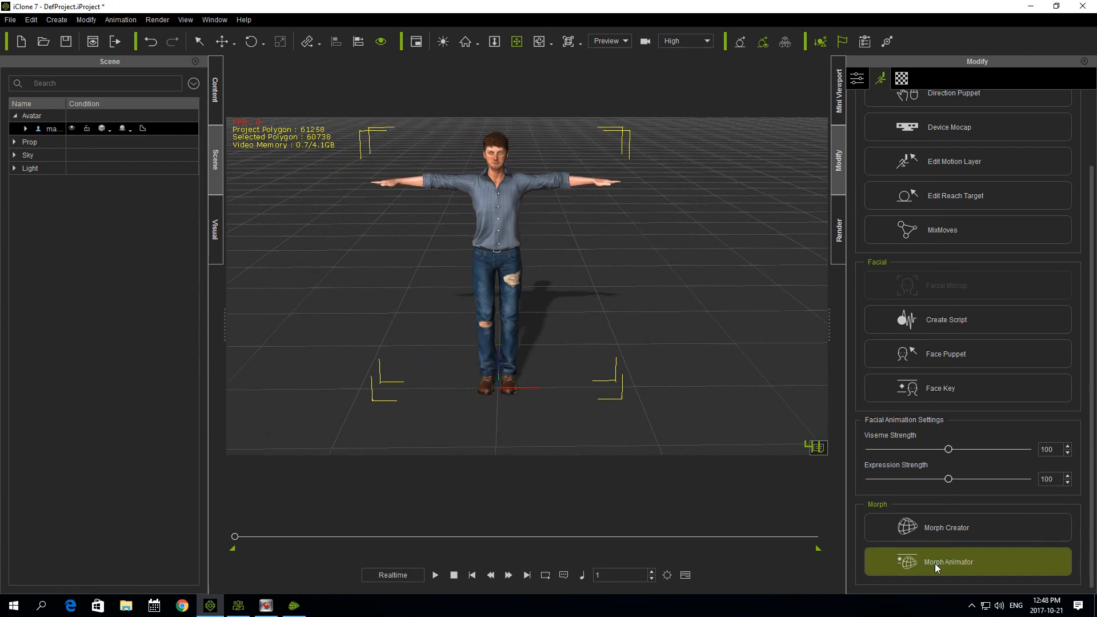
left_click(949, 561)
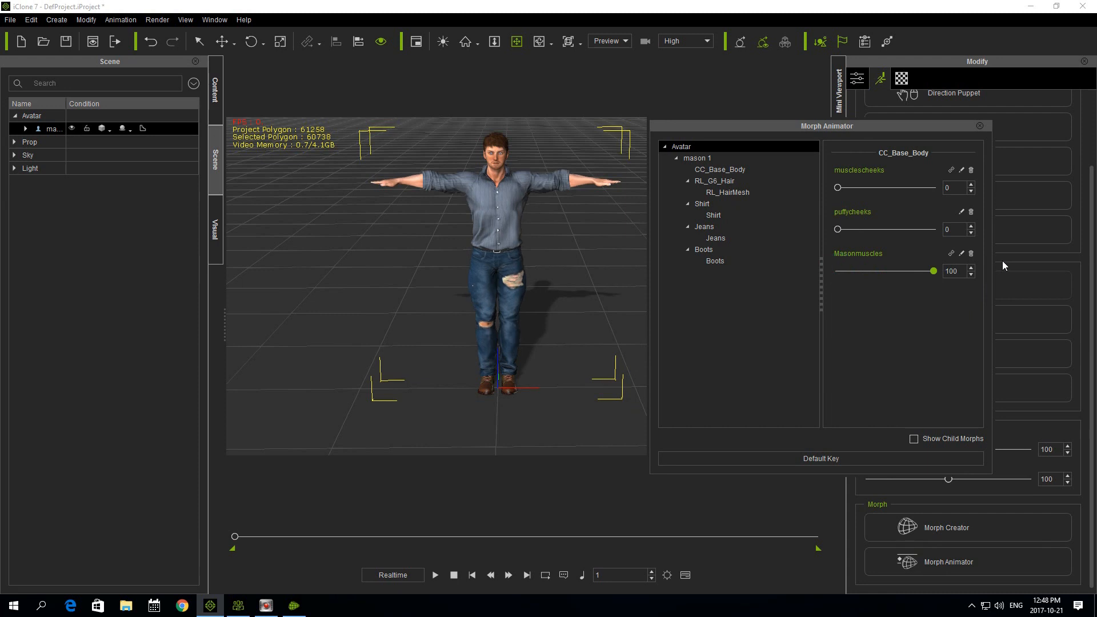
mouse_move(838, 241)
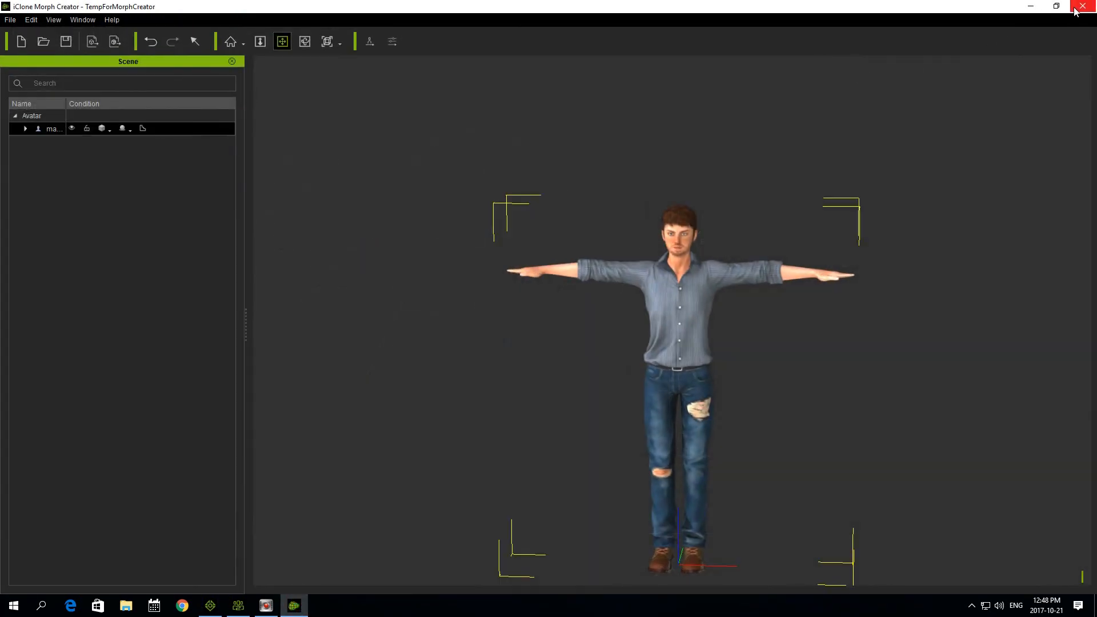
left_click(1085, 7)
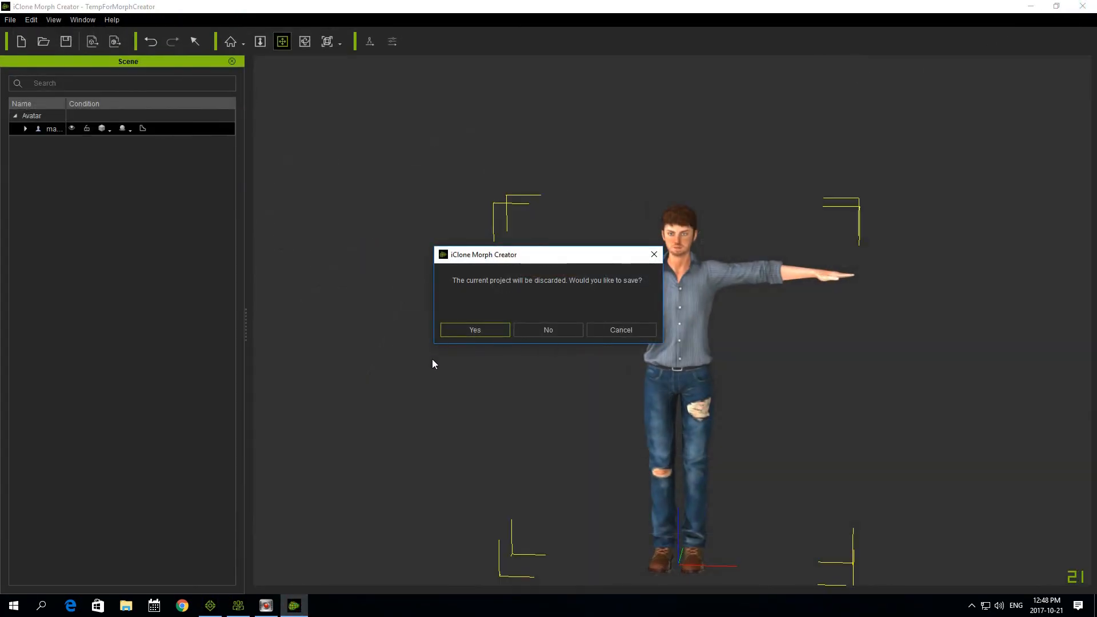
left_click(548, 330)
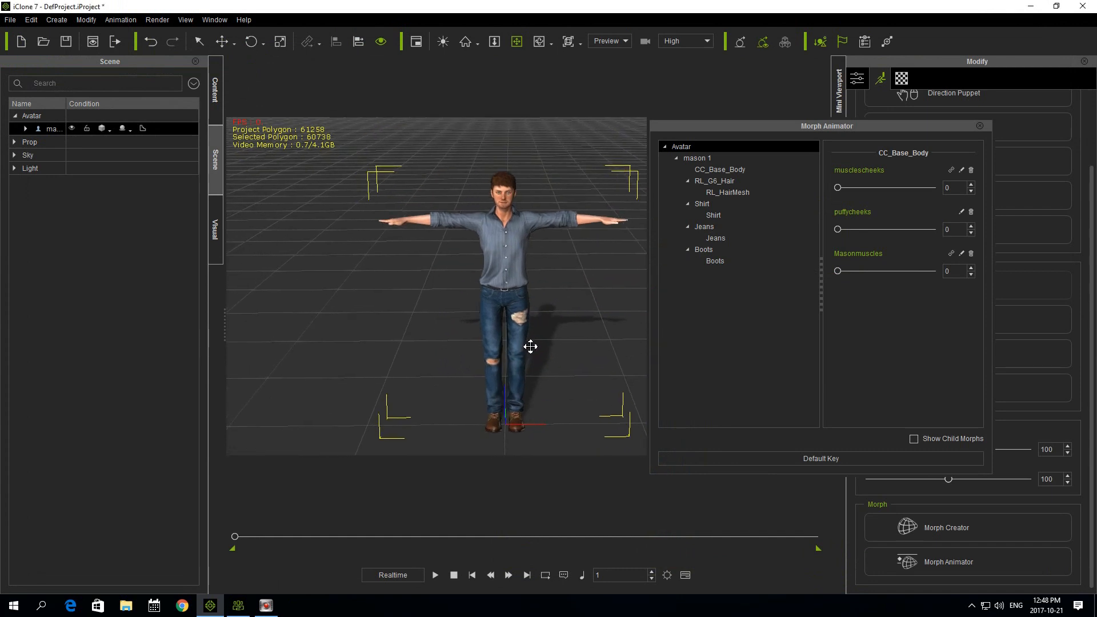
Show the Morph Animator with Masonmuscles, musclescheeks and puffycheeks all at 0.
left_click(968, 528)
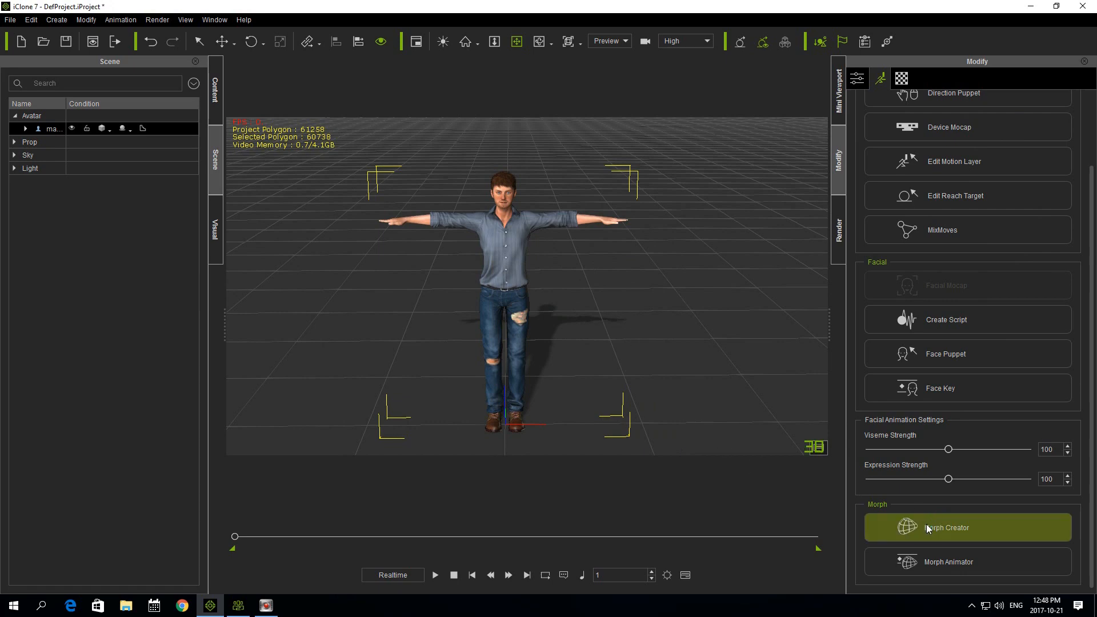
left_click(949, 561)
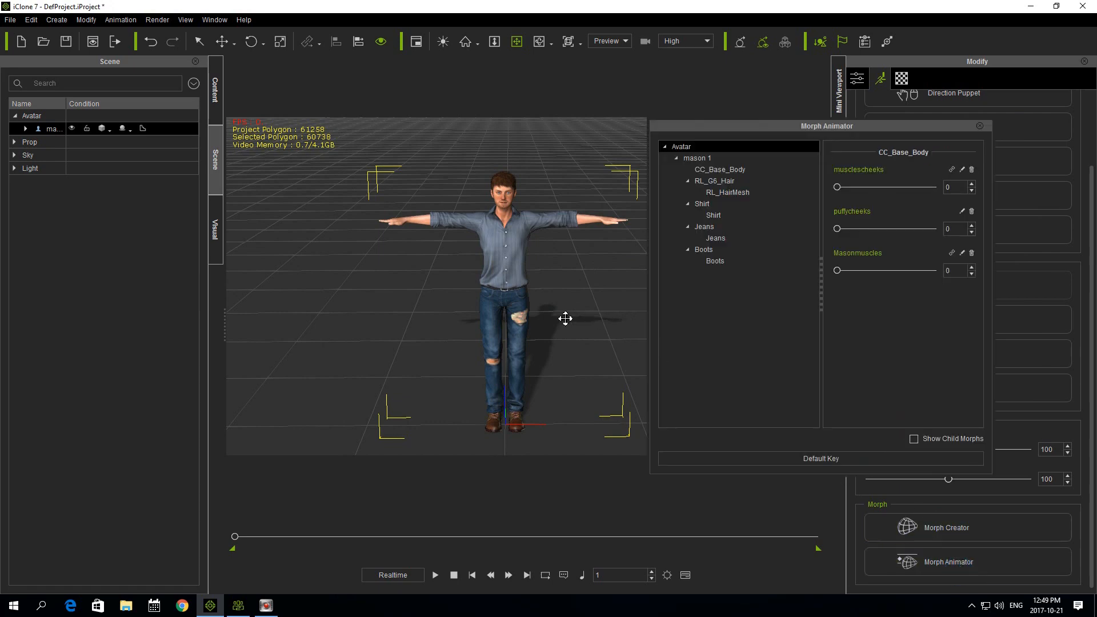
left_click(979, 126)
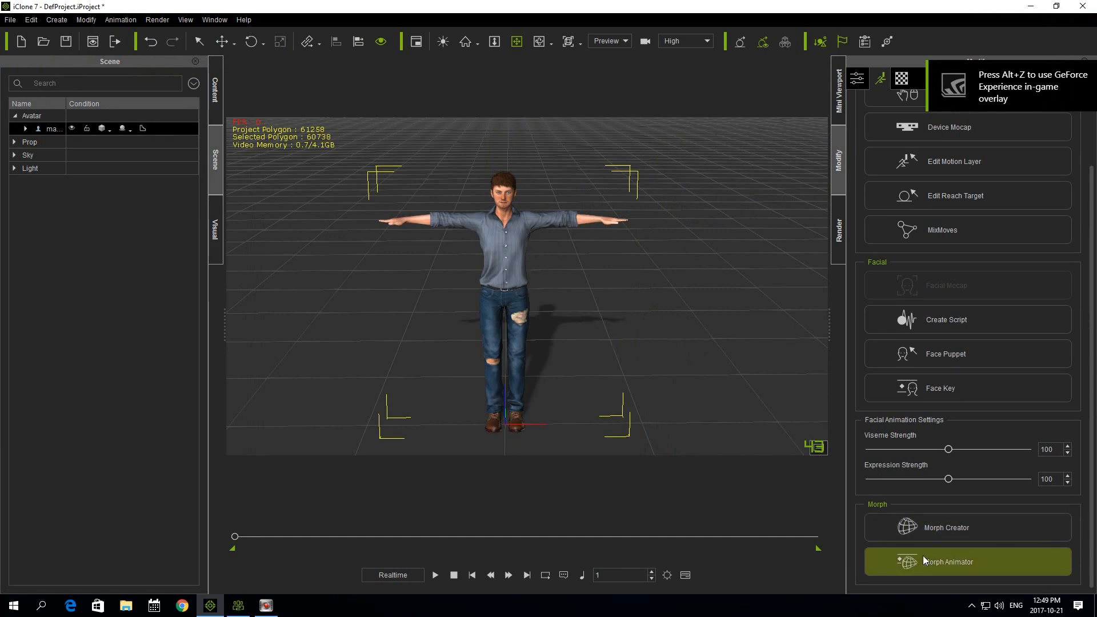
left_click(948, 561)
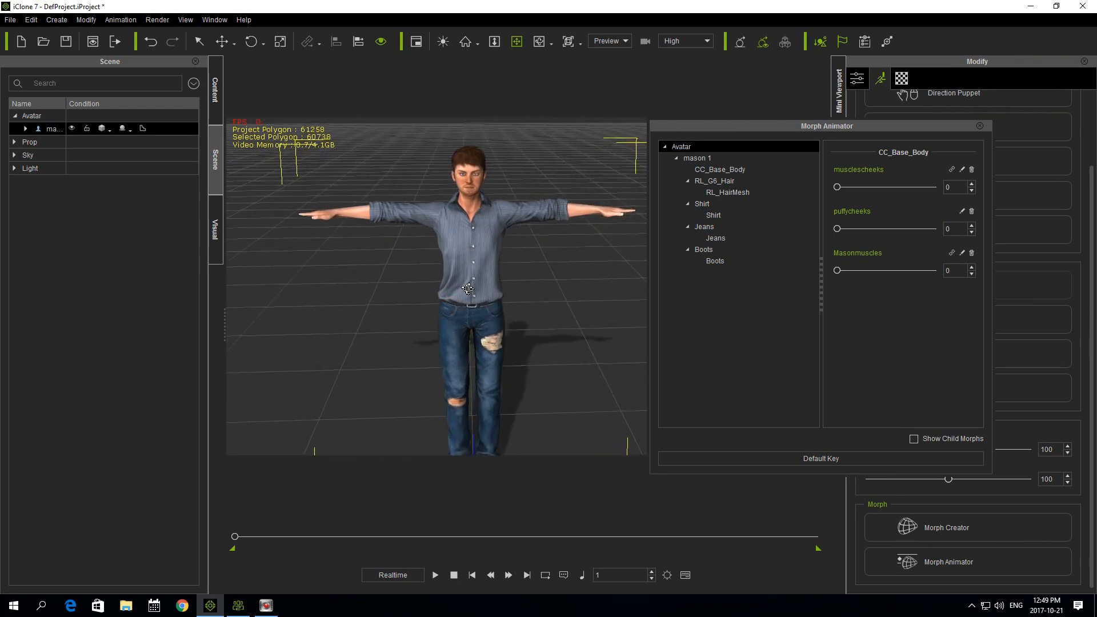
mouse_move(452, 340)
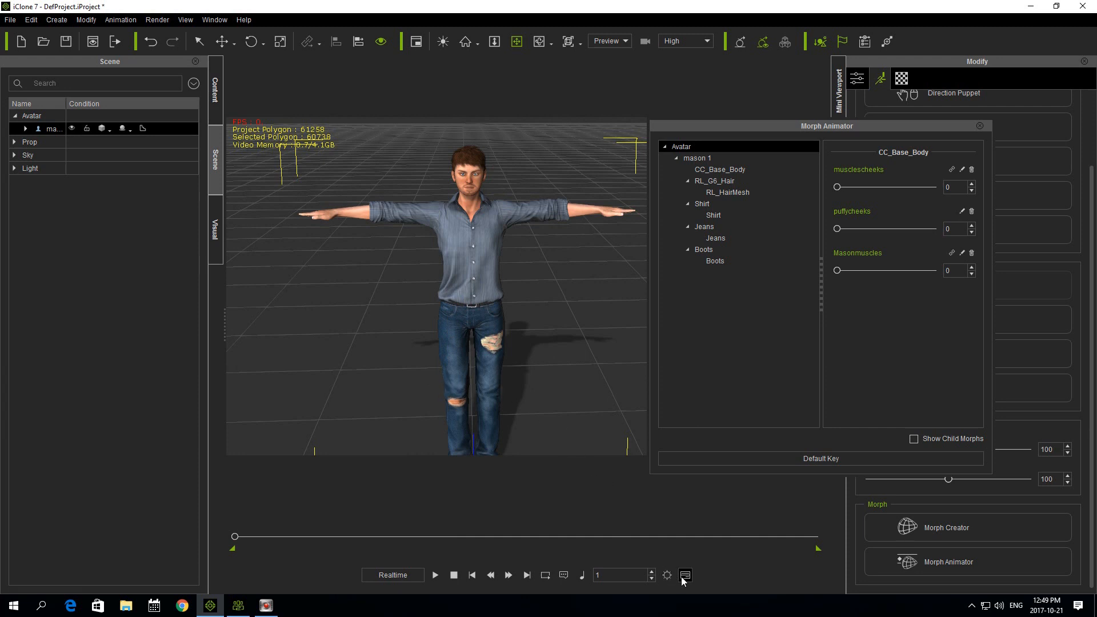
Show the timeline and key puffycheeks to 100 at frame 10.
left_click(685, 575)
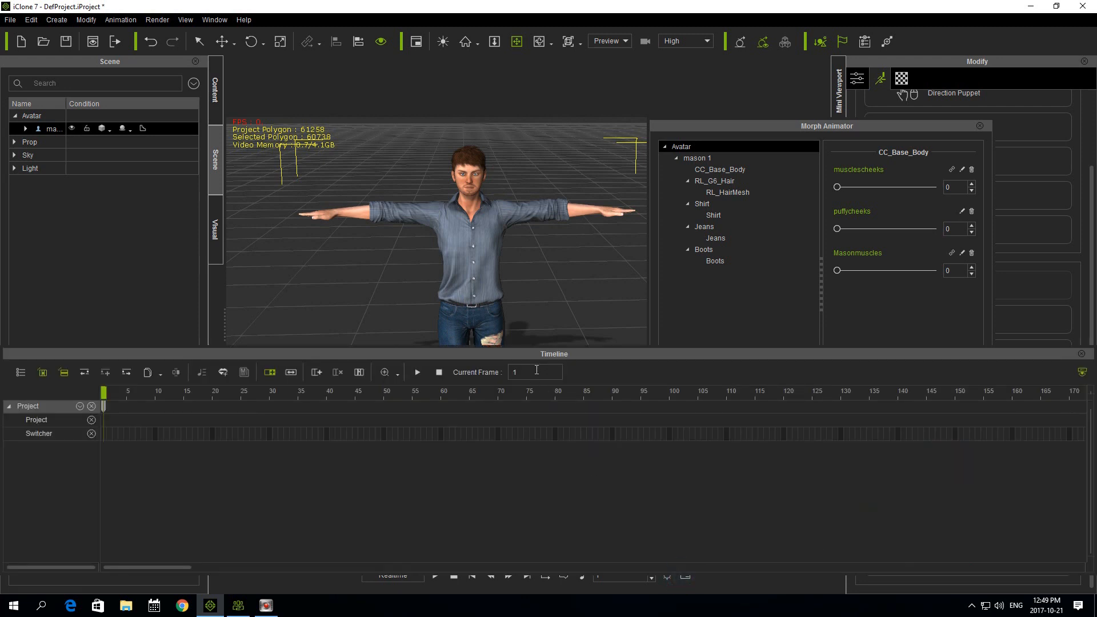
left_click(531, 372)
type("0")
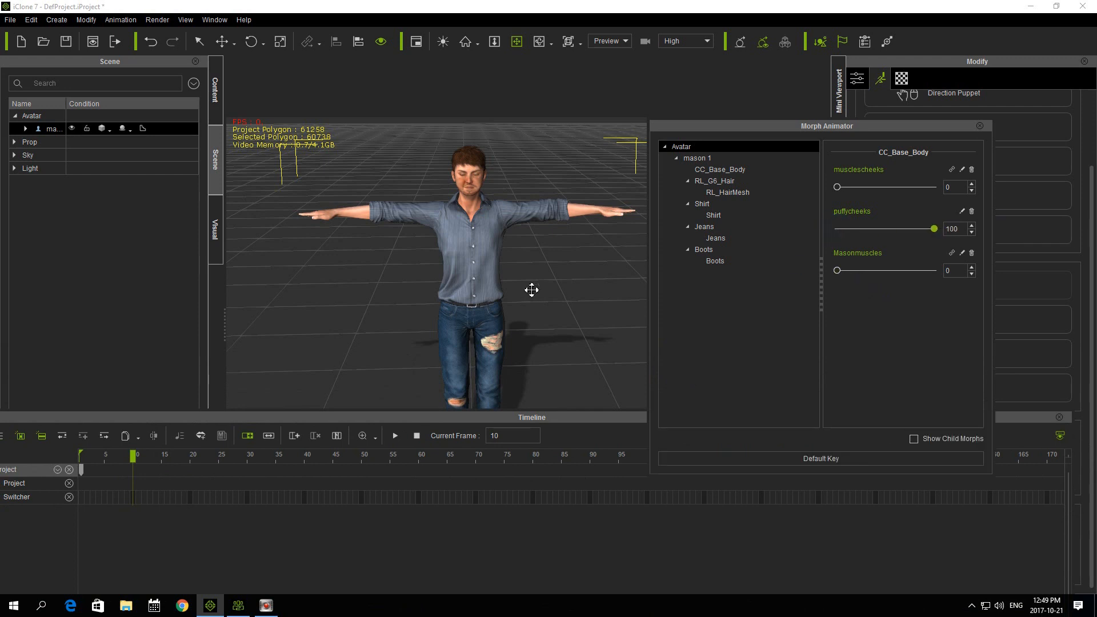
mouse_move(353, 409)
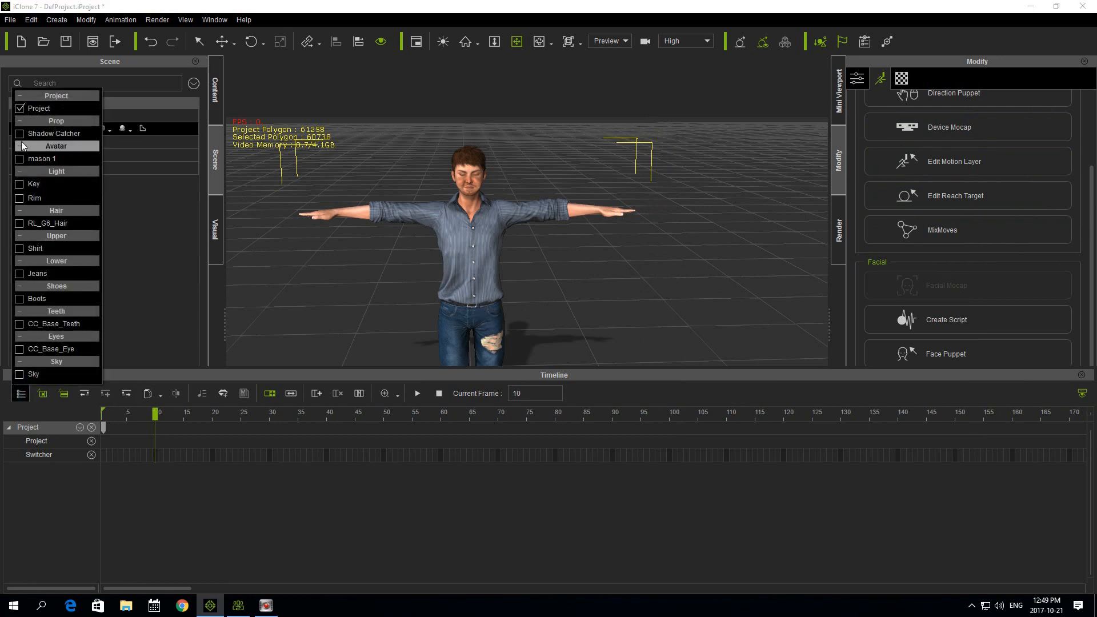
mouse_move(56, 211)
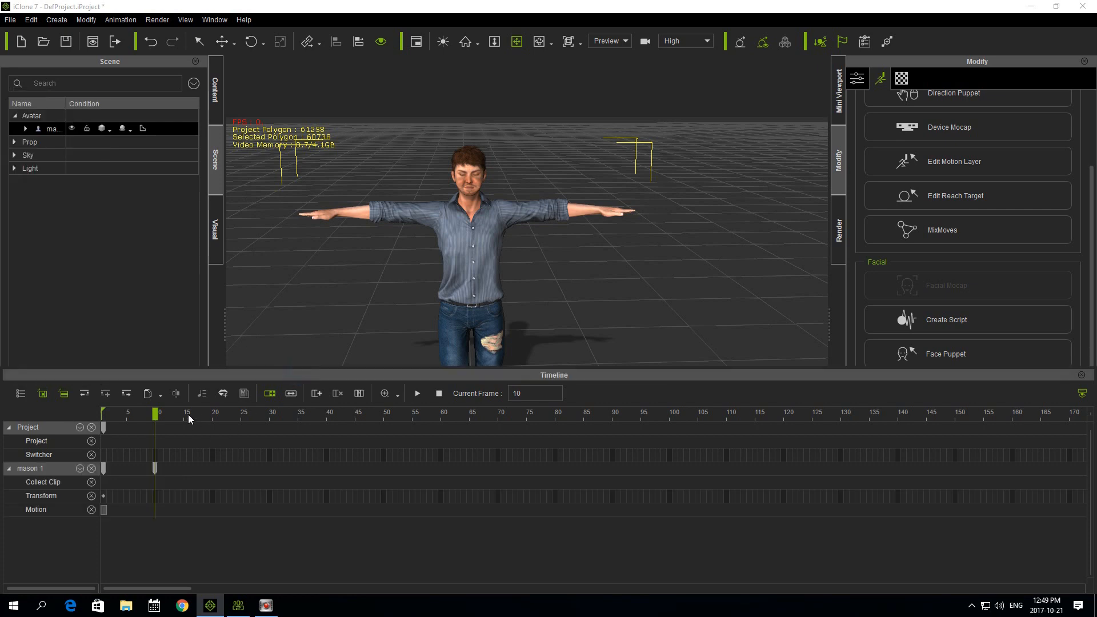
left_click(167, 414)
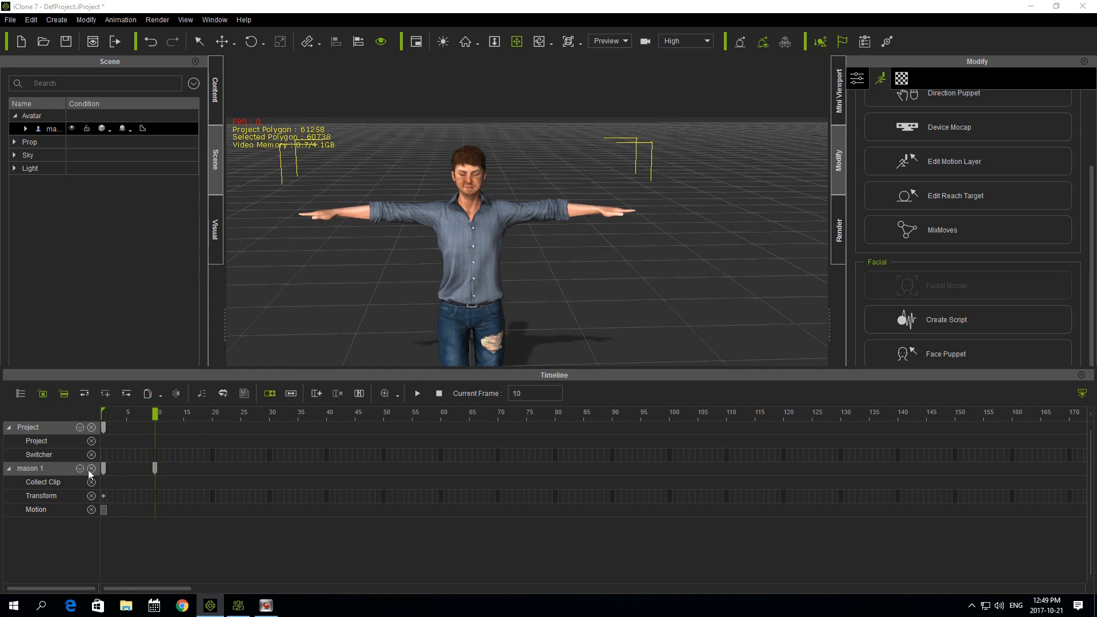
Enable and expand the Morph track for mason 1, with the playhead at frame 10.
left_click(78, 469)
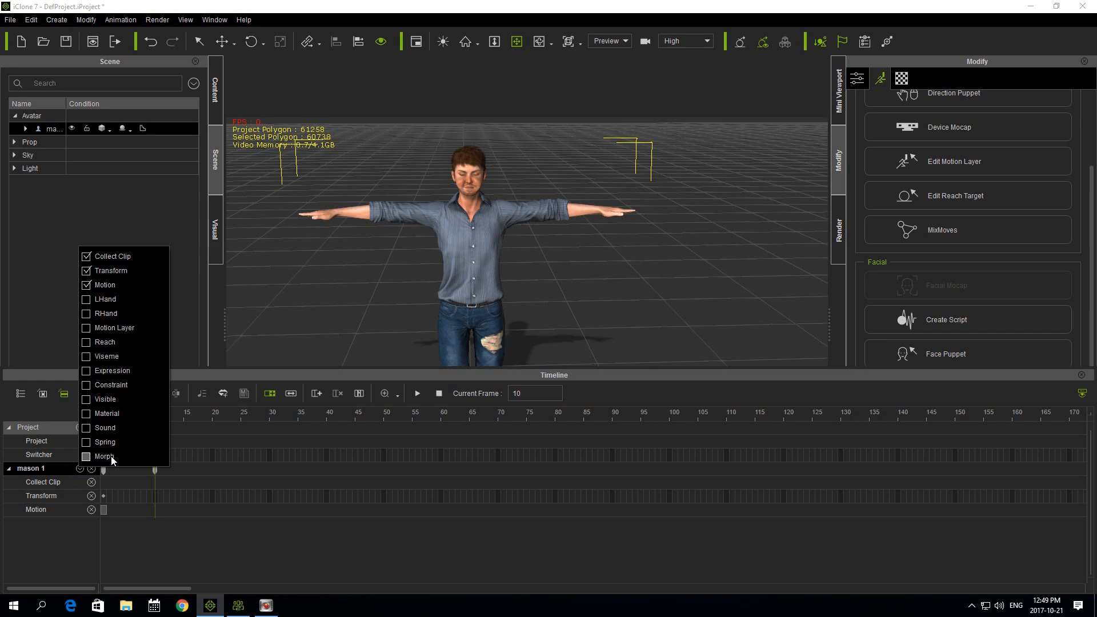
left_click(87, 456)
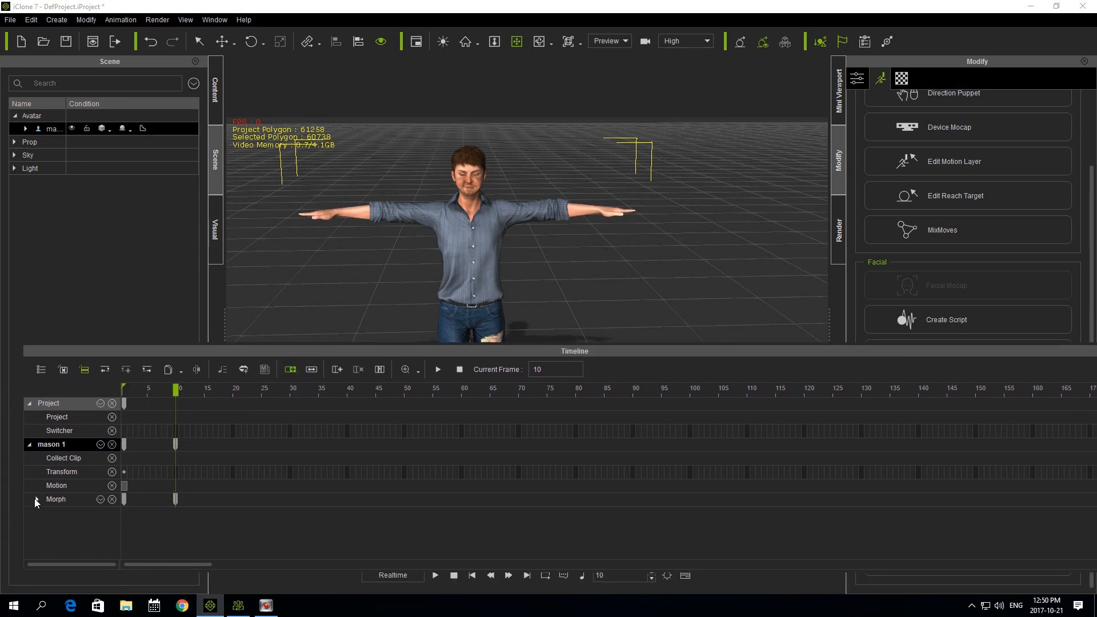
left_click(35, 500)
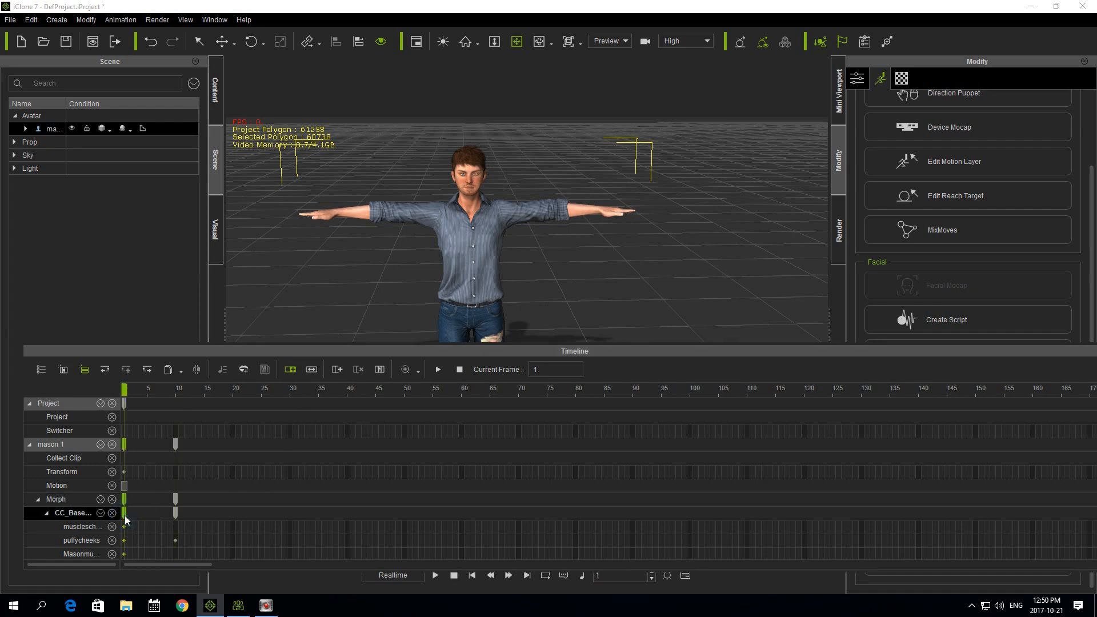
left_click(175, 389)
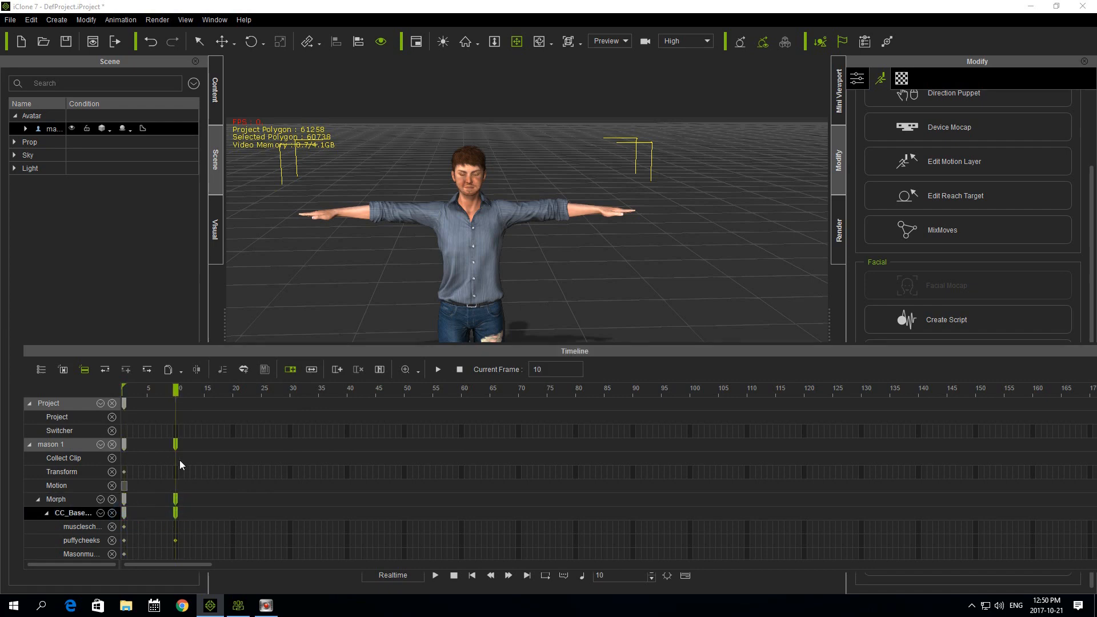
triple_click(546, 369)
type("20")
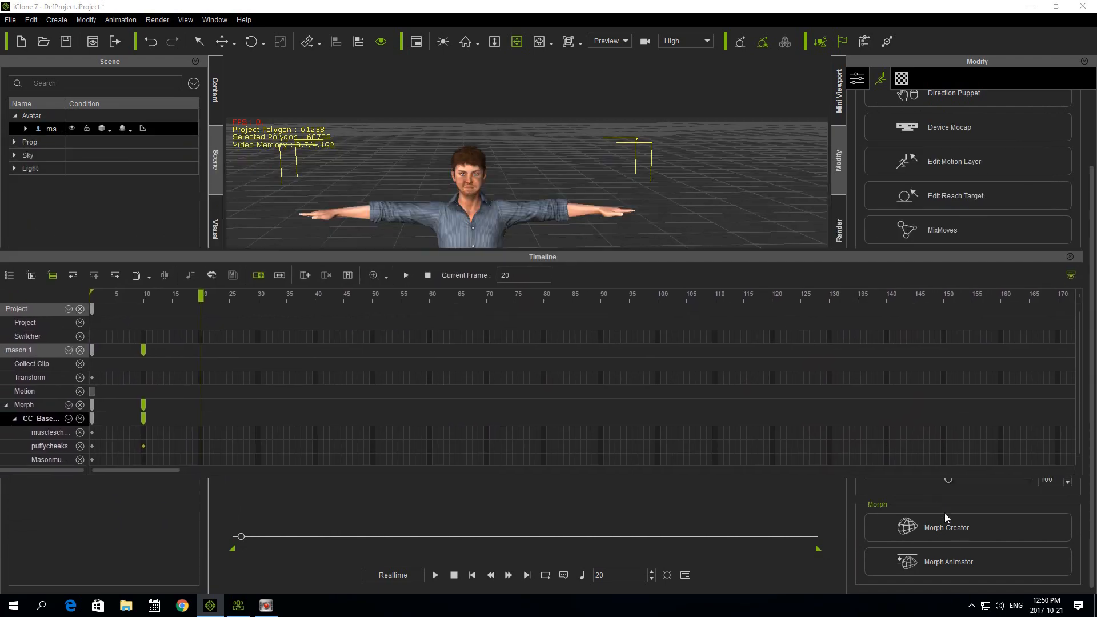
Extend the puffycheeks keys along the mason 1 morph track out to frame 60.
left_click(948, 561)
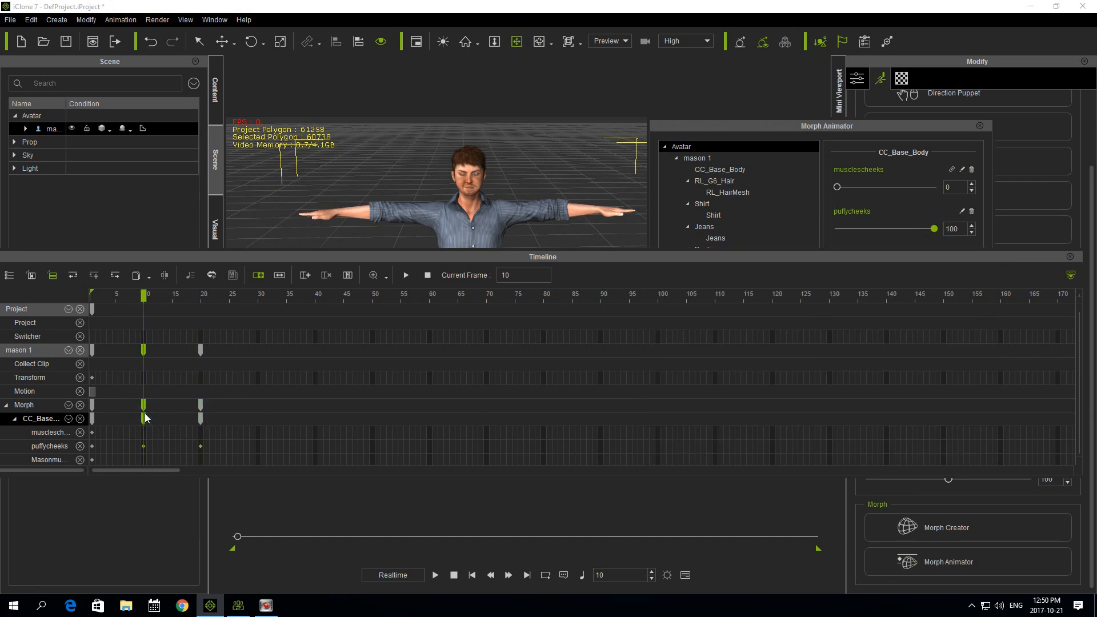
left_click(203, 294)
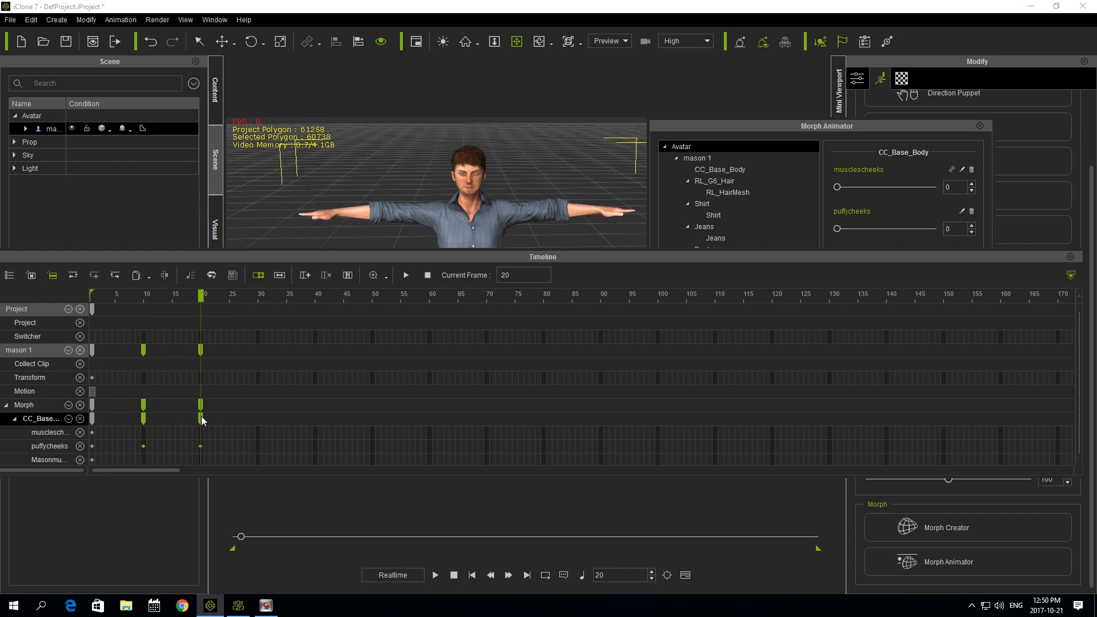
mouse_move(257, 432)
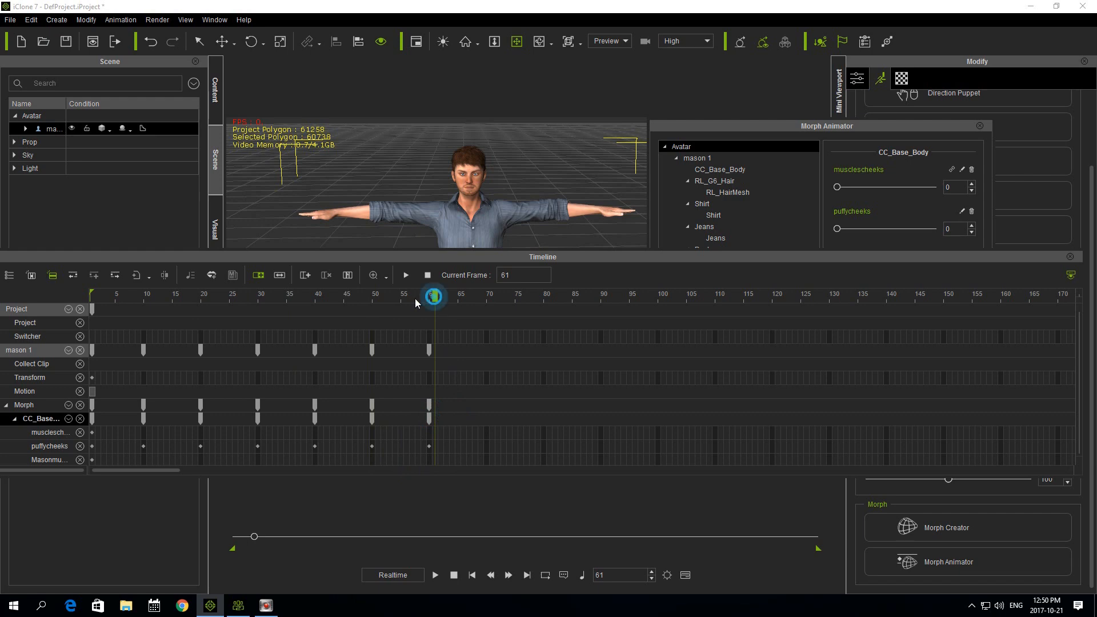
left_click(182, 295)
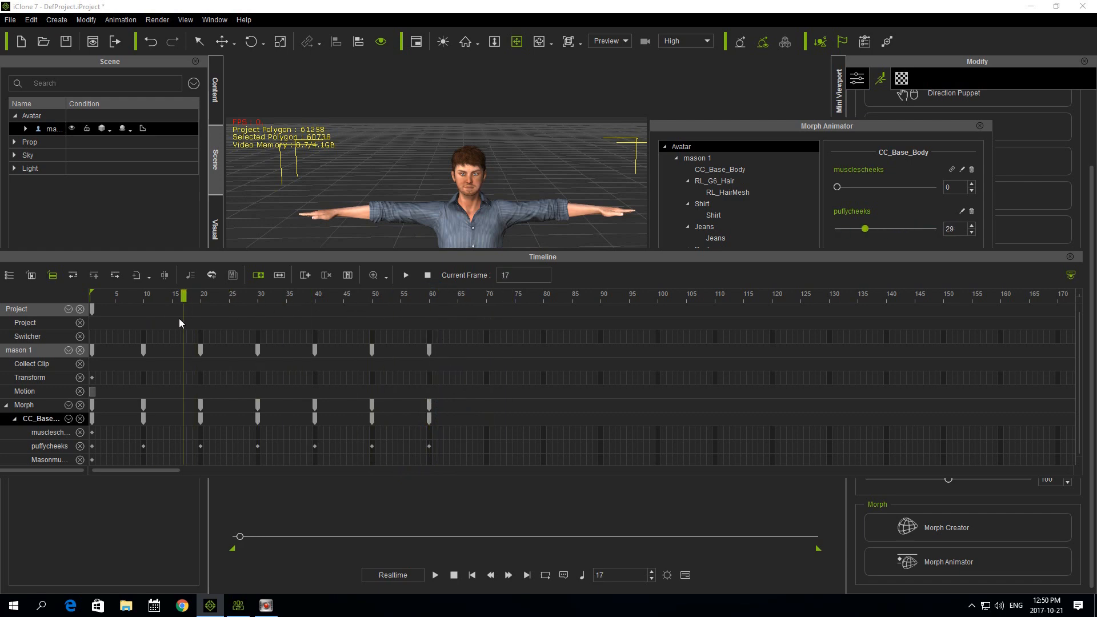
left_click(498, 295)
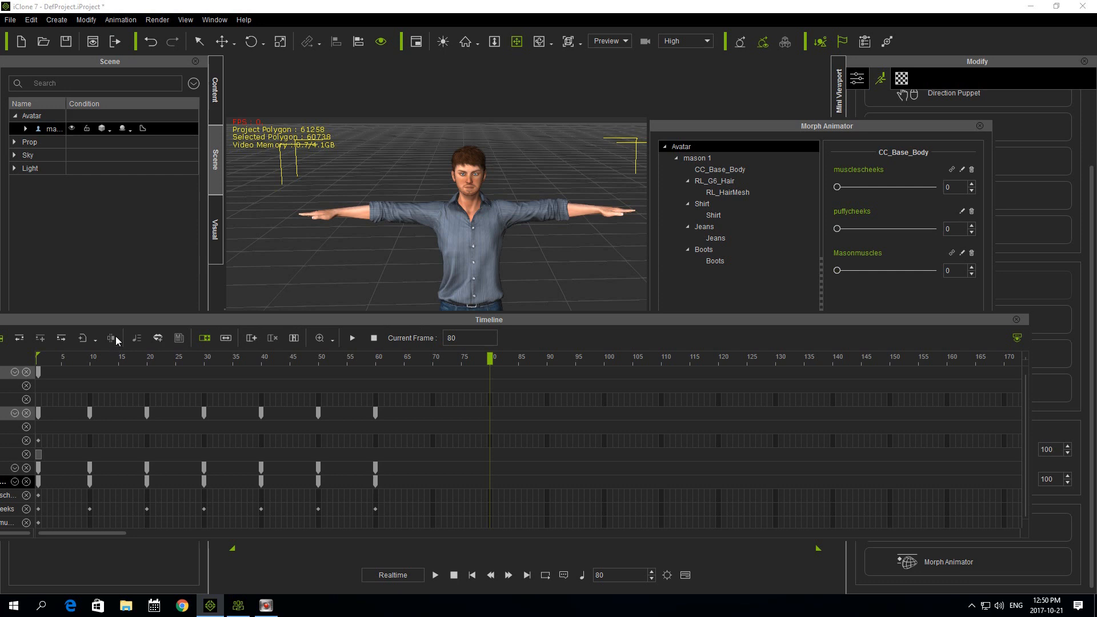
Add a key on the mason 1 track at frame 80.
left_click(110, 338)
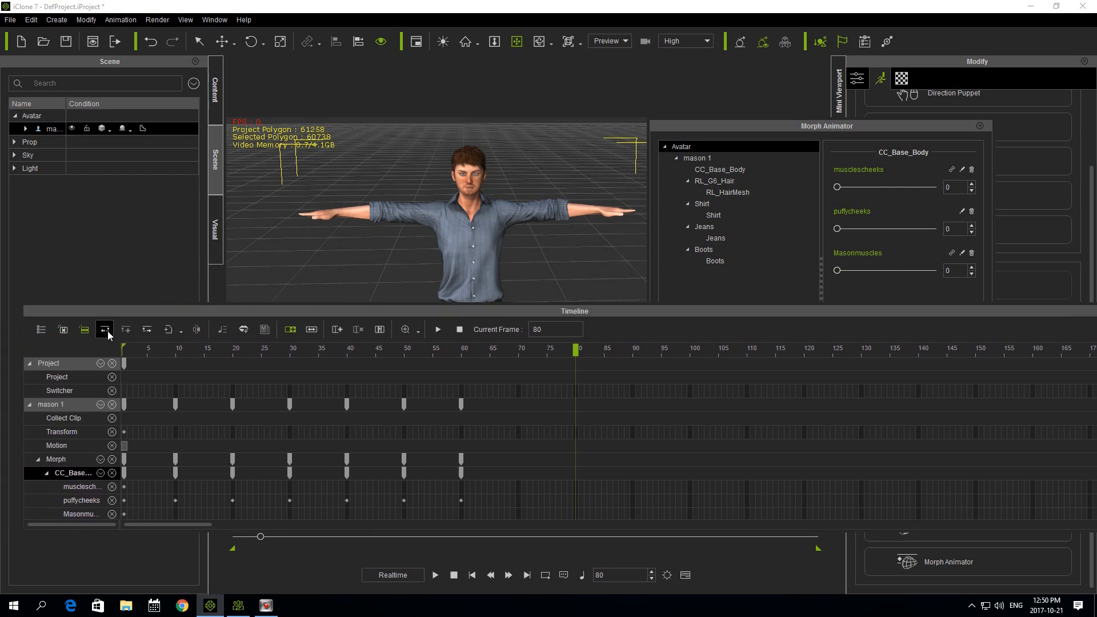
mouse_move(104, 329)
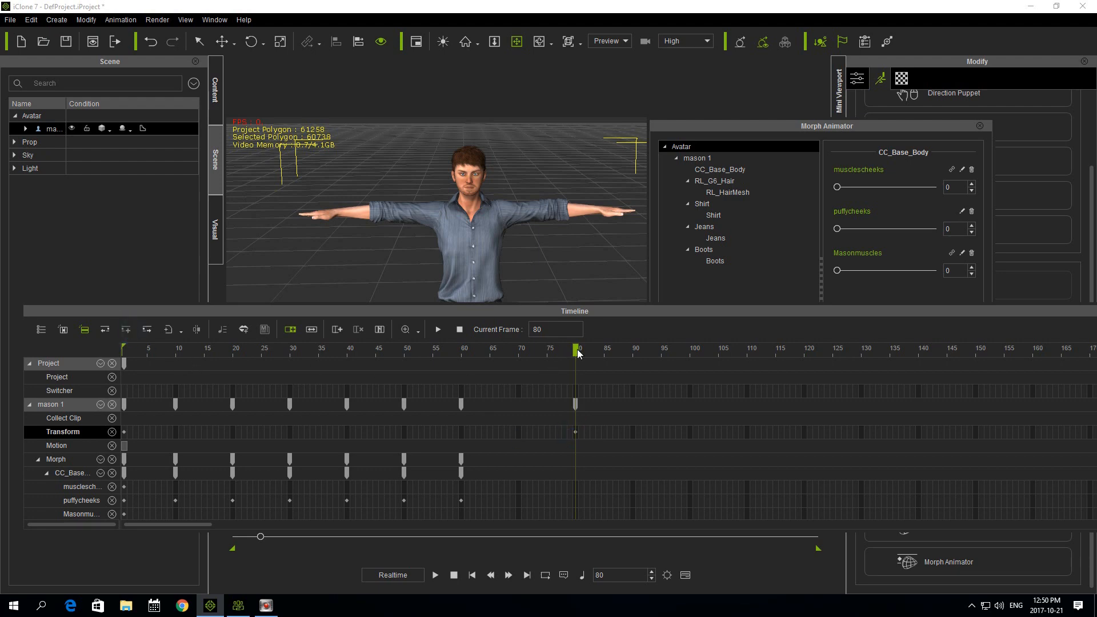
left_click(604, 350)
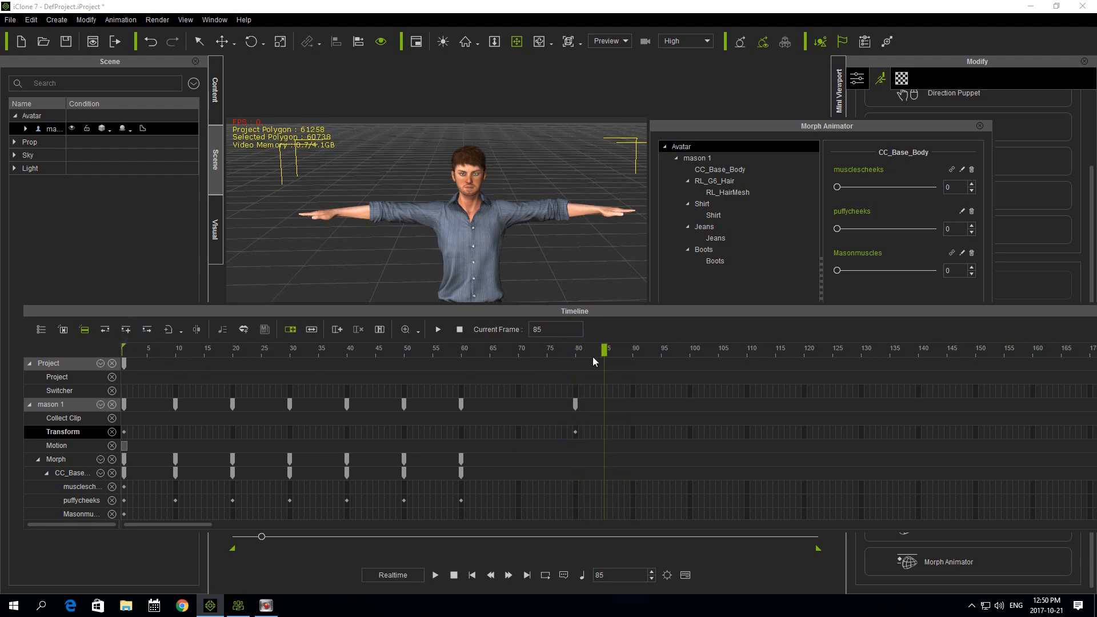
left_click(581, 356)
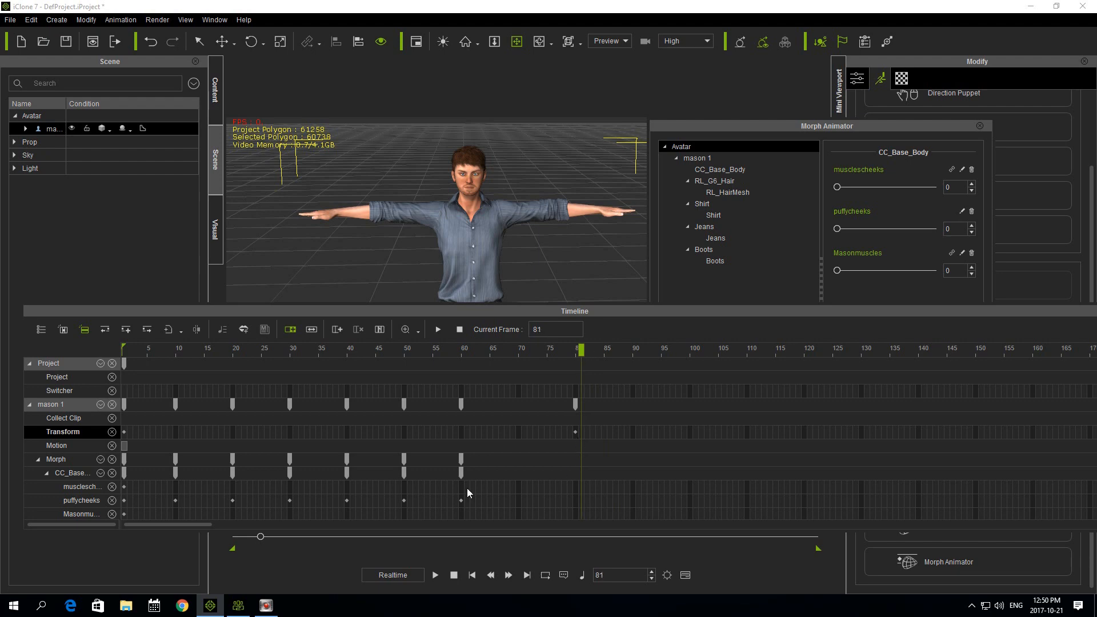
mouse_move(578, 519)
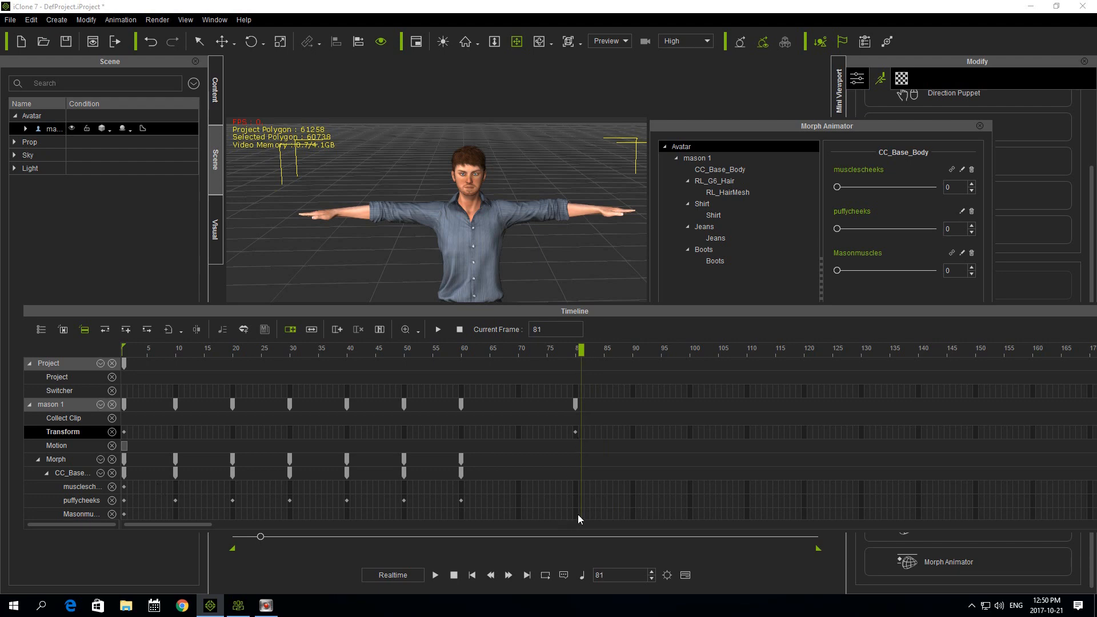
Key Masonmuscles to 100 near frame 90 and paste avatar keys out to frame 130.
left_click(128, 329)
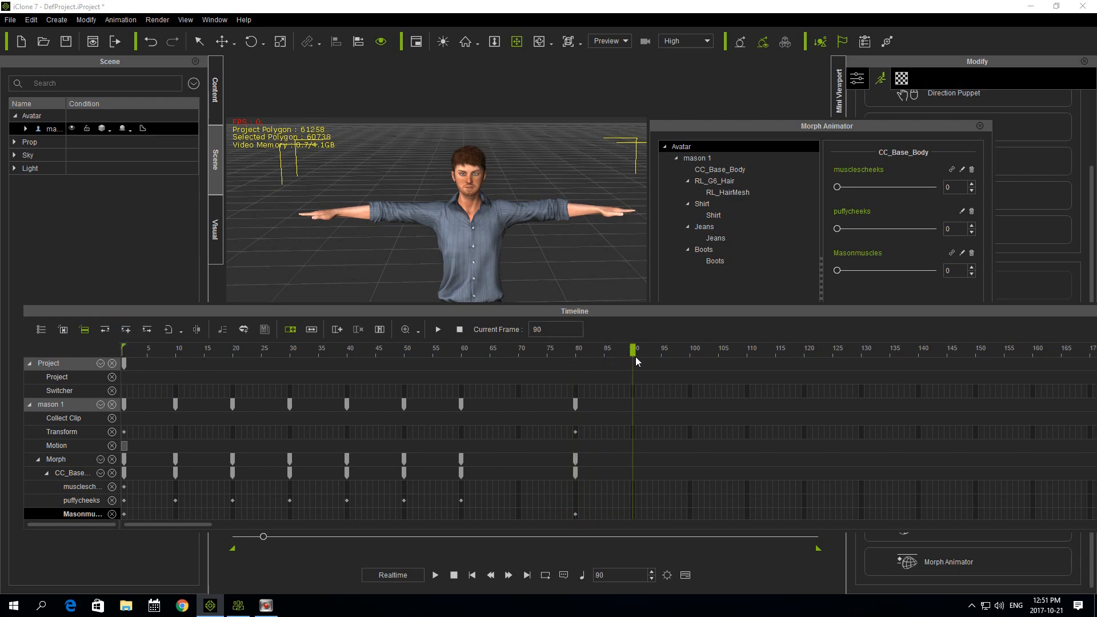
mouse_move(809, 293)
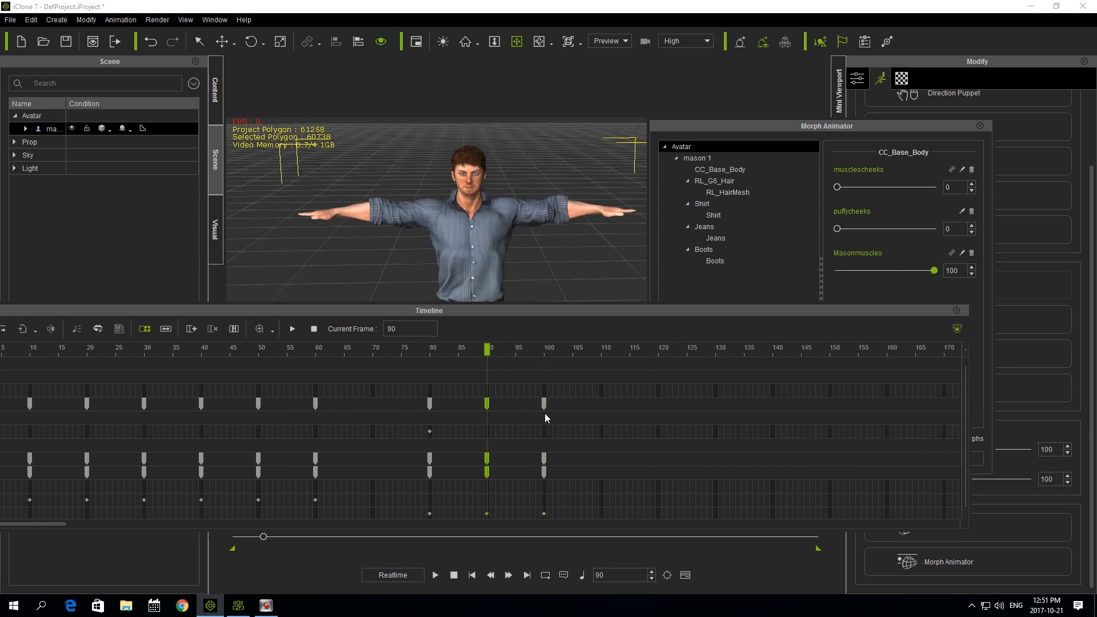
right_click(545, 403)
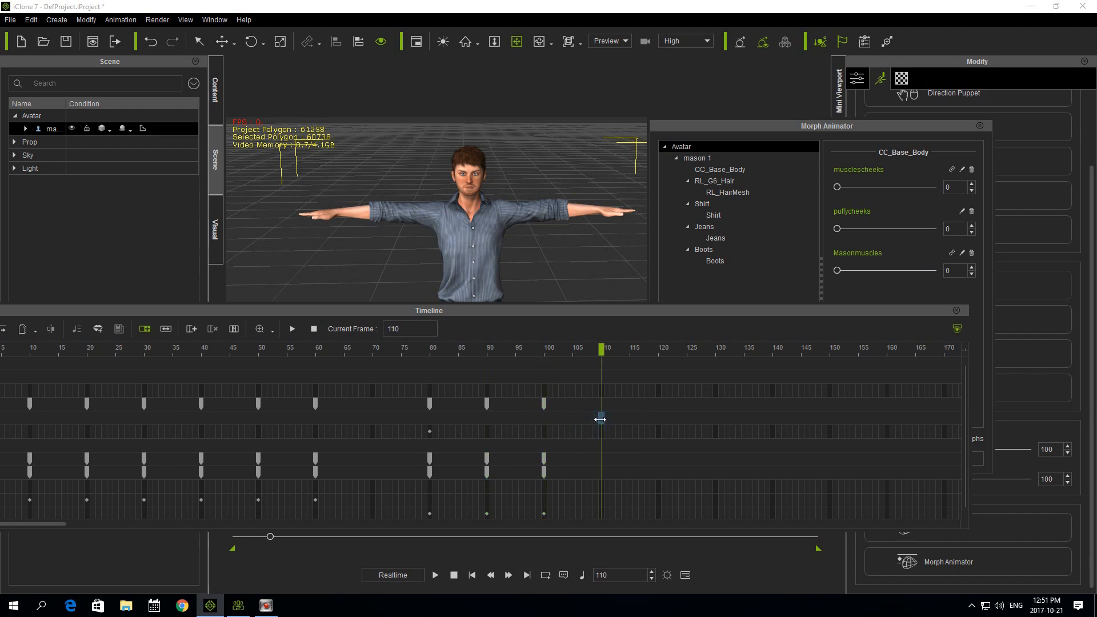
right_click(600, 419)
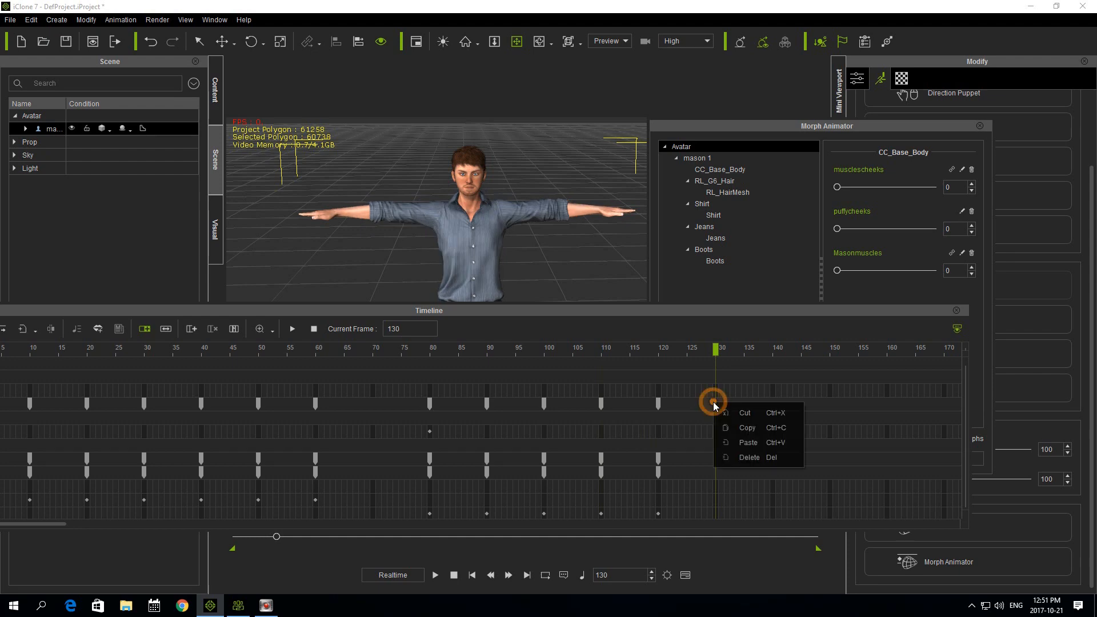
left_click(747, 442)
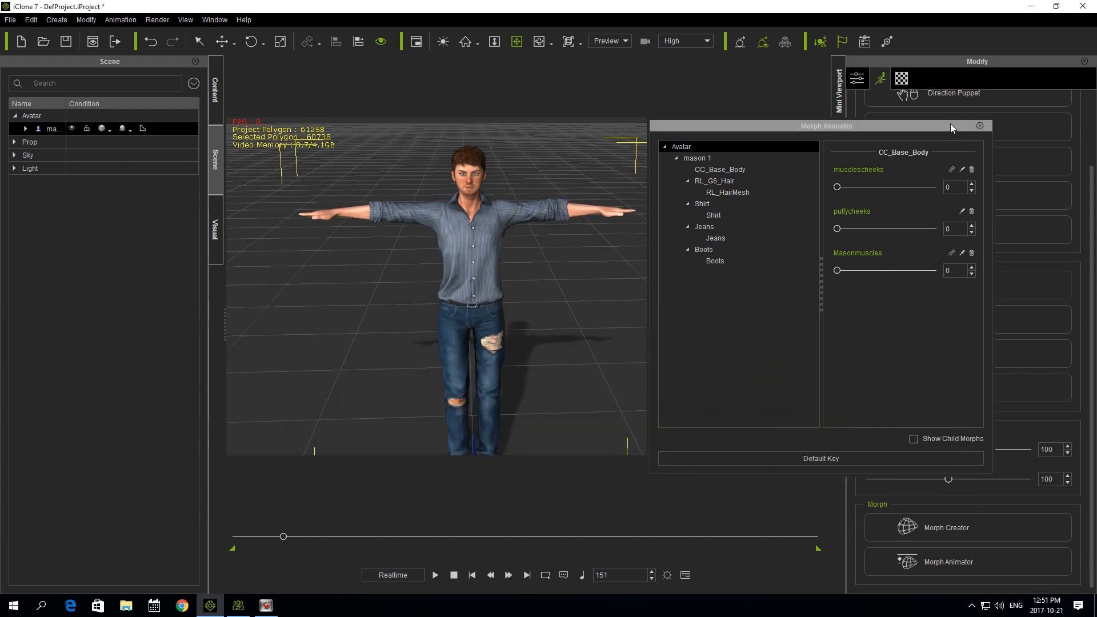
Close the Morph Animator and play the keyed morph animation in the viewport.
left_click(979, 126)
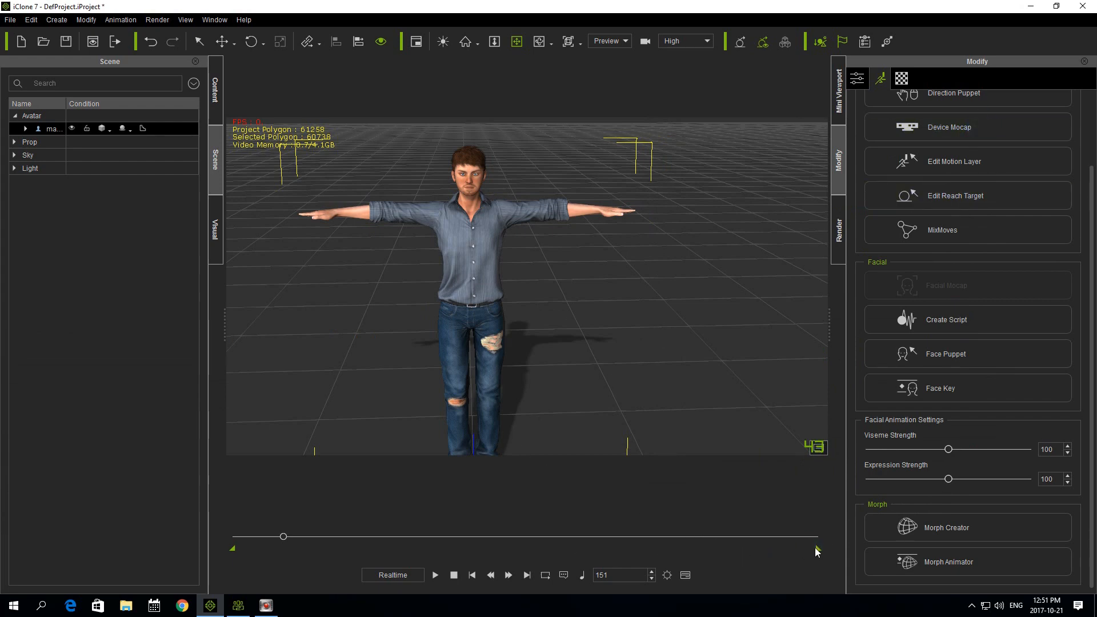
mouse_move(304, 556)
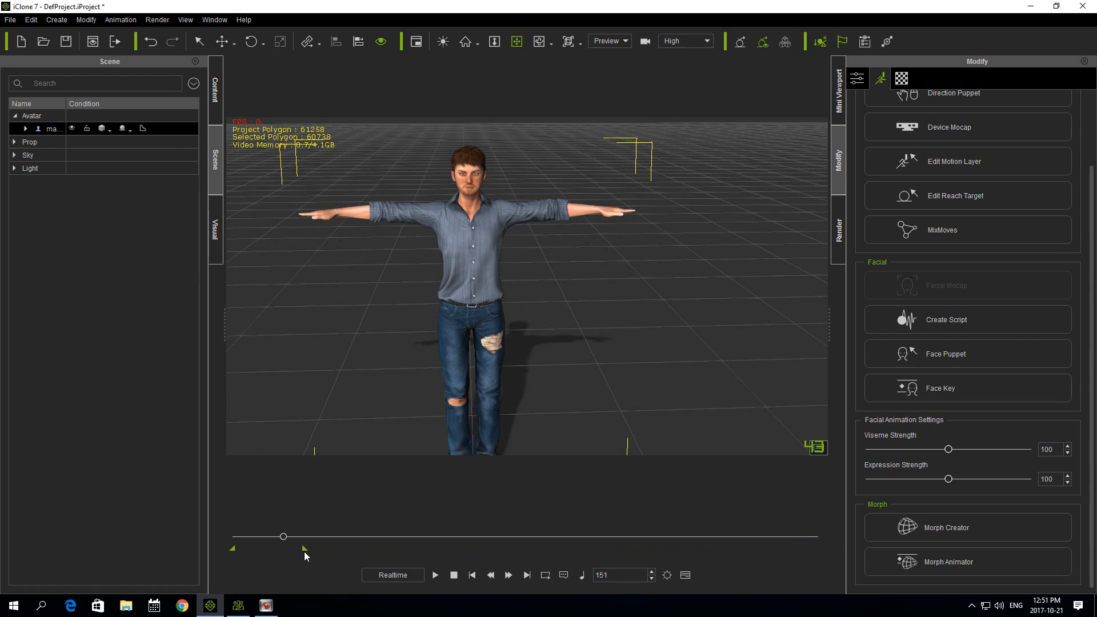
left_click(434, 575)
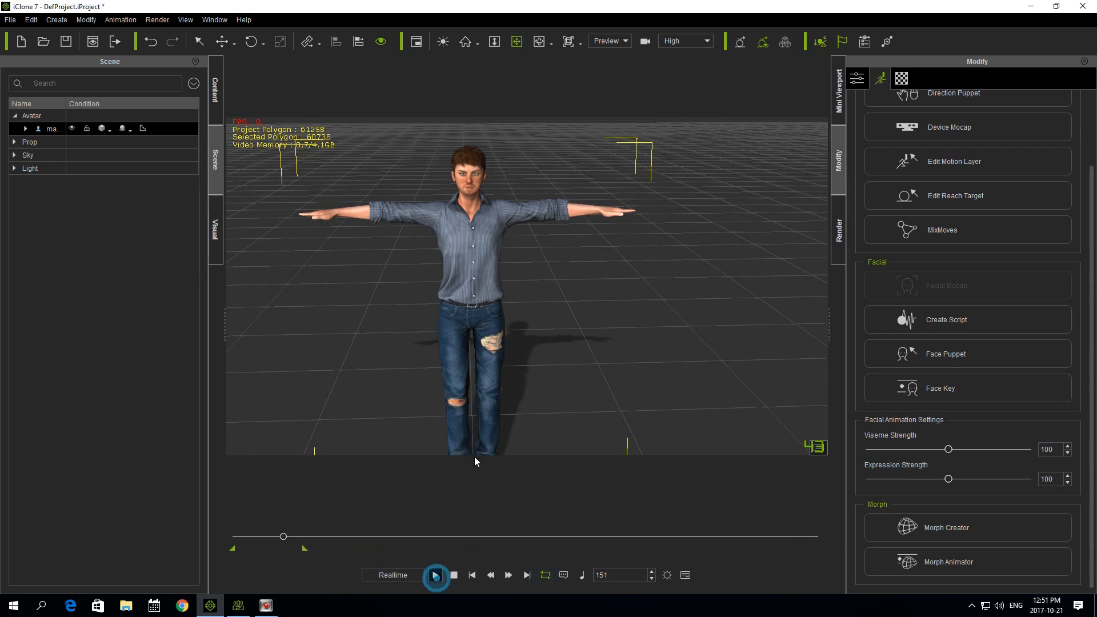
left_click(435, 575)
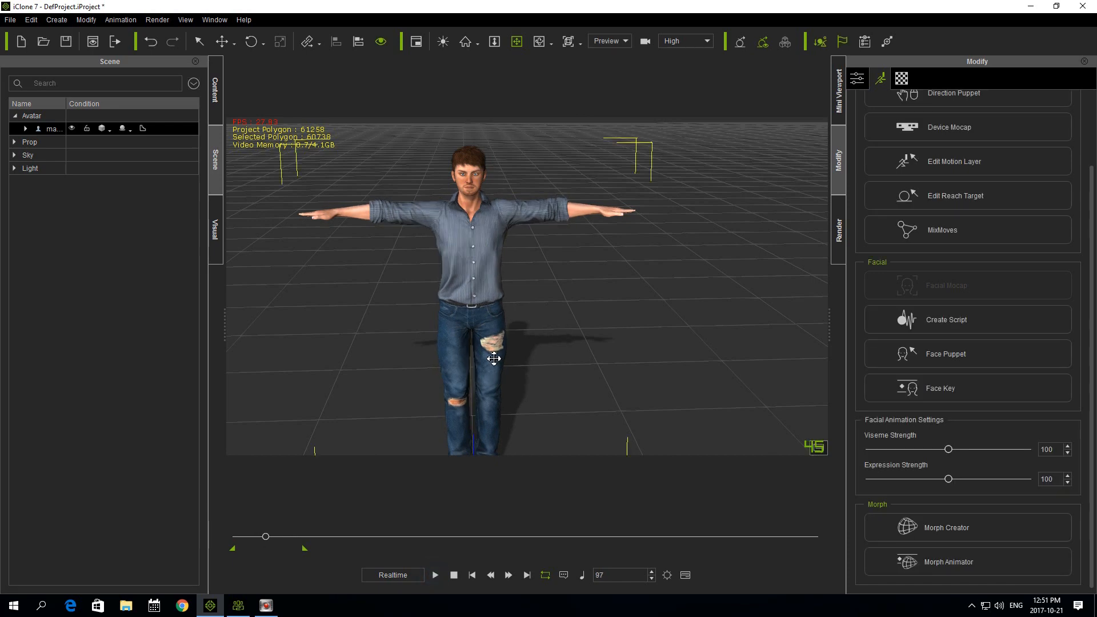
Copy the morph key at frame 80 and paste it at frame 70.
left_click(684, 575)
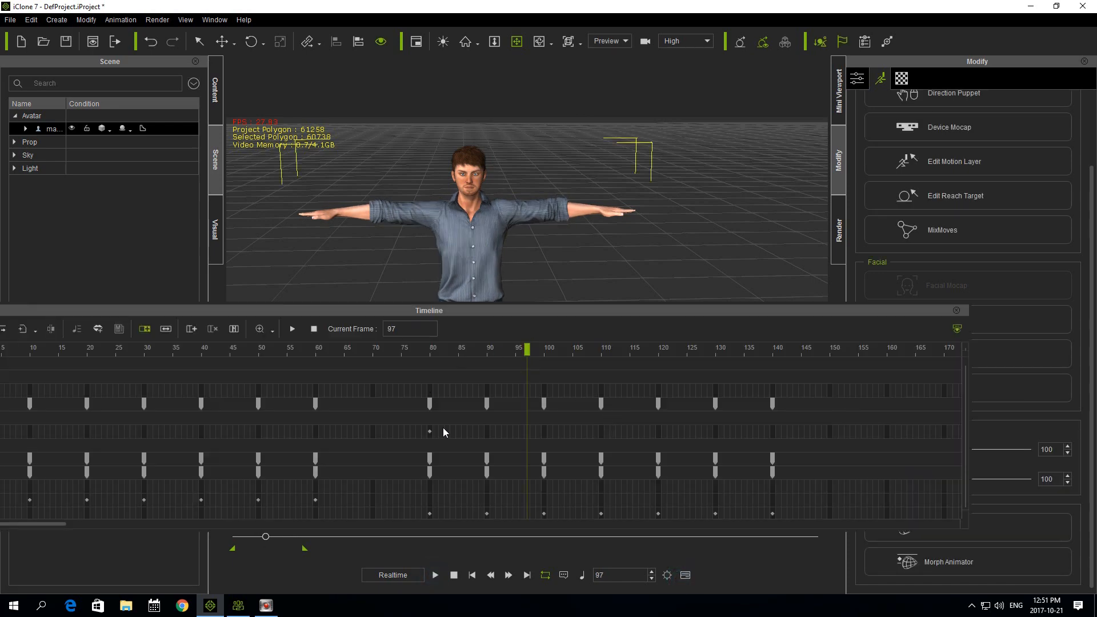
left_click(315, 348)
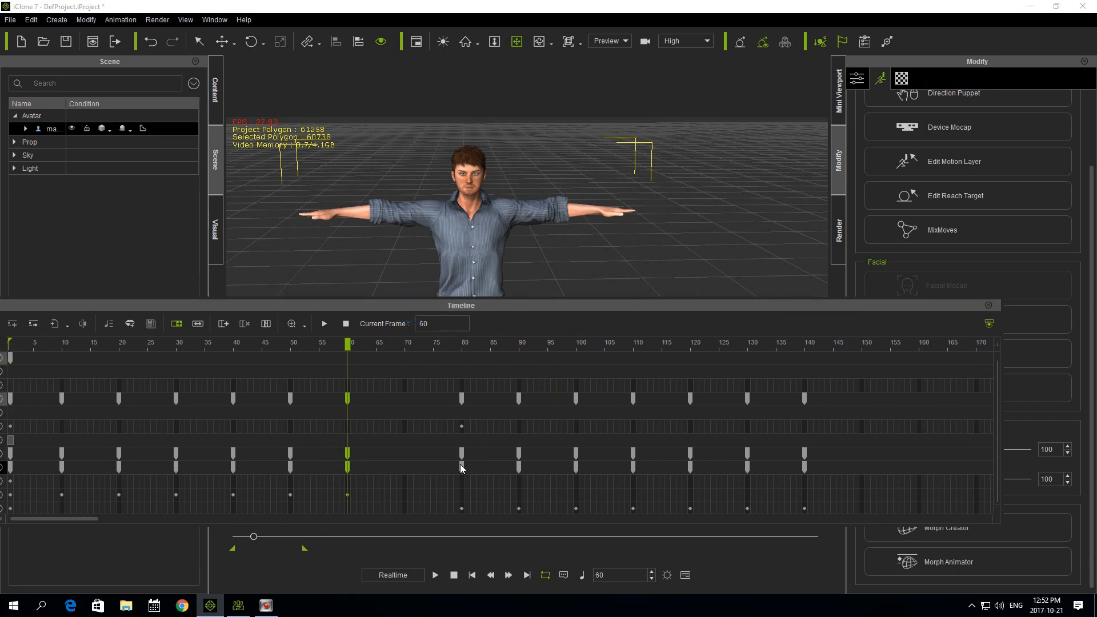
right_click(461, 468)
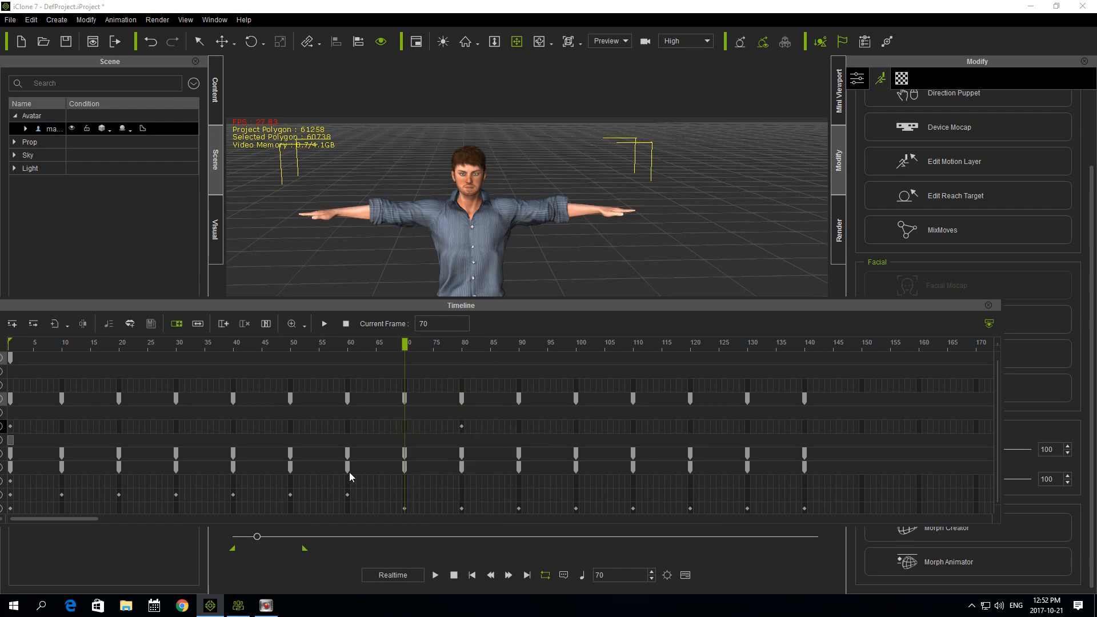
left_click(348, 343)
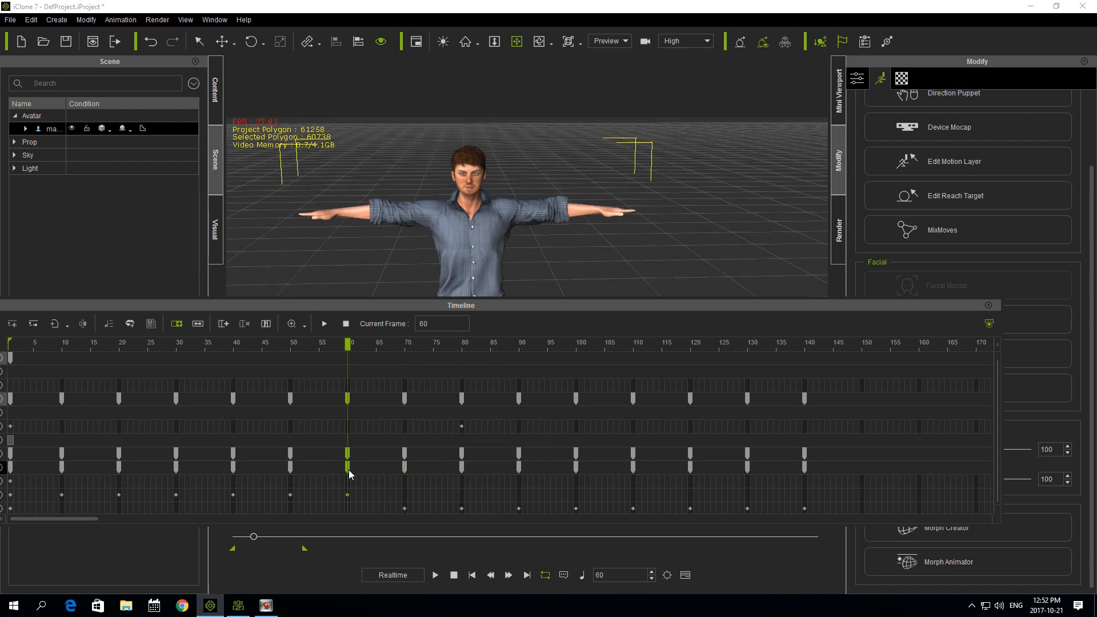
mouse_move(405, 488)
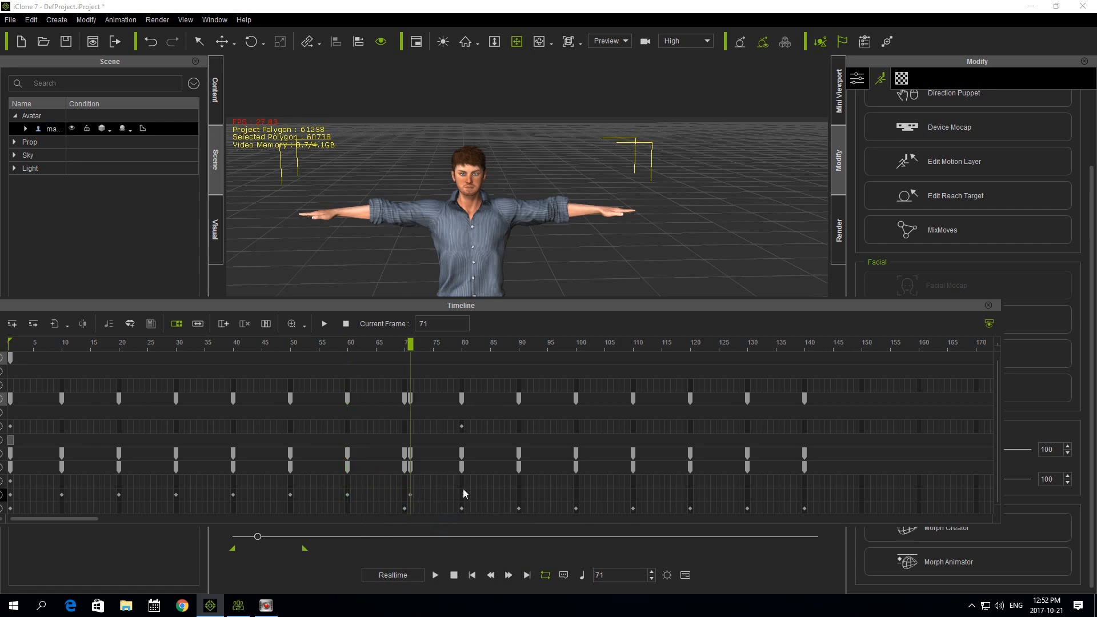
left_click(408, 353)
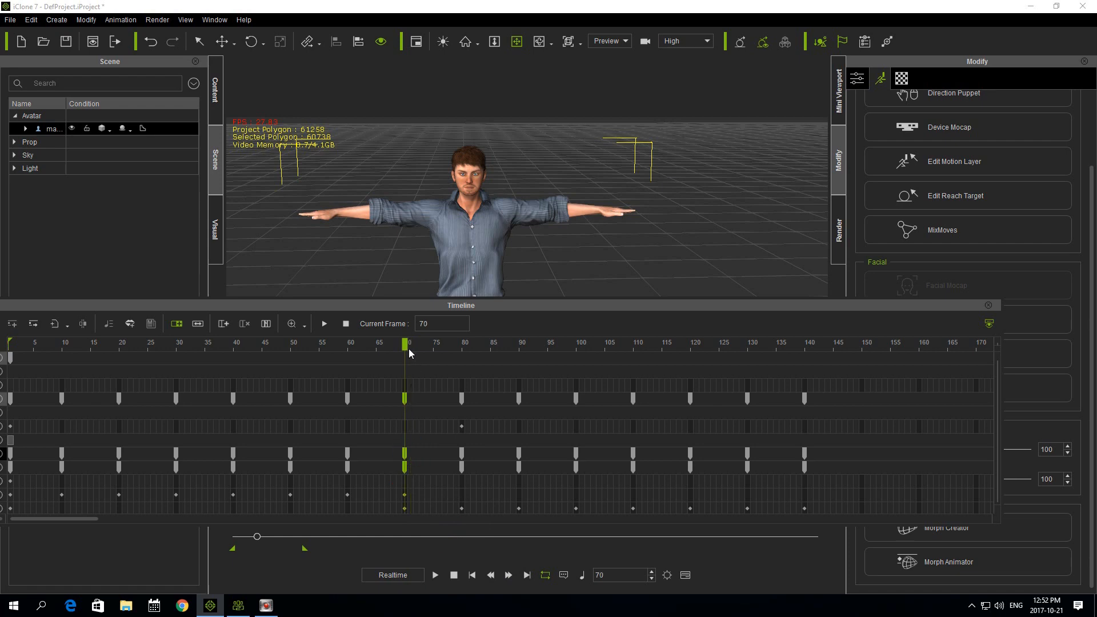
Move the playhead to frame 130 and hide the timeline.
left_click(382, 343)
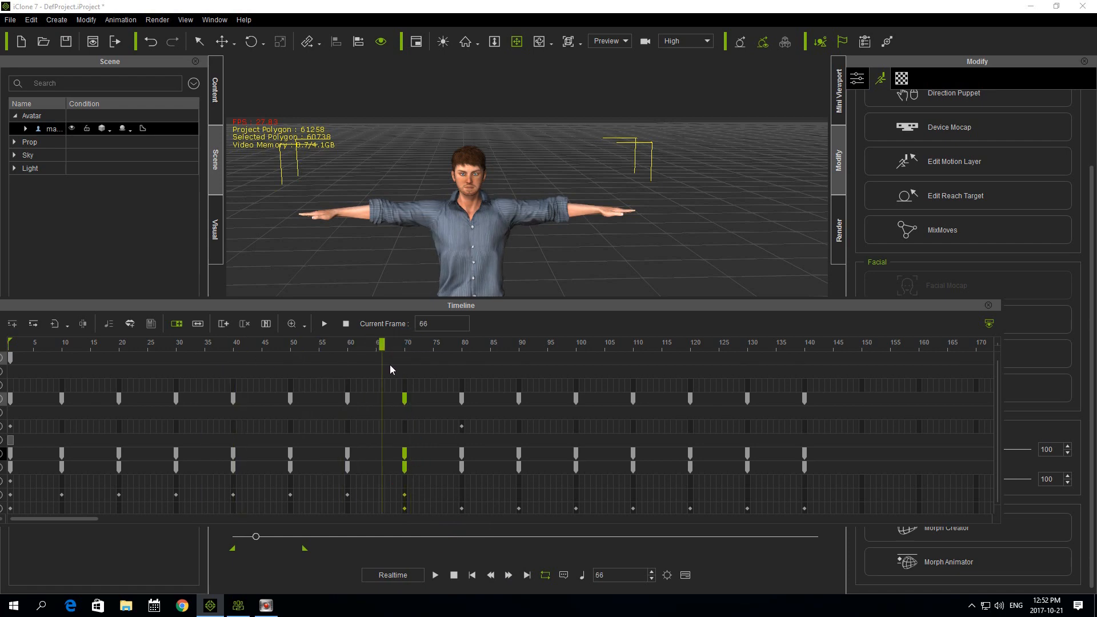
left_click(747, 343)
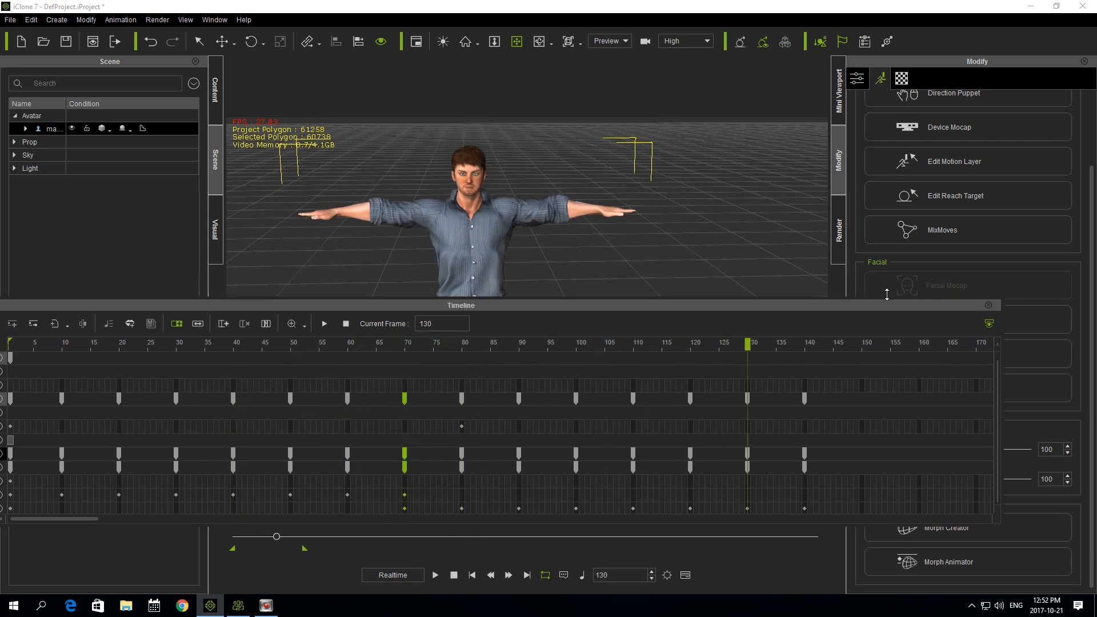
left_click(469, 575)
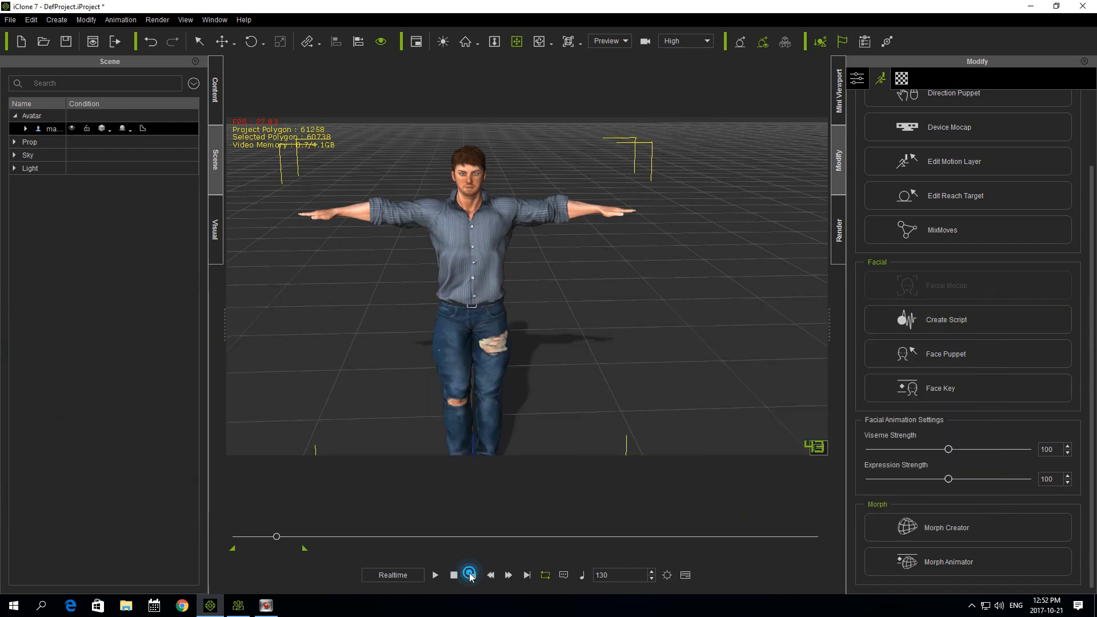
Loop-play the morph animation on the avatar with the Render settings panel shown, reaching frame 175.
left_click(434, 575)
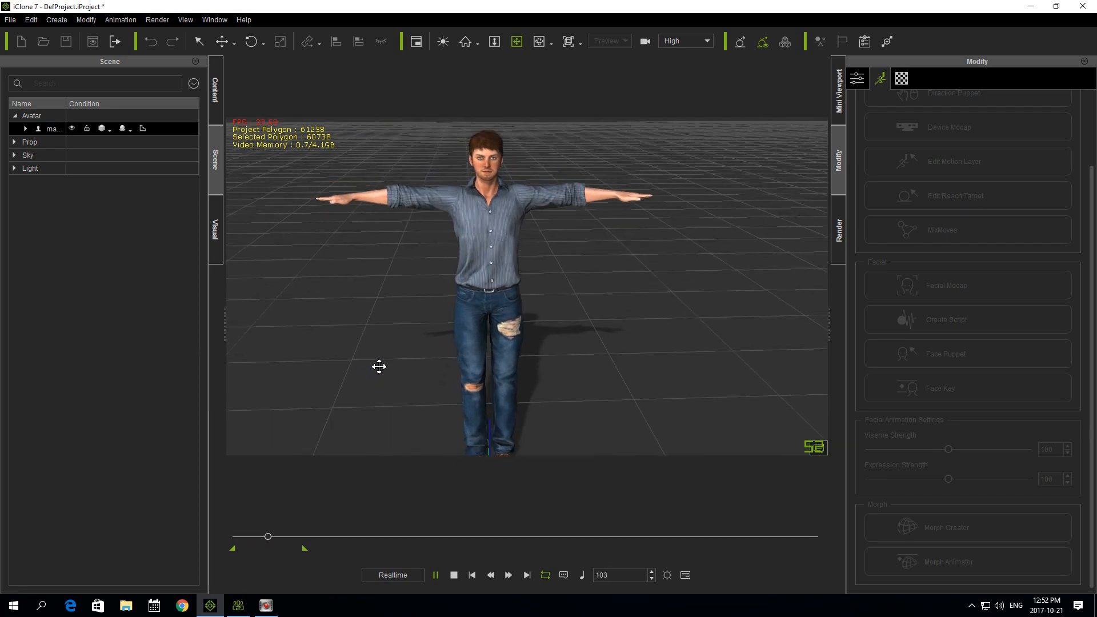
left_click(838, 231)
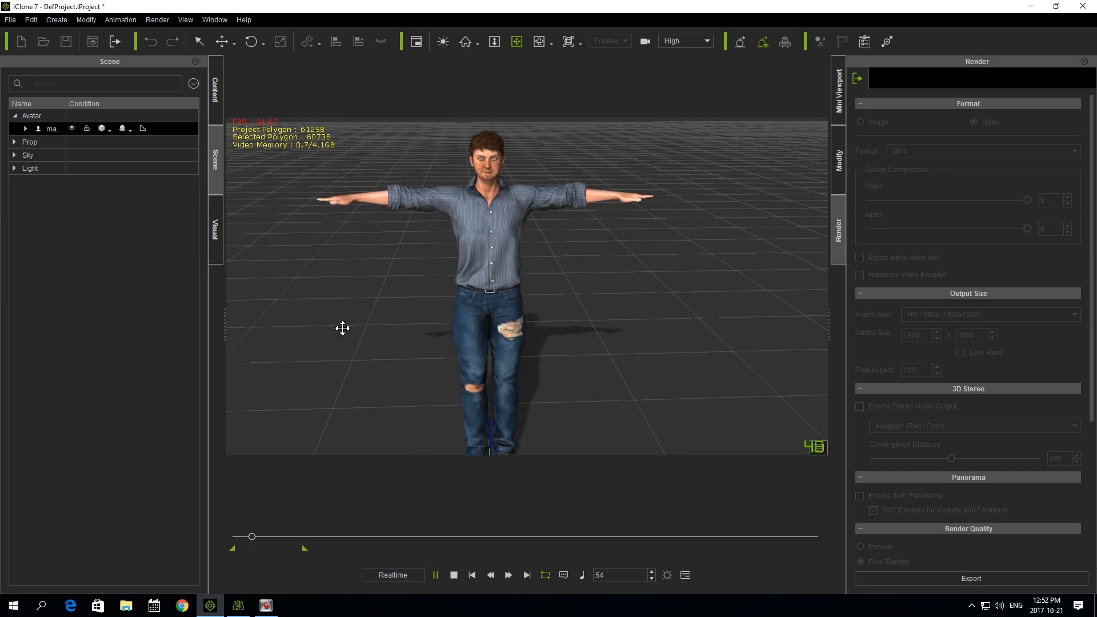
left_click(435, 575)
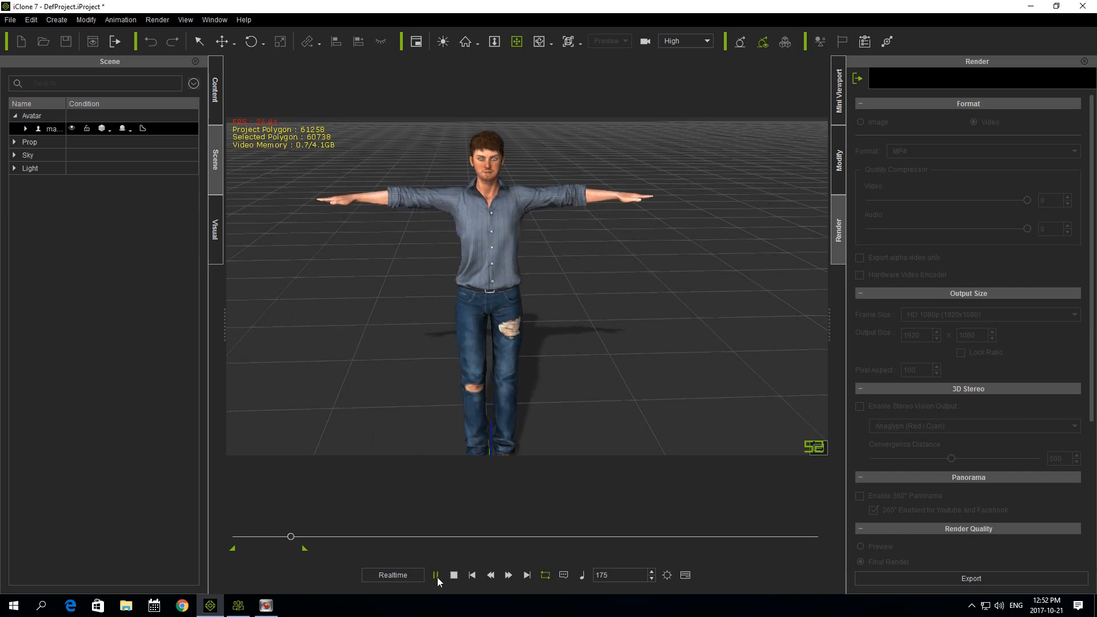